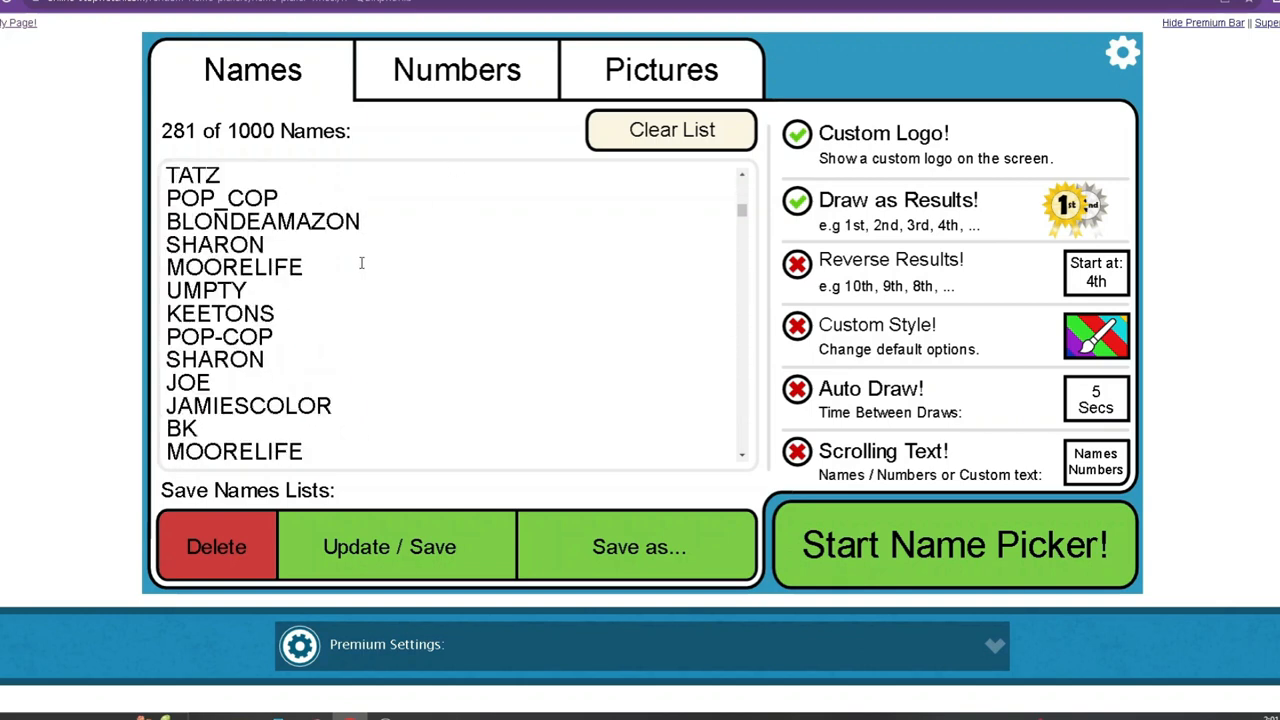
# - Browse the end of the prize list document around prize 100
pyautogui.scroll(3)
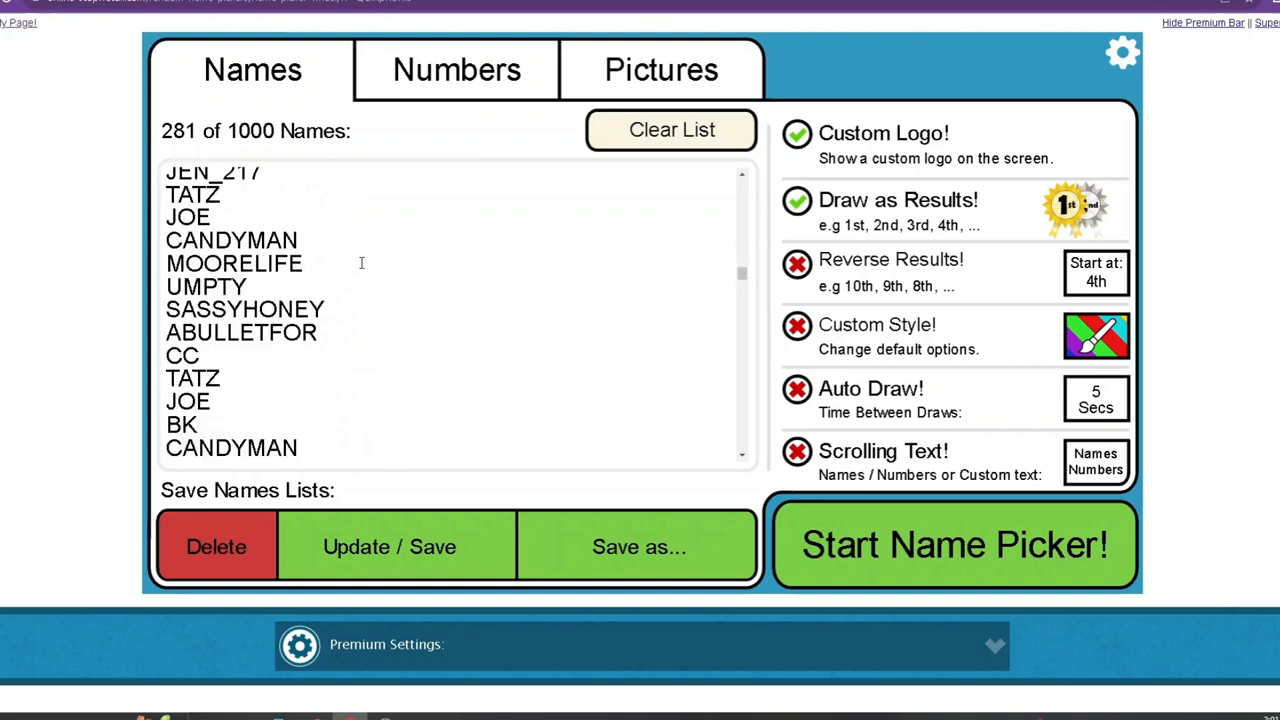
pyautogui.scroll(3)
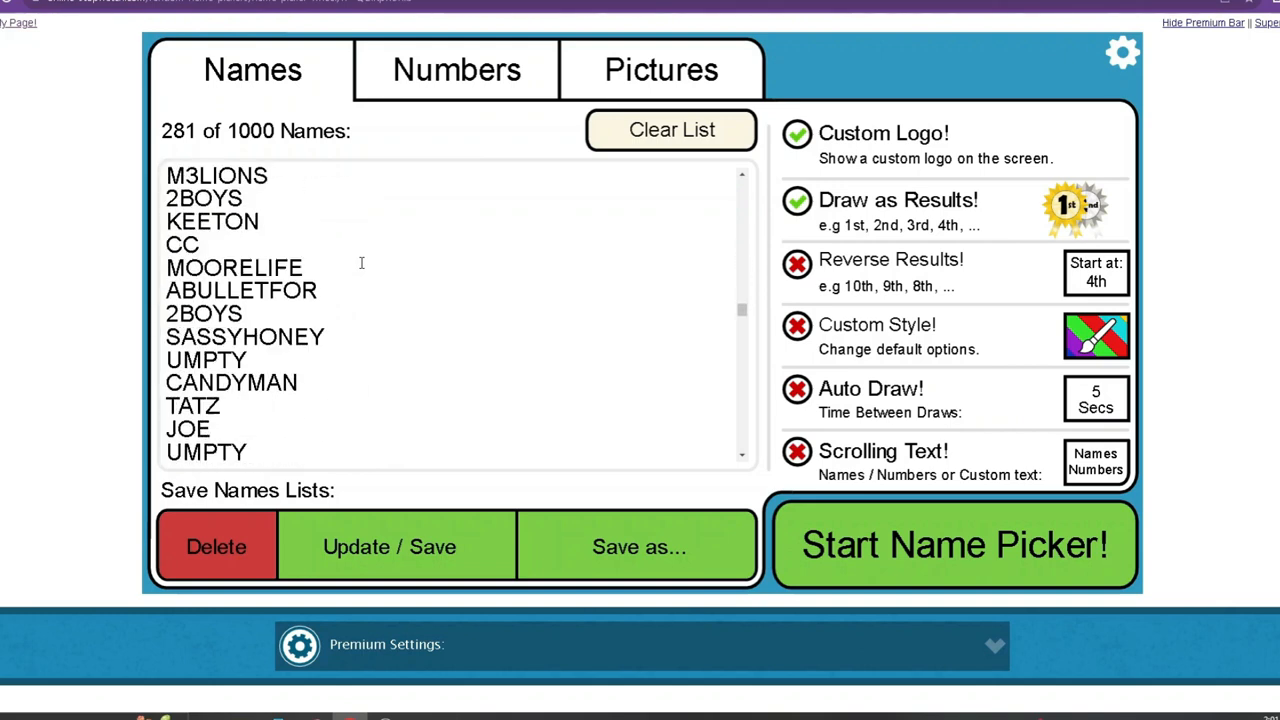
pyautogui.scroll(-3)
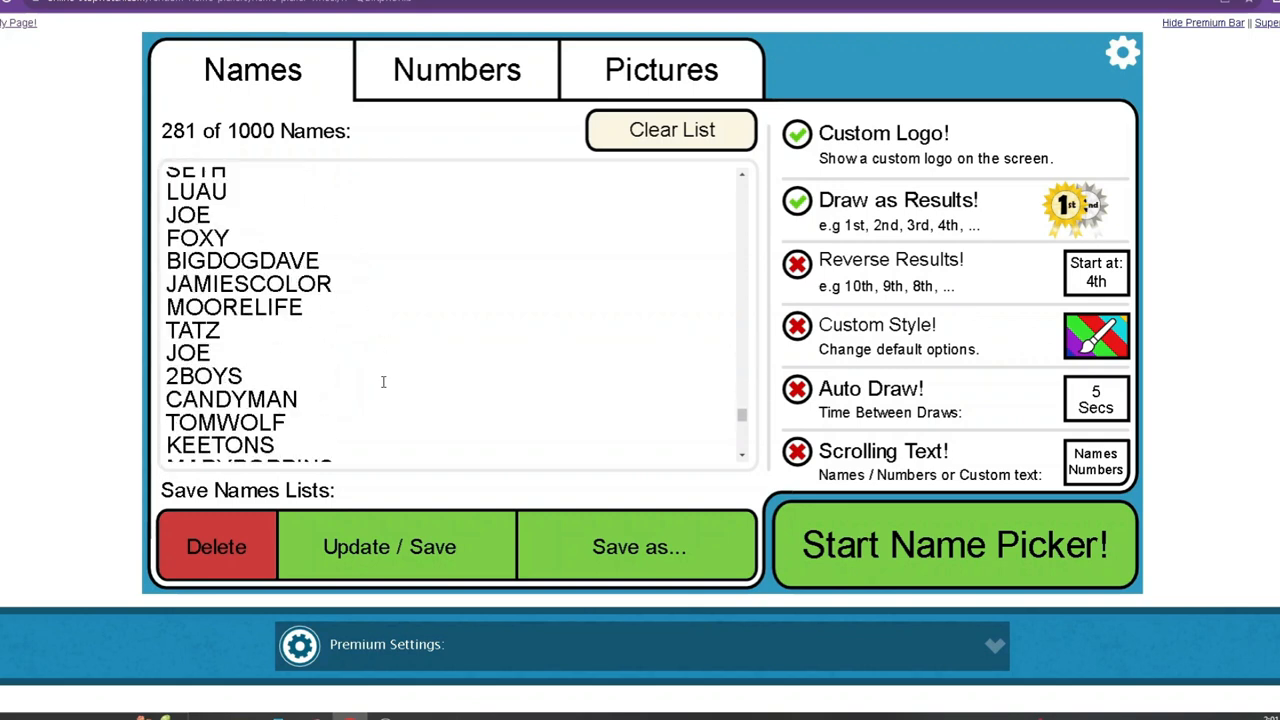
pyautogui.scroll(-3)
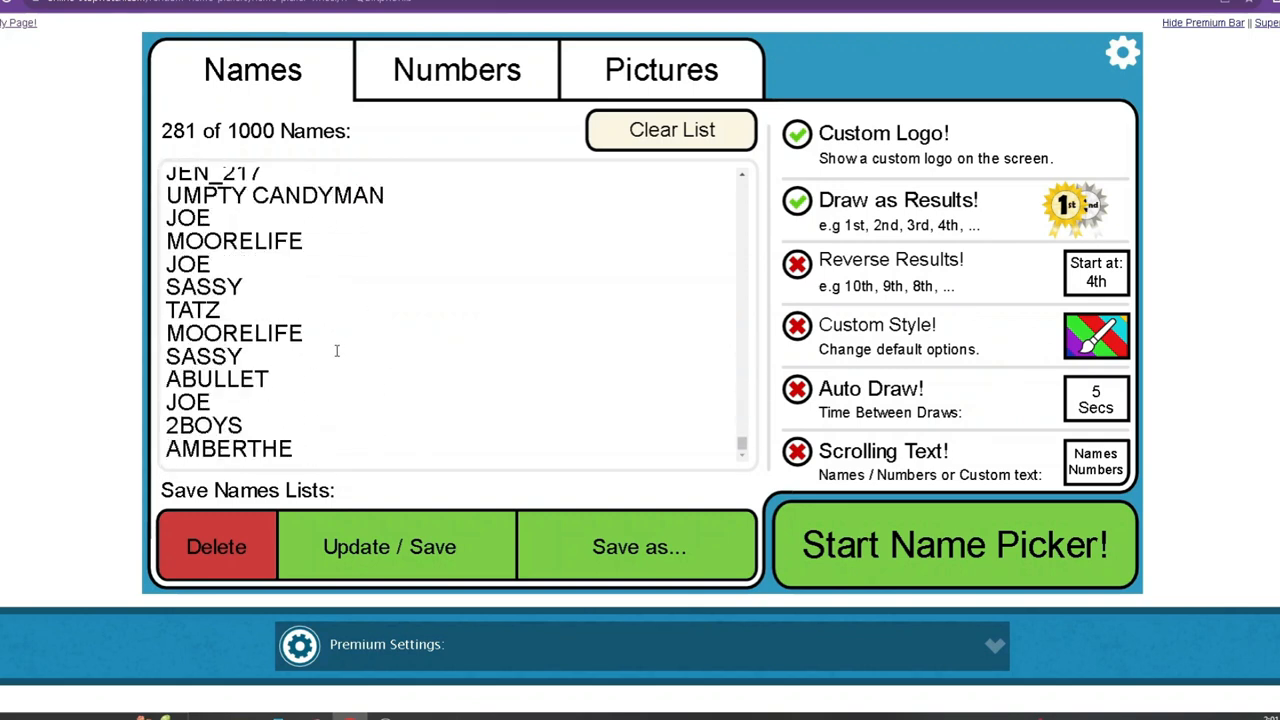
pyautogui.moveTo(341, 288)
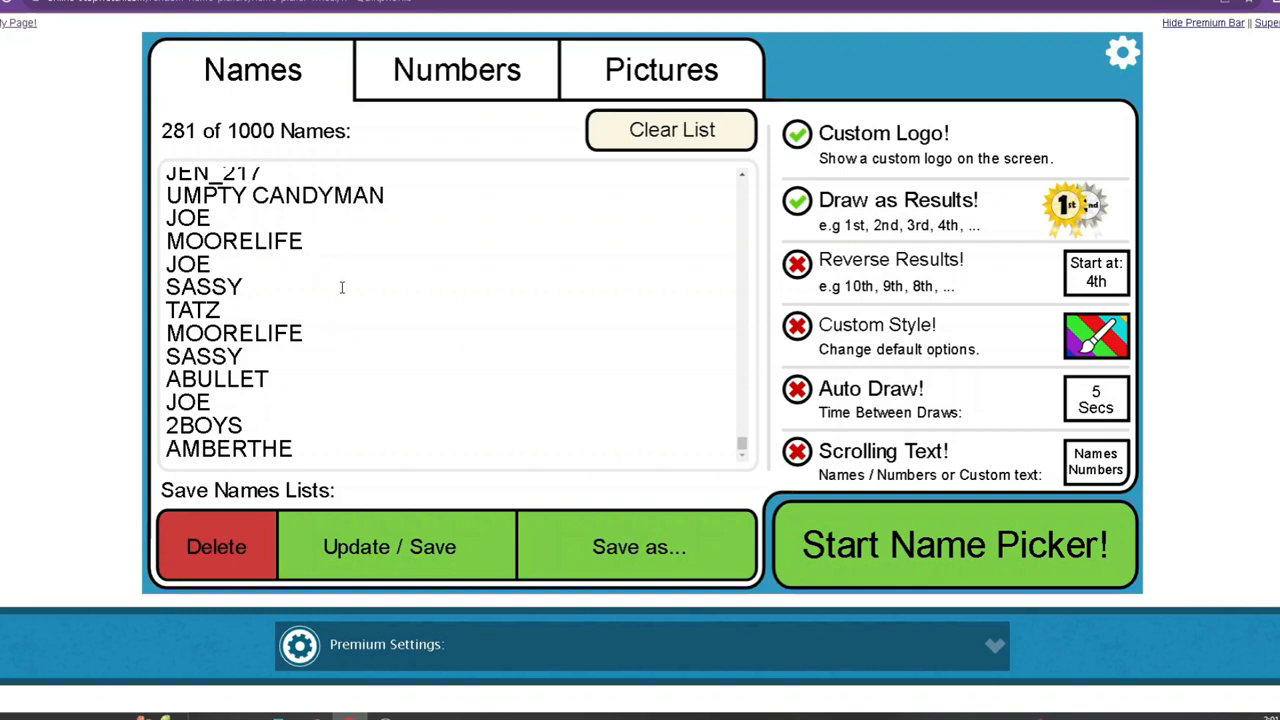
pyautogui.moveTo(451, 275)
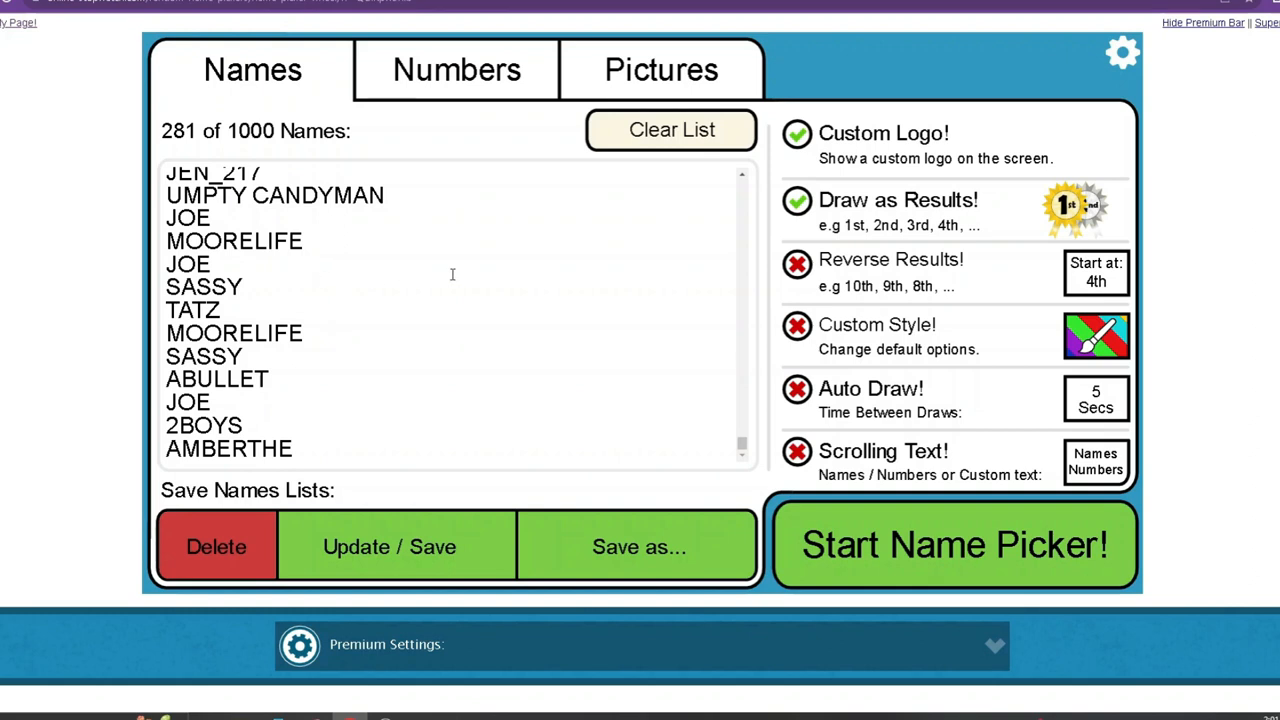
pyautogui.moveTo(260, 318)
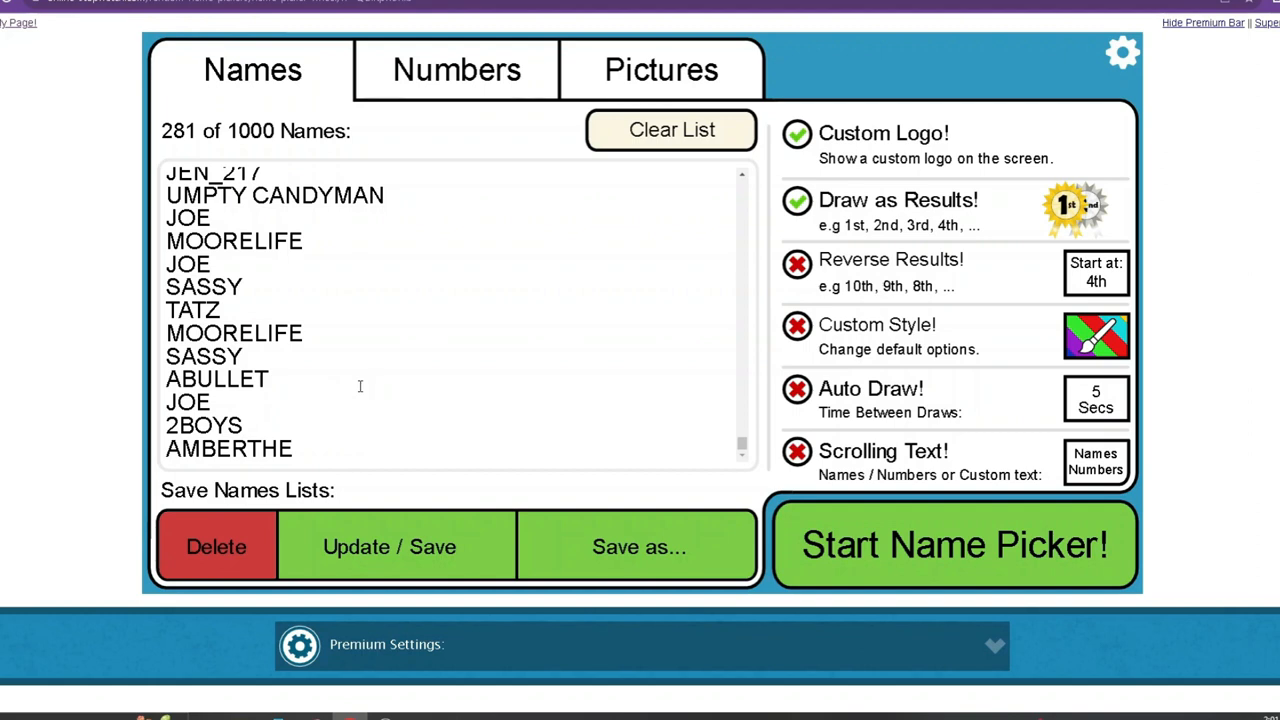
pyautogui.moveTo(423, 435)
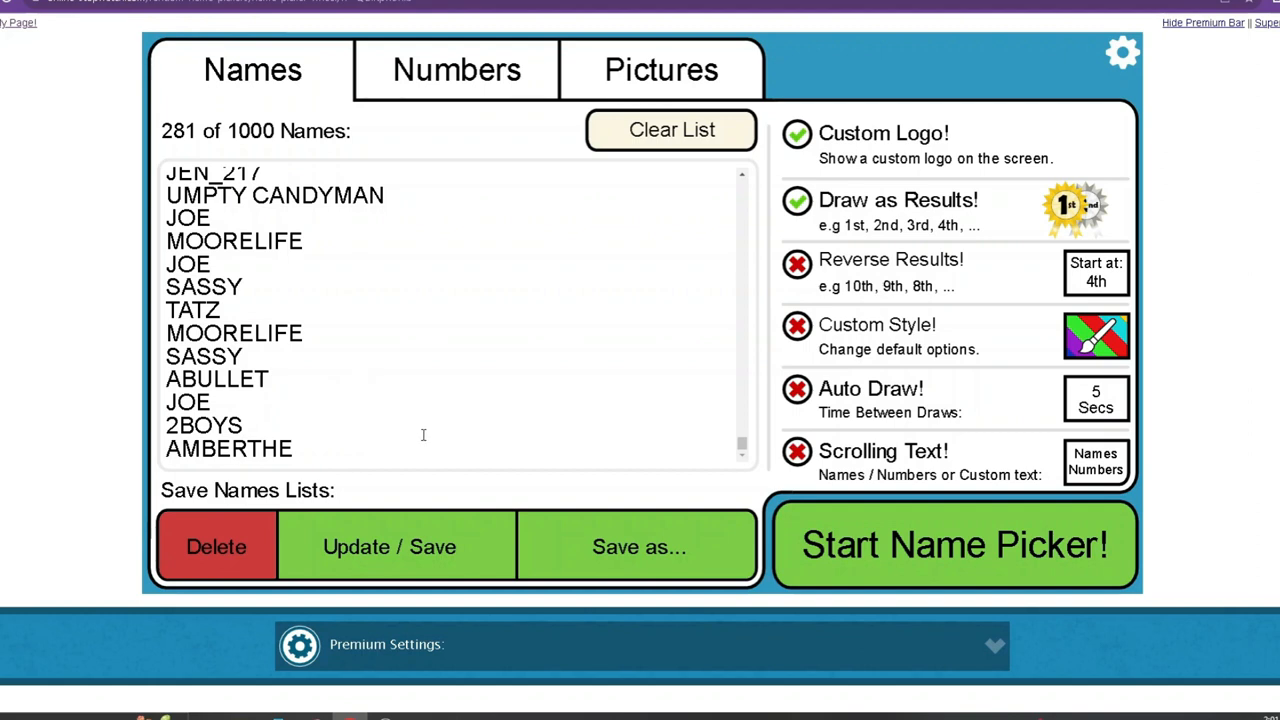
pyautogui.scroll(-3)
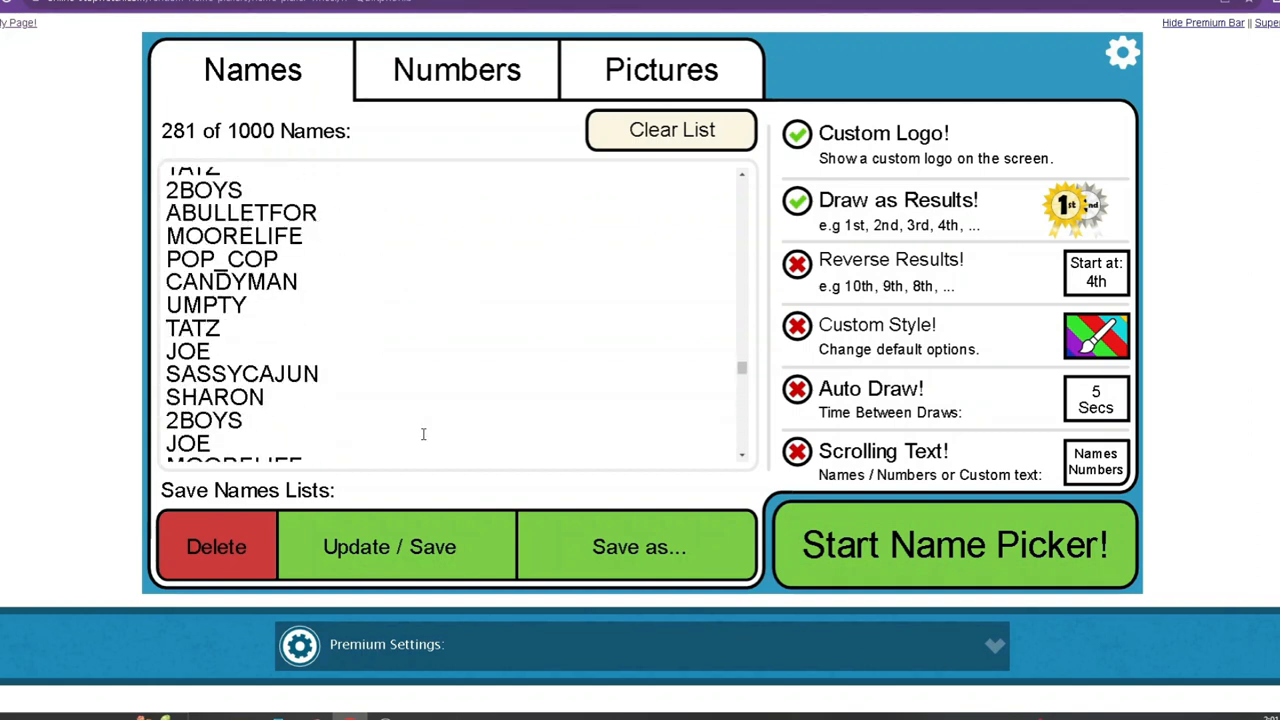
pyautogui.scroll(-3)
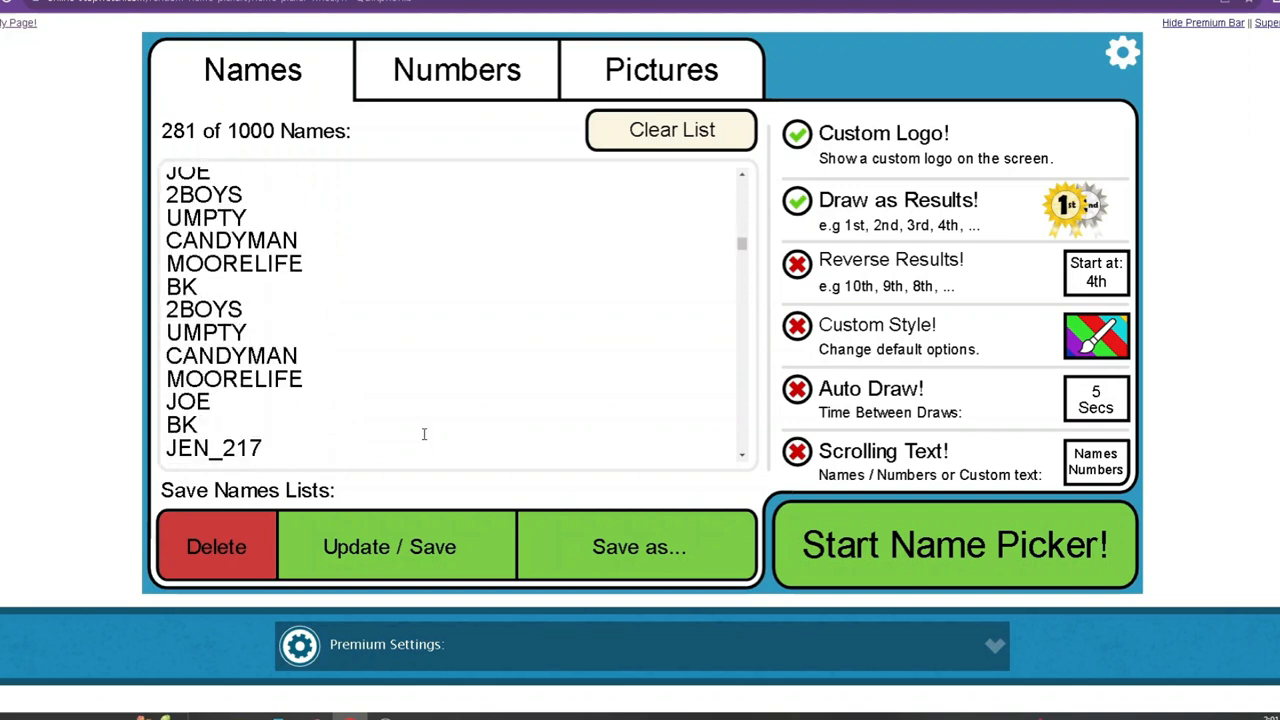
pyautogui.scroll(3)
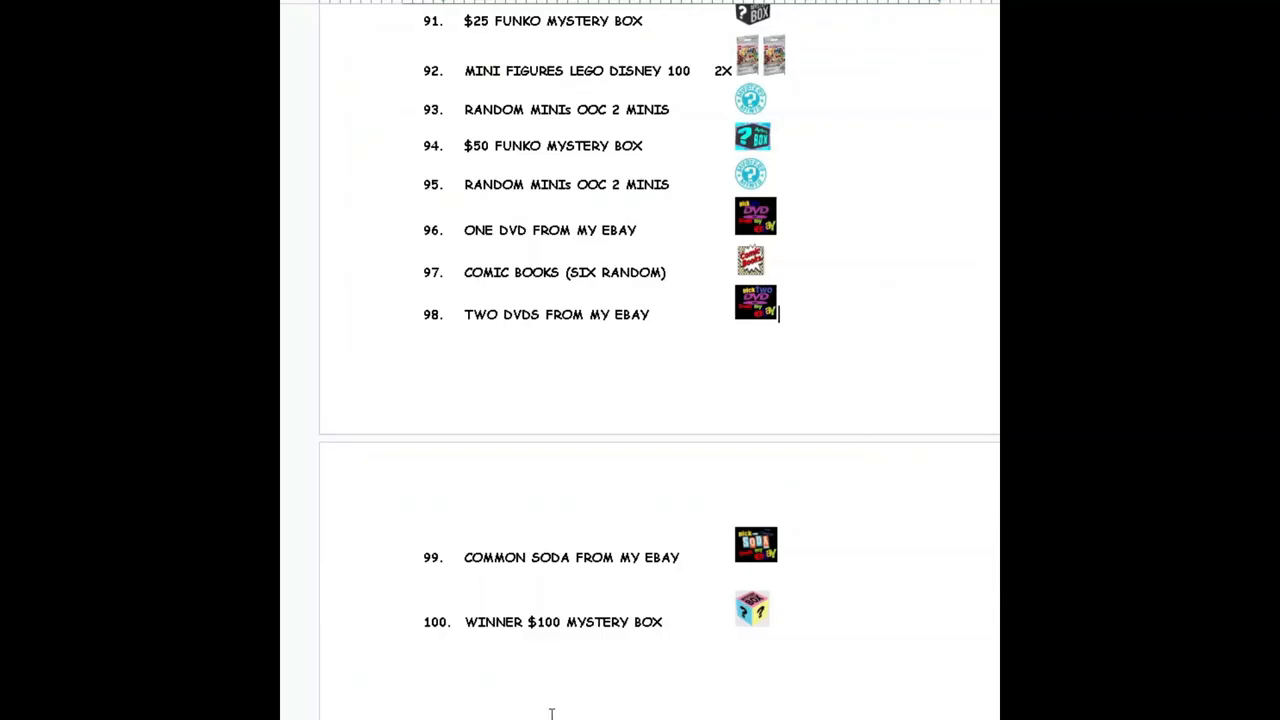
# - Scroll the prize list up to its first items, from Rock Star Coloring Book onward
pyautogui.scroll(3)
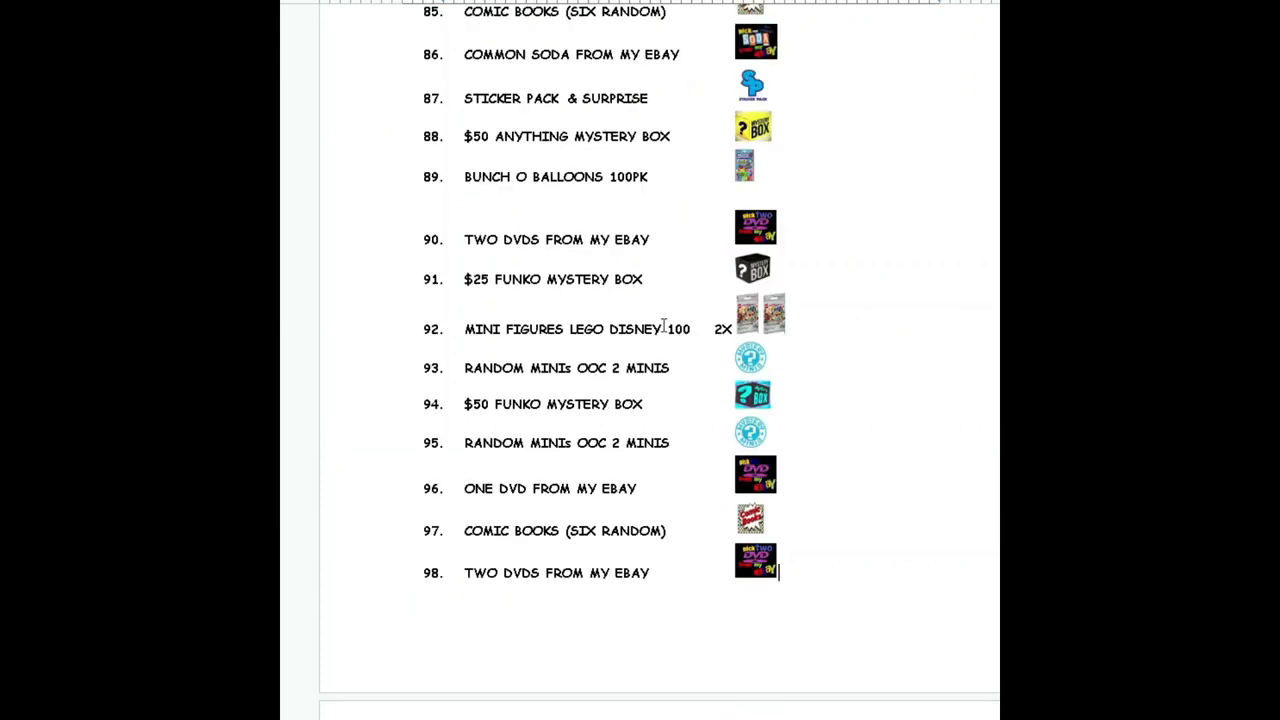
pyautogui.scroll(3)
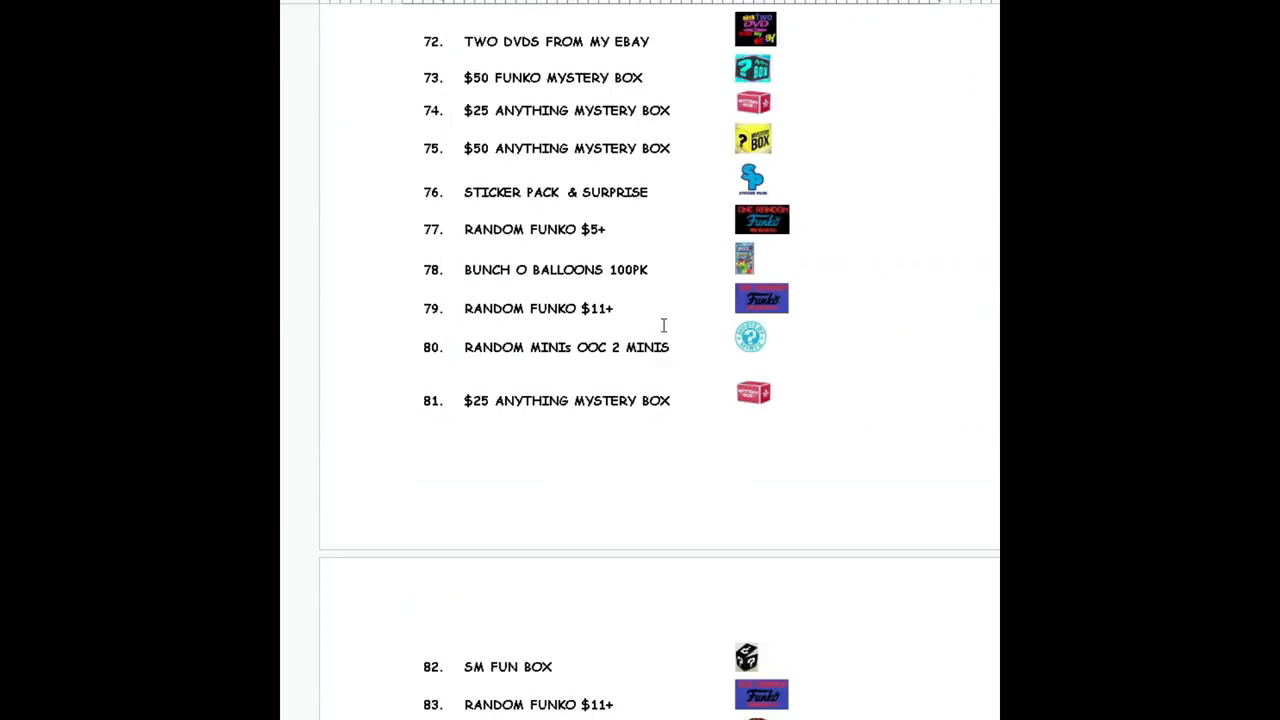
pyautogui.scroll(3)
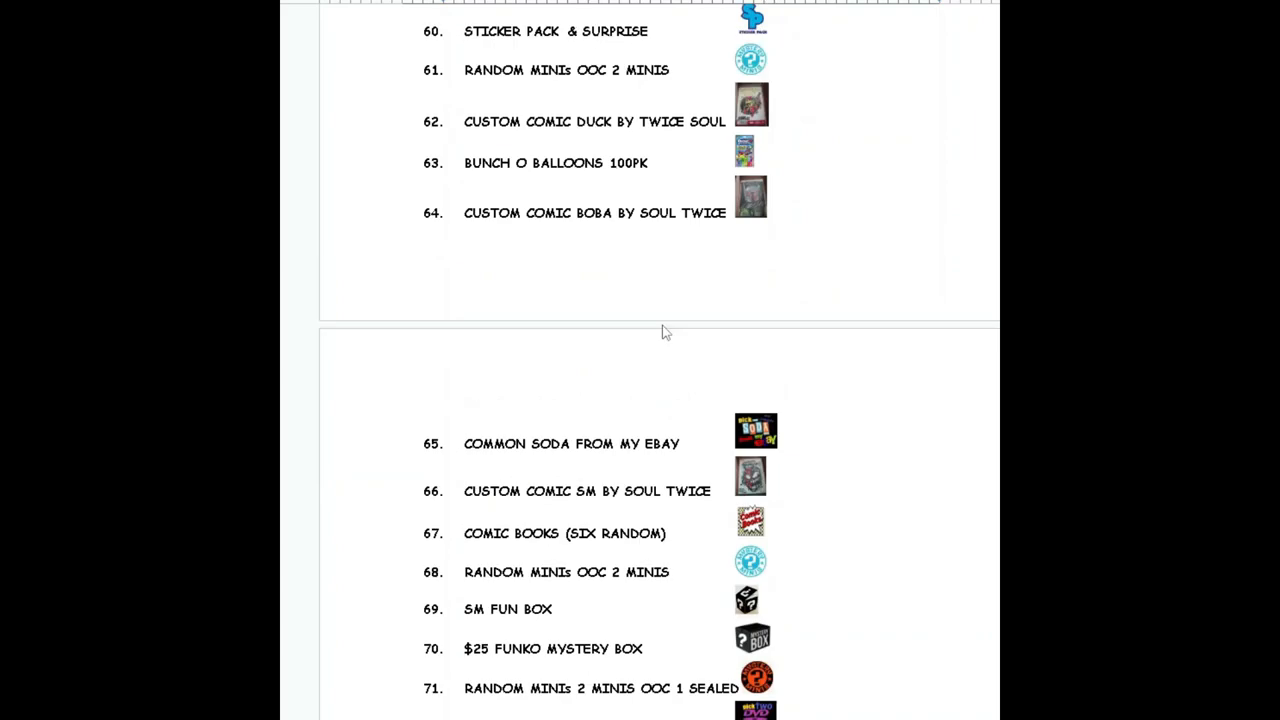
pyautogui.scroll(3)
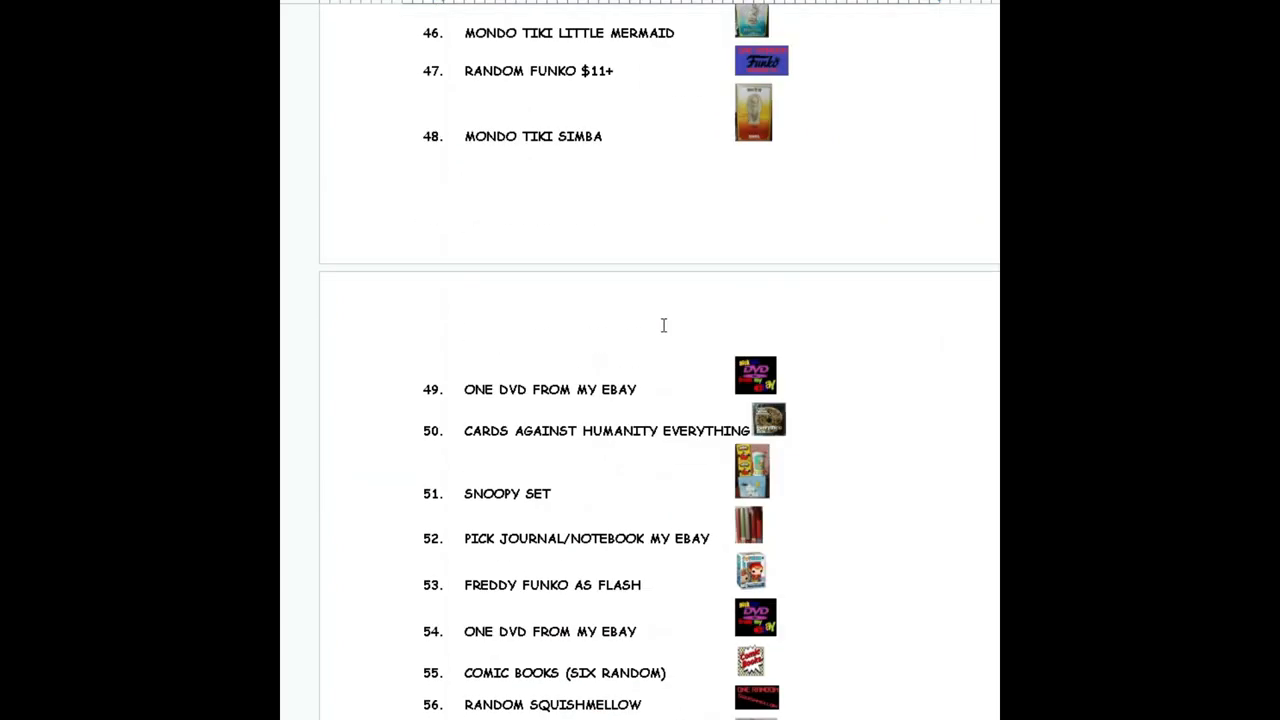
pyautogui.scroll(3)
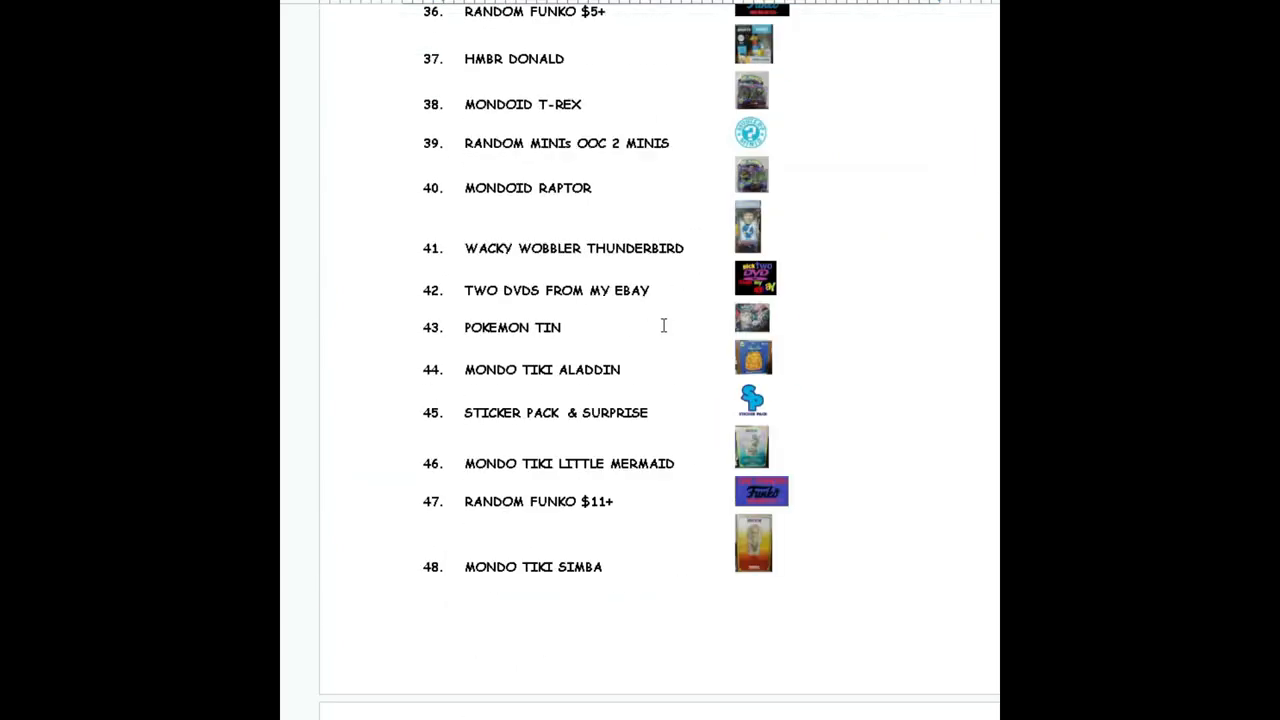
pyautogui.scroll(3)
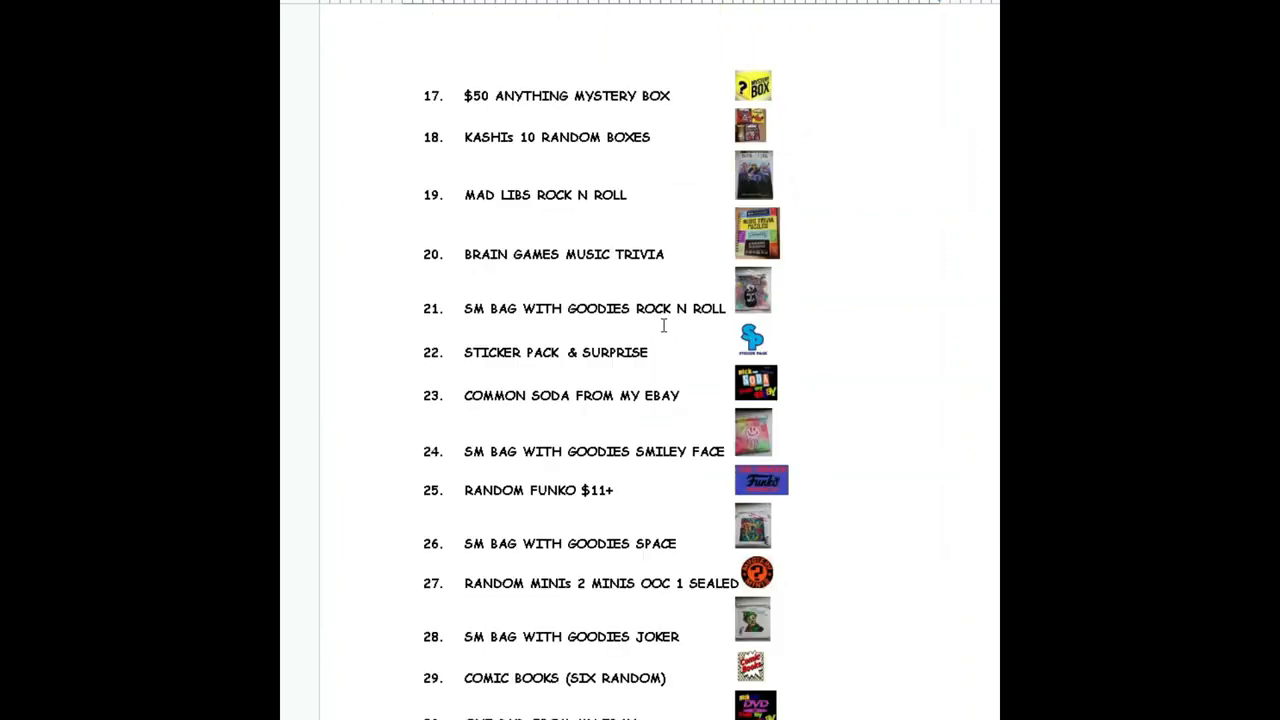
pyautogui.scroll(3)
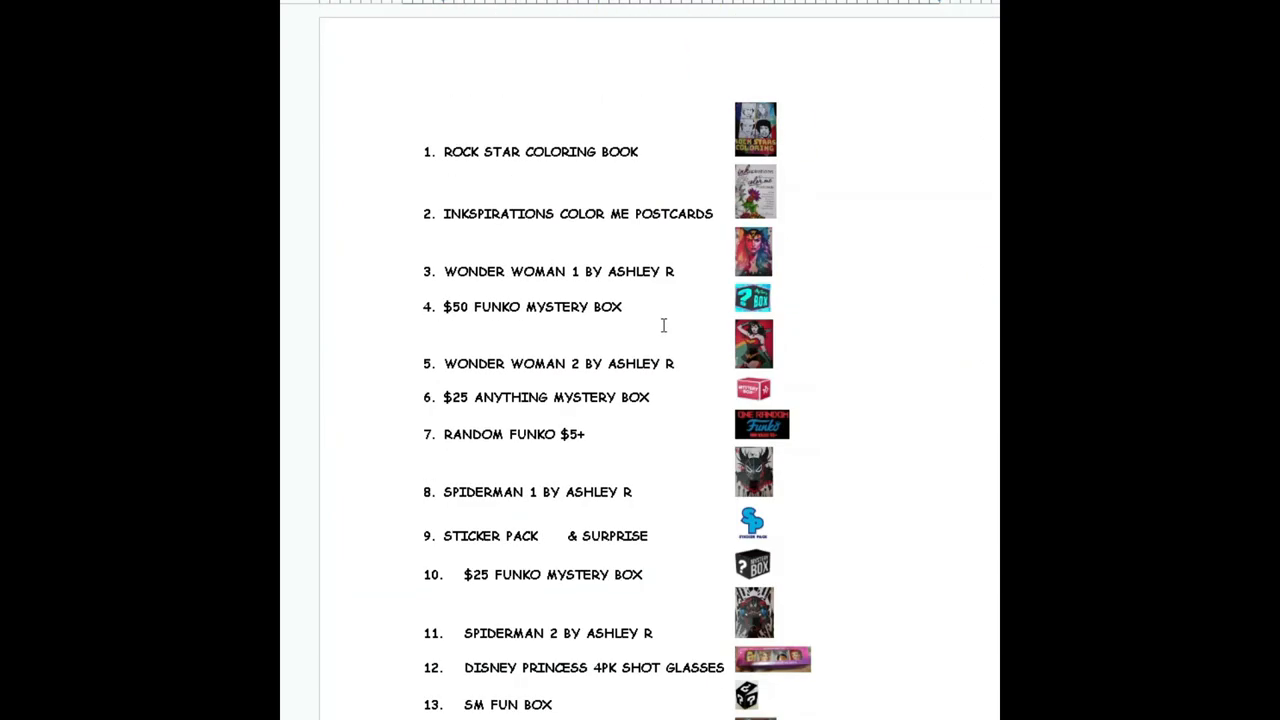
pyautogui.moveTo(663, 325)
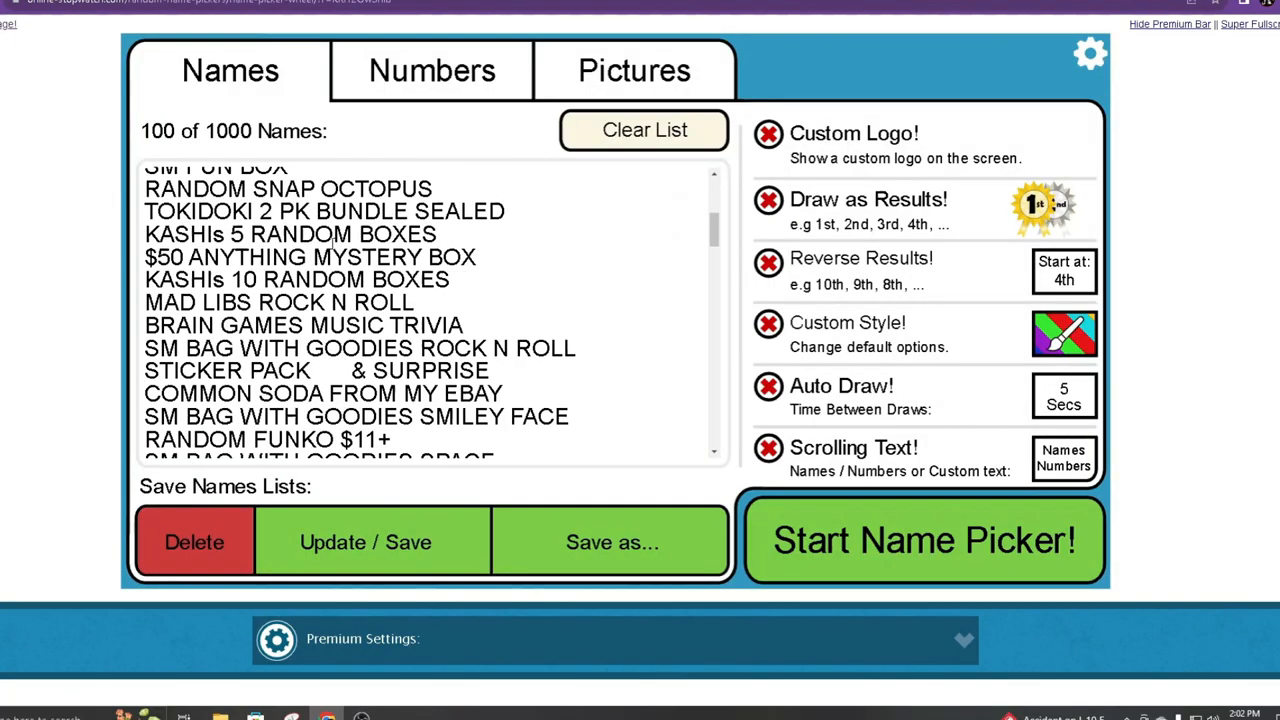
# - Scroll up and down through the loaded names list to review it
pyautogui.scroll(-3)
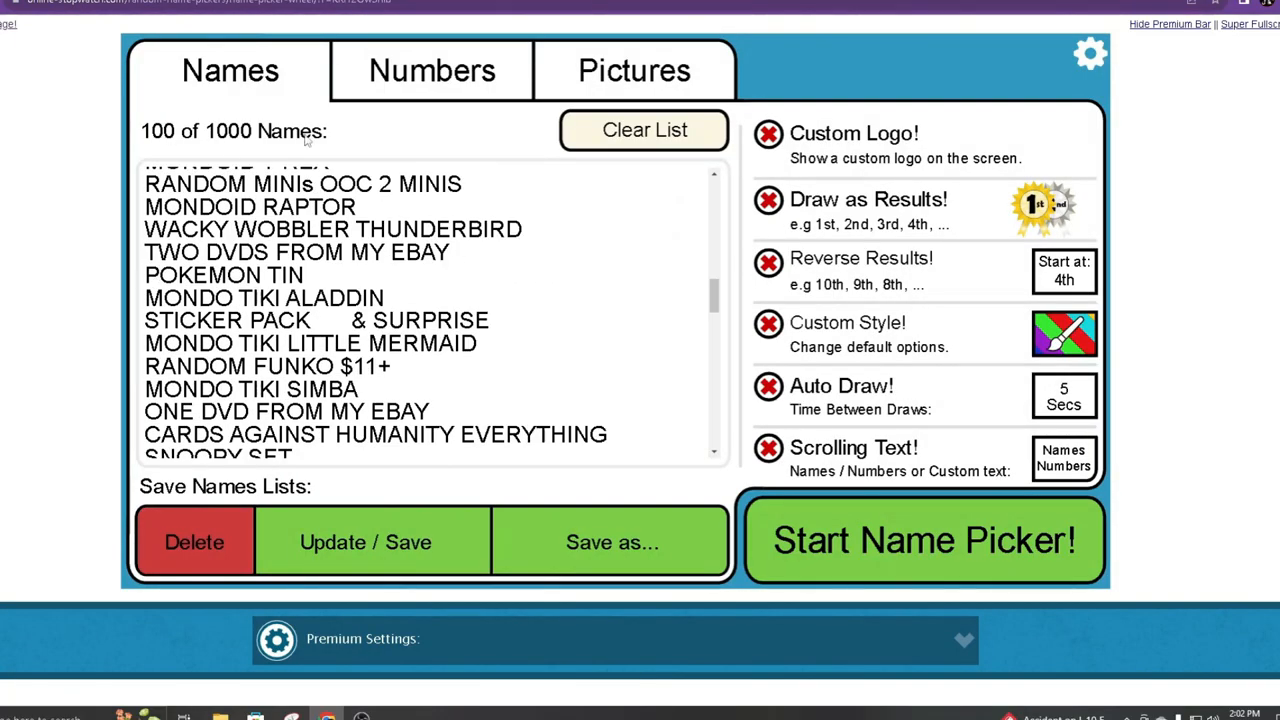
pyautogui.scroll(-3)
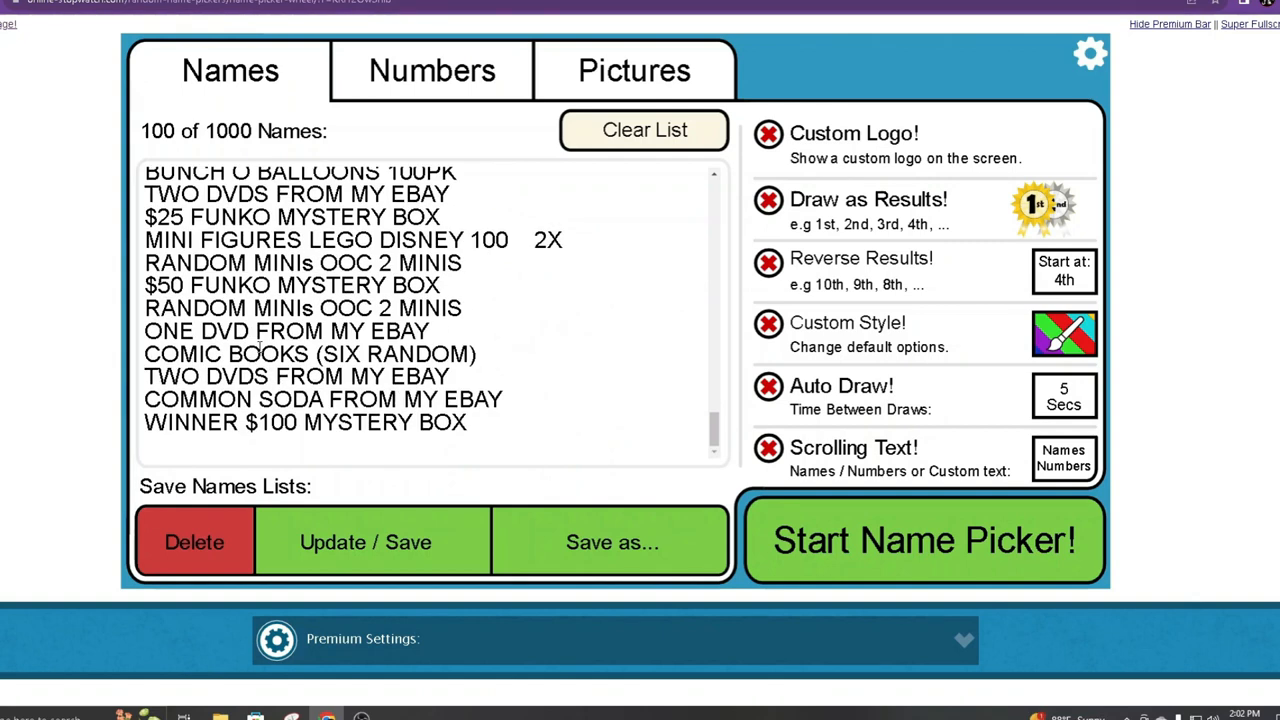
pyautogui.scroll(3)
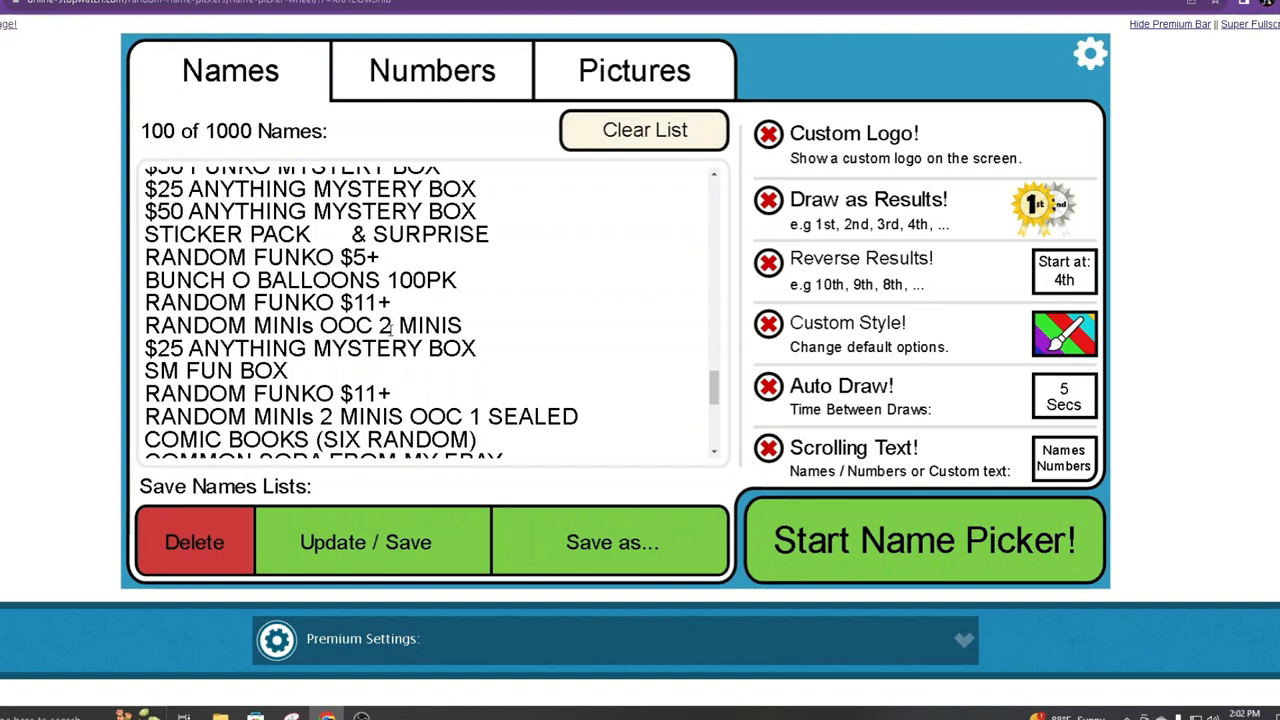
pyautogui.scroll(-3)
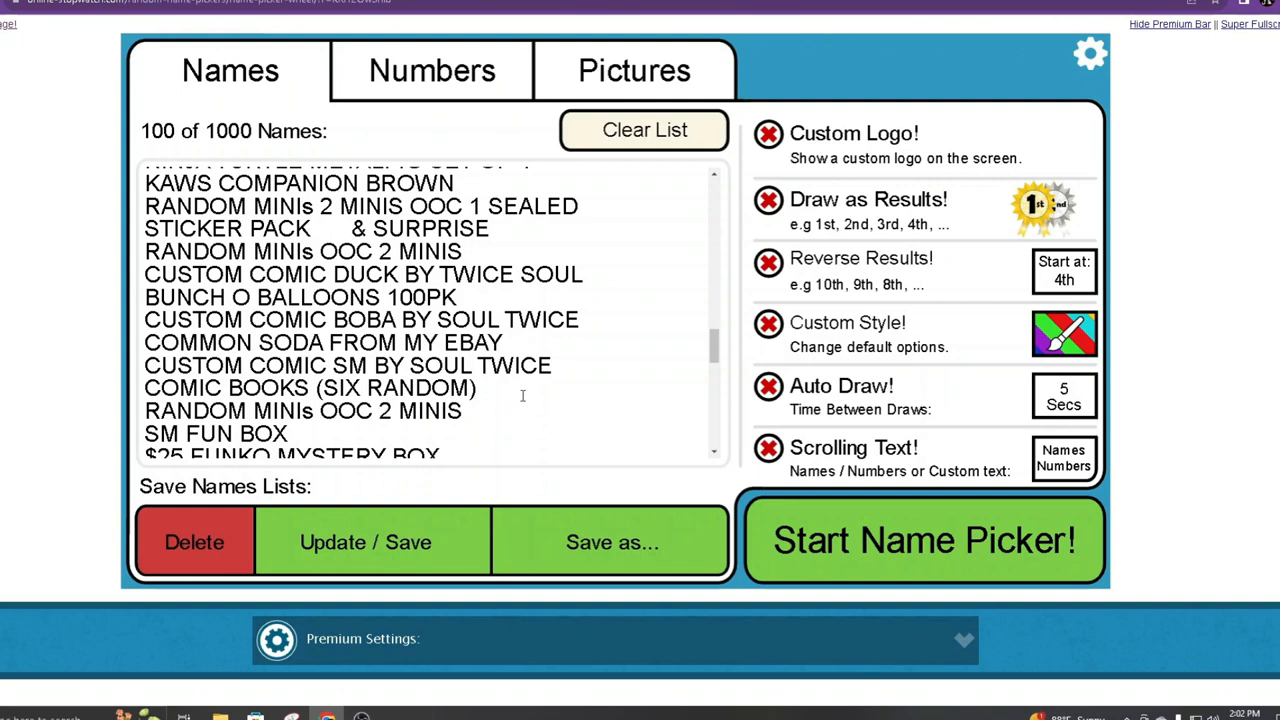
pyautogui.moveTo(522, 395)
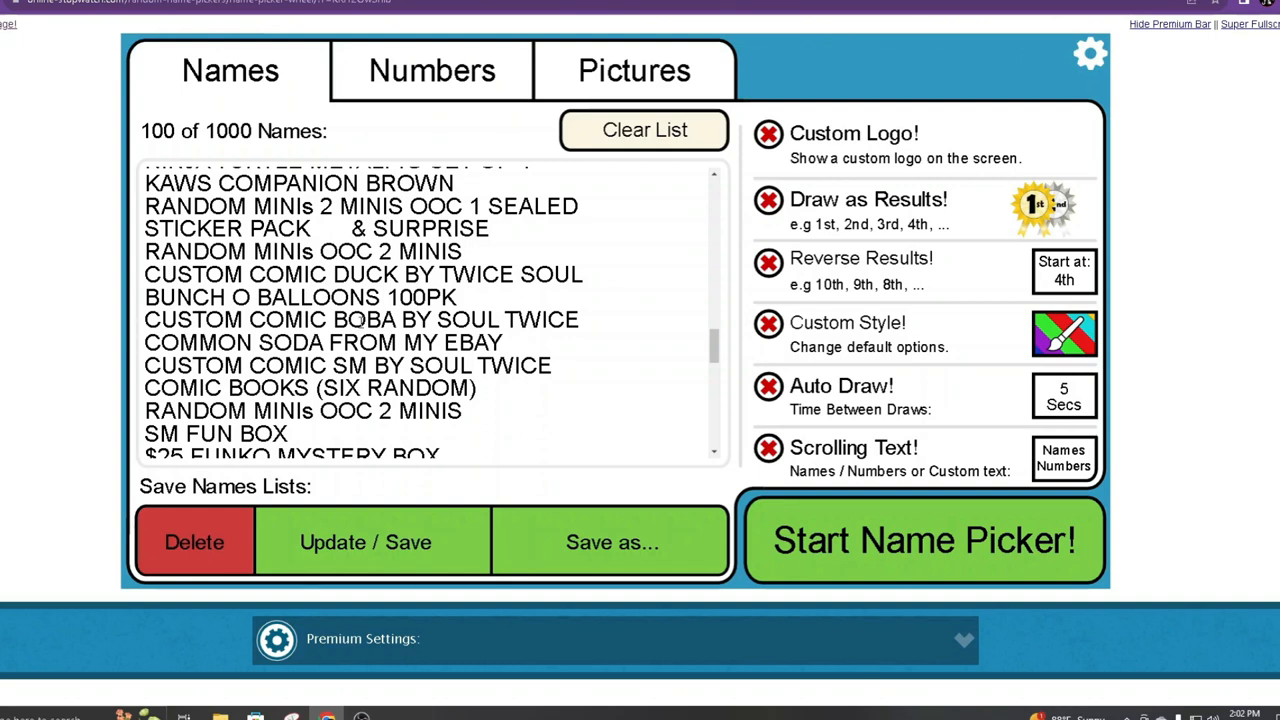
pyautogui.scroll(-3)
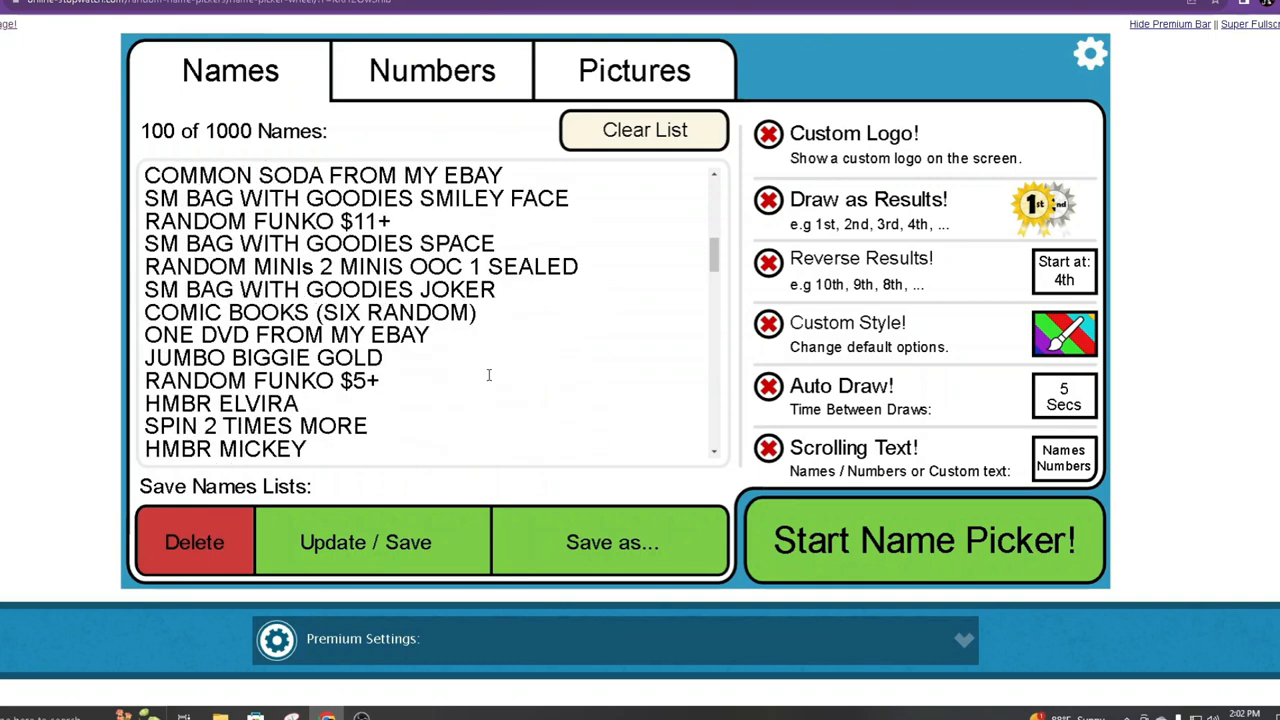
pyautogui.scroll(3)
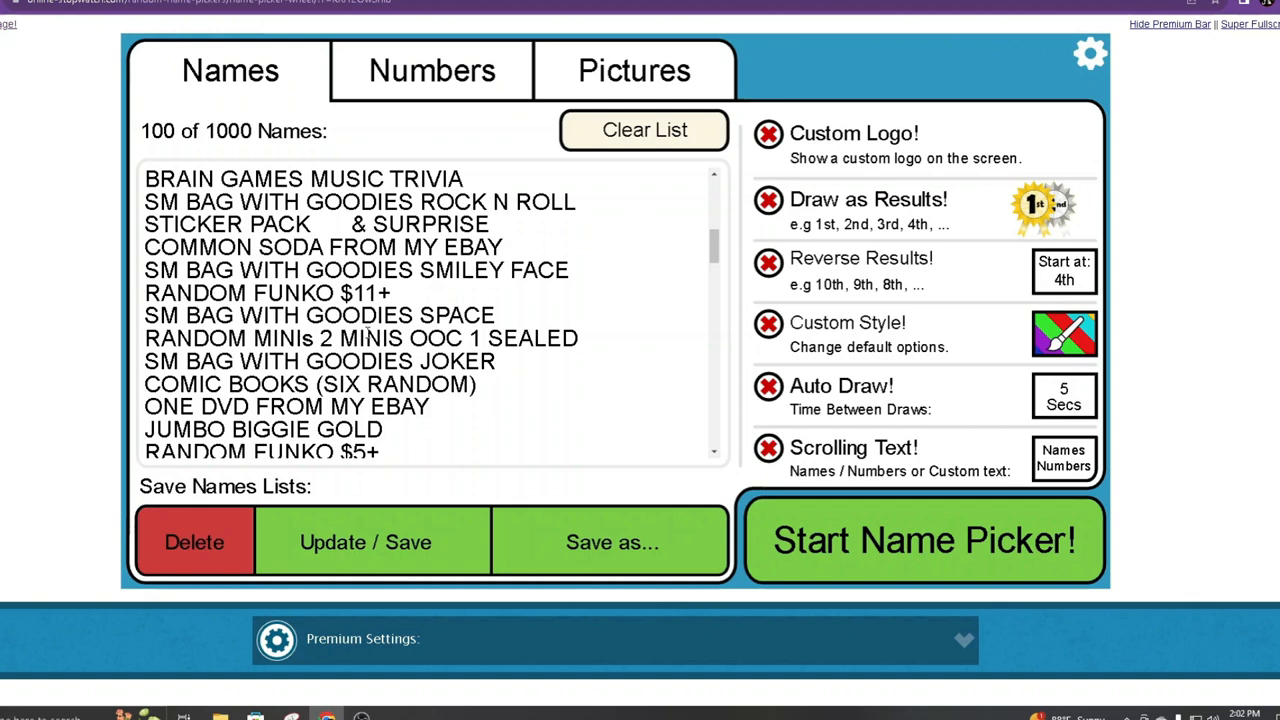
pyautogui.scroll(-3)
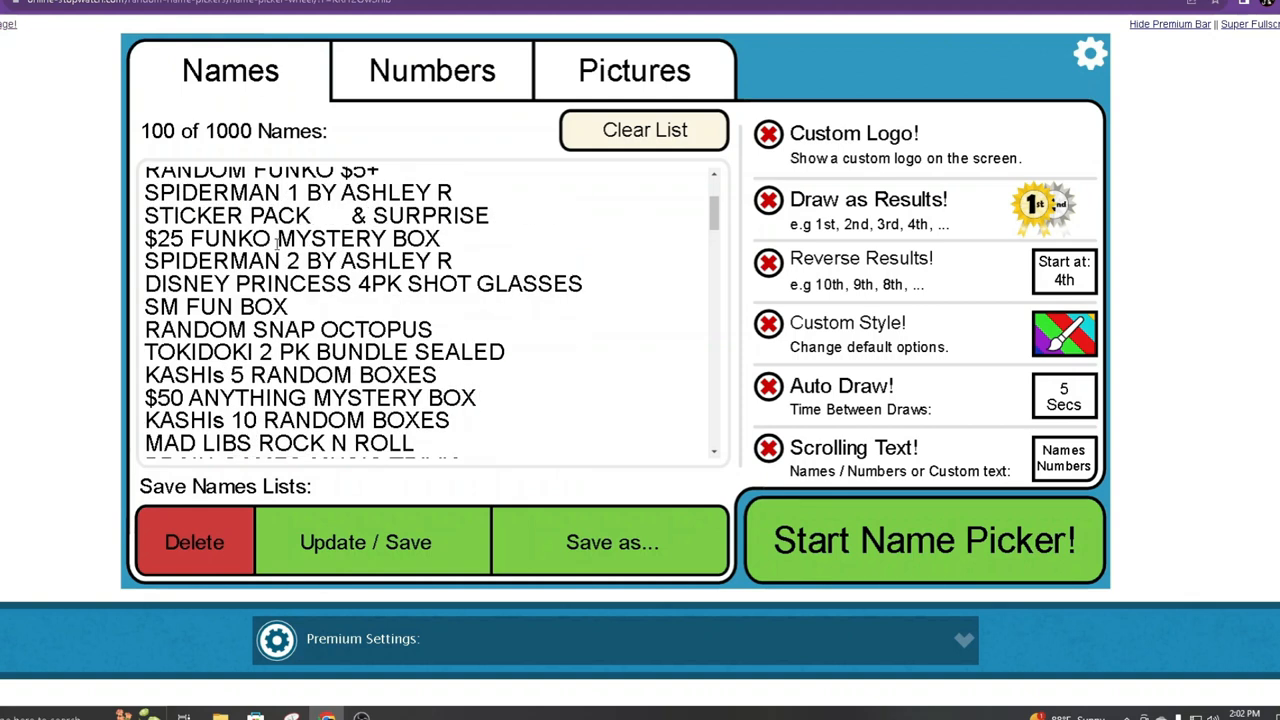
pyautogui.scroll(3)
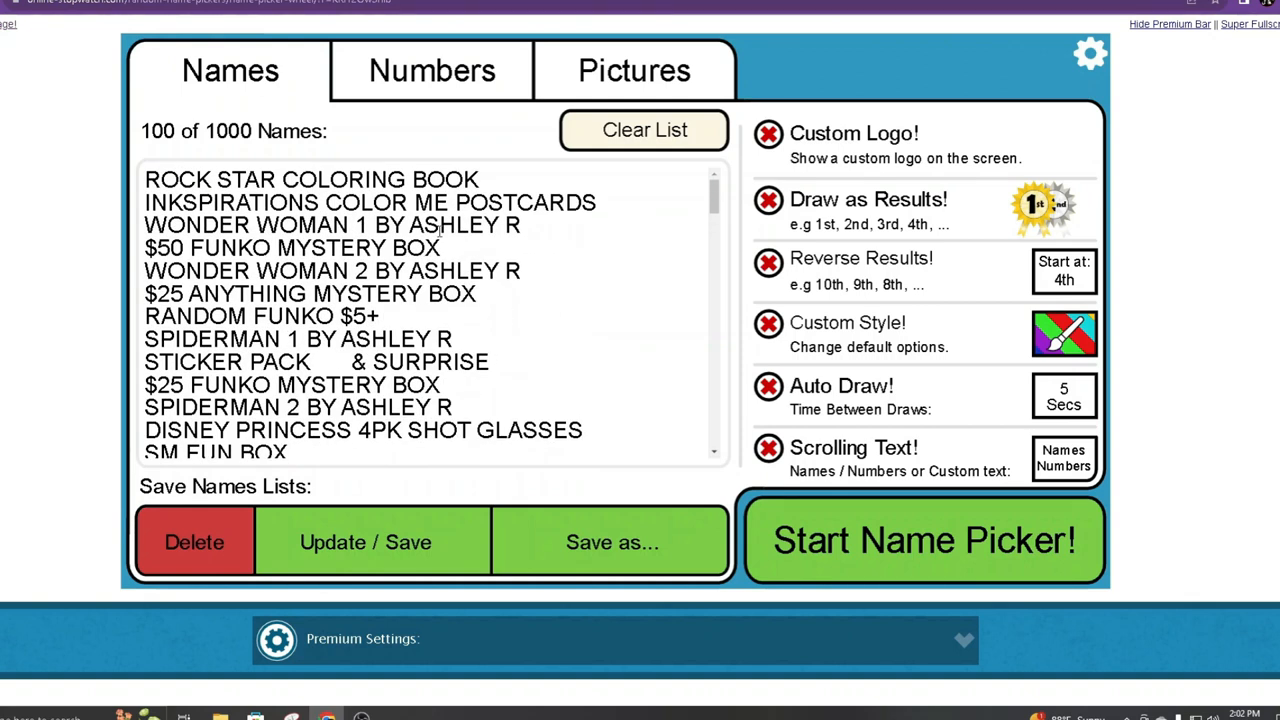
pyautogui.moveTo(582, 380)
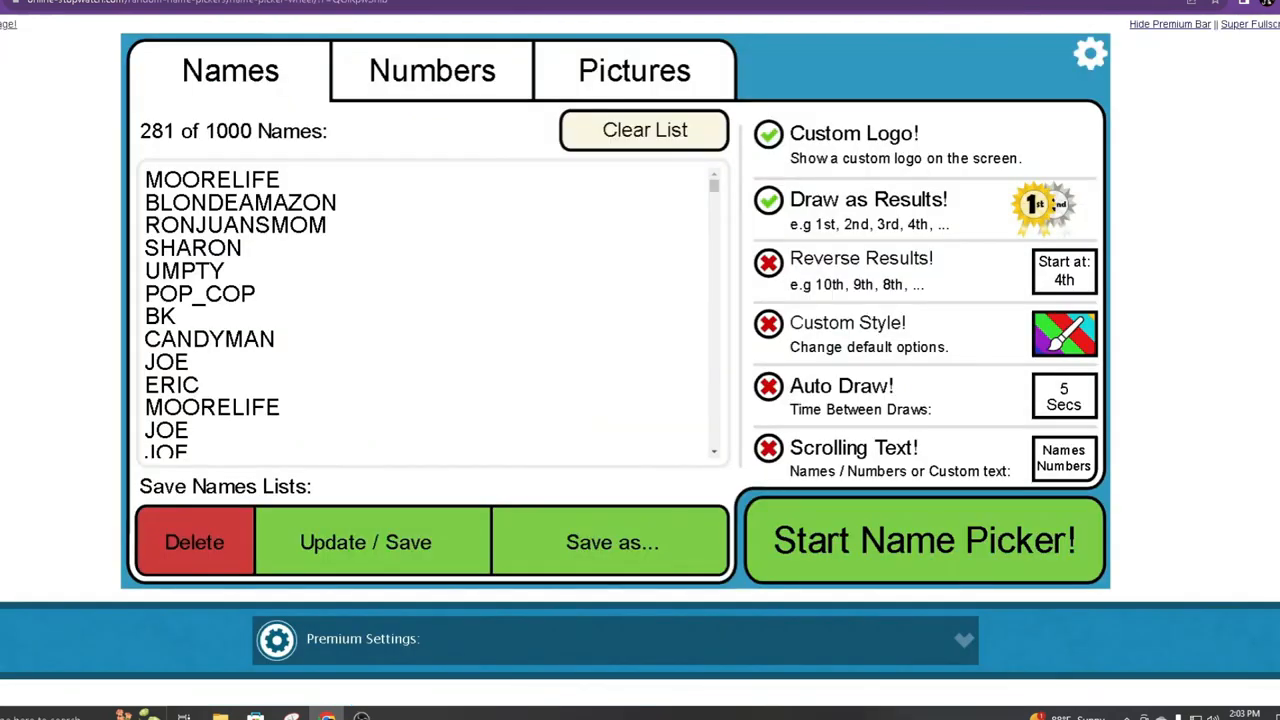
pyautogui.moveTo(940, 545)
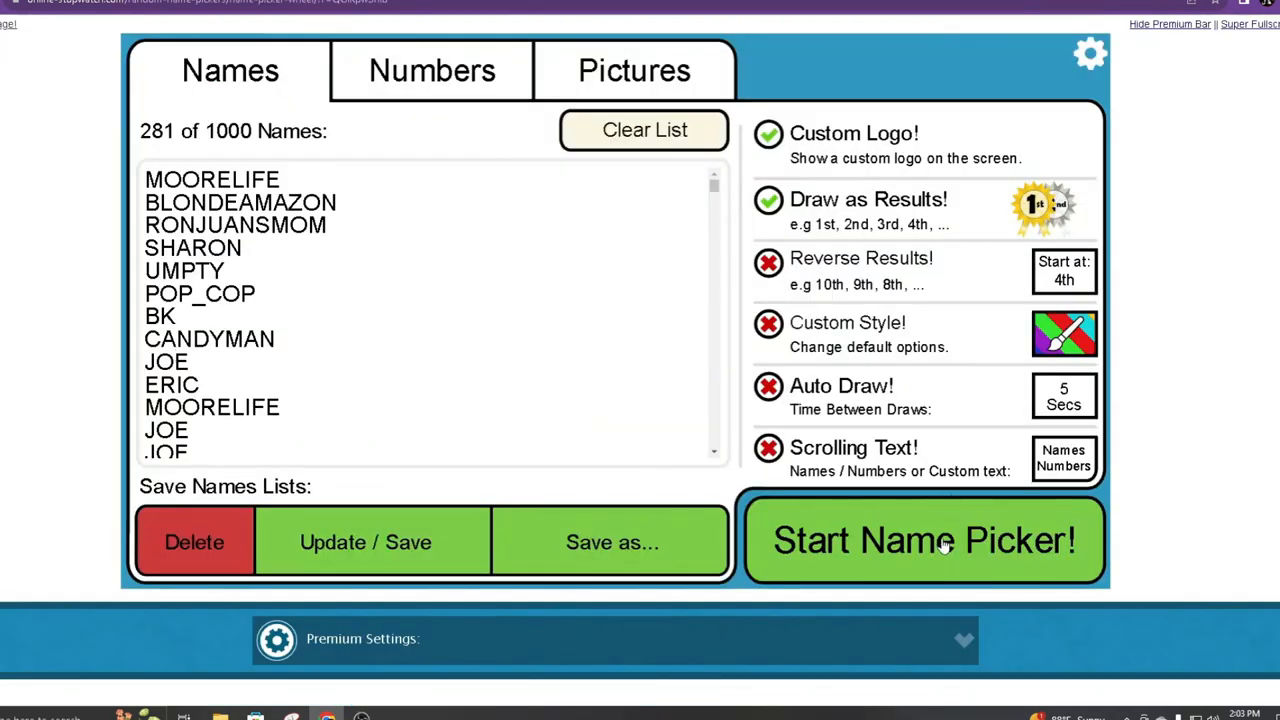
# - Launch the 281-name wheel and spin it, drawing JOE first
pyautogui.click(923, 540)
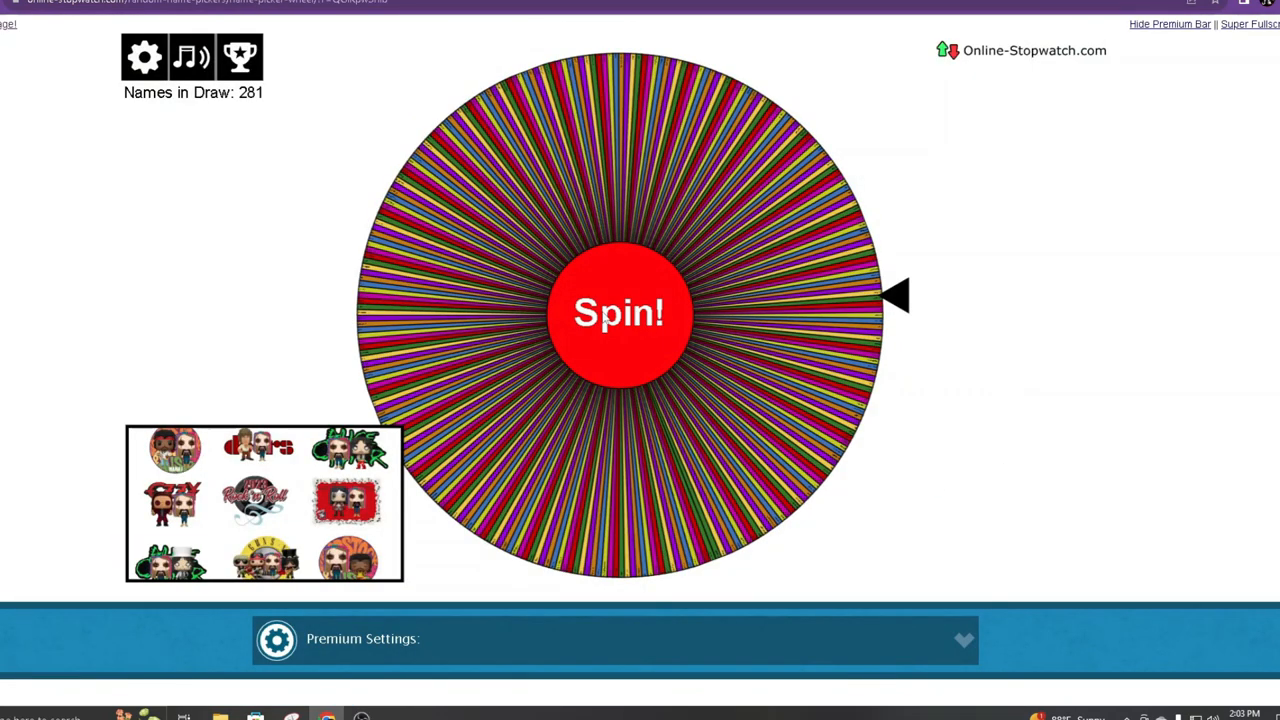
pyautogui.click(618, 312)
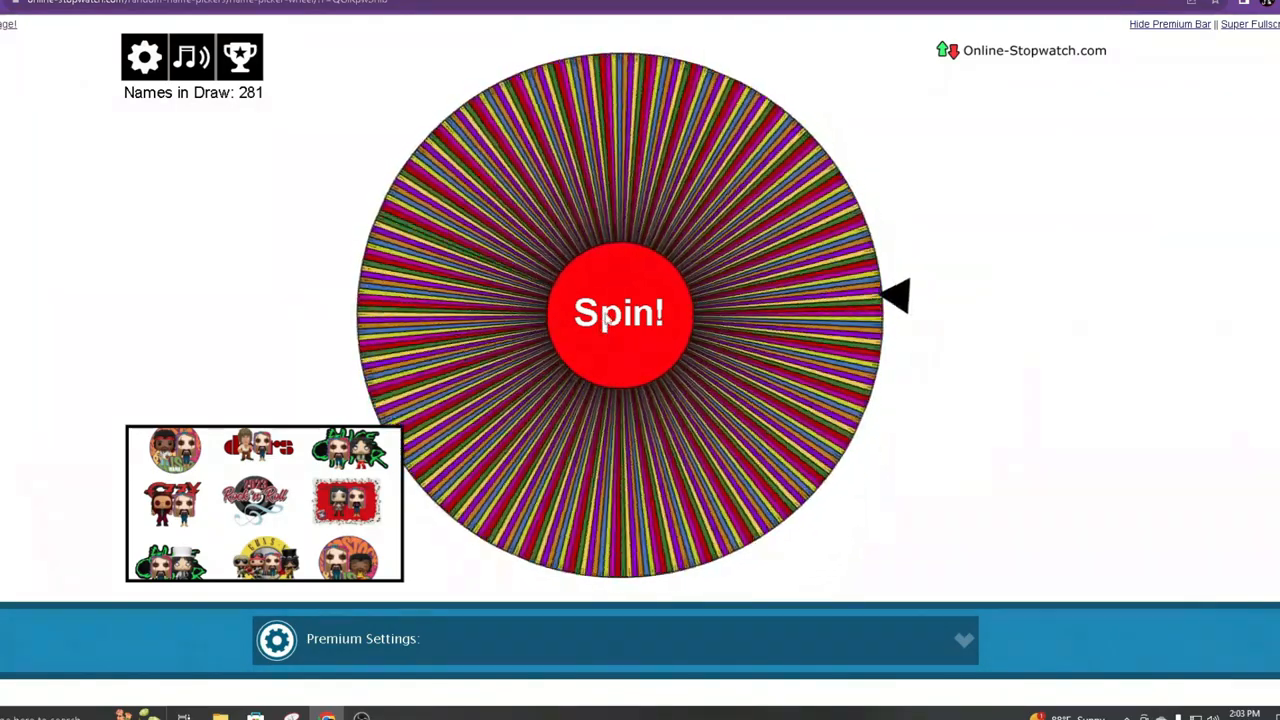
pyautogui.click(618, 312)
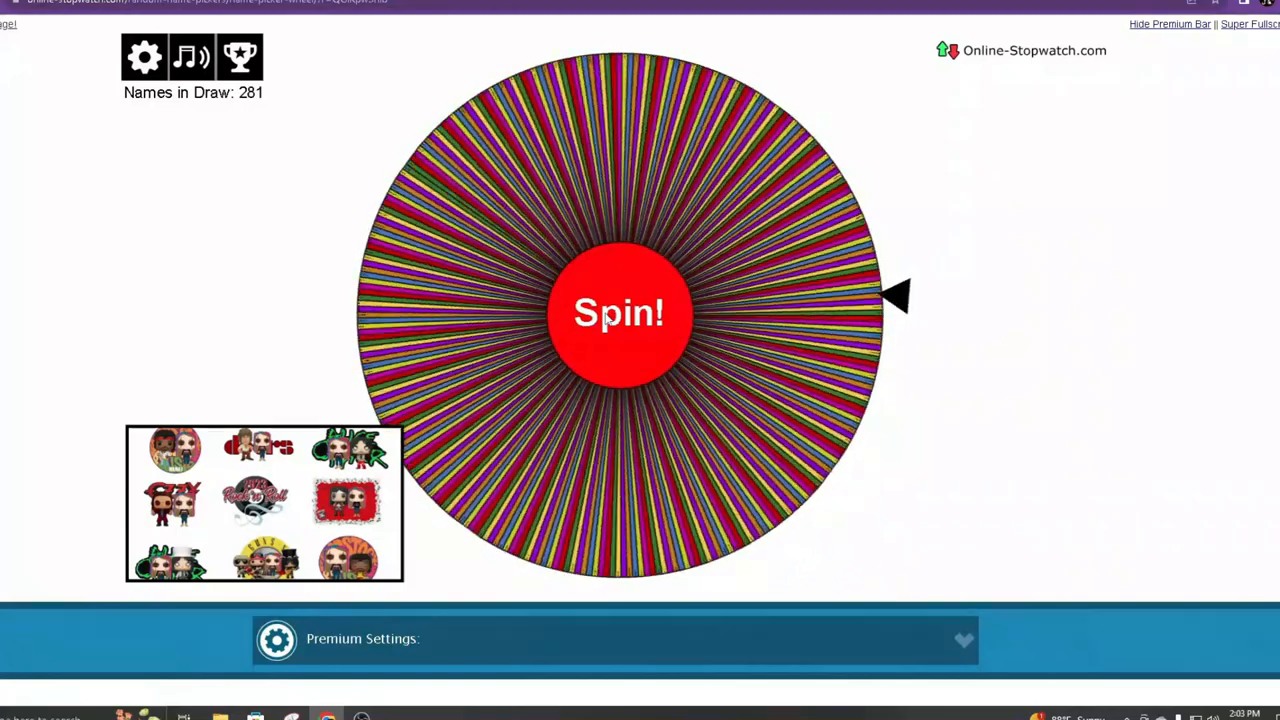
pyautogui.click(618, 312)
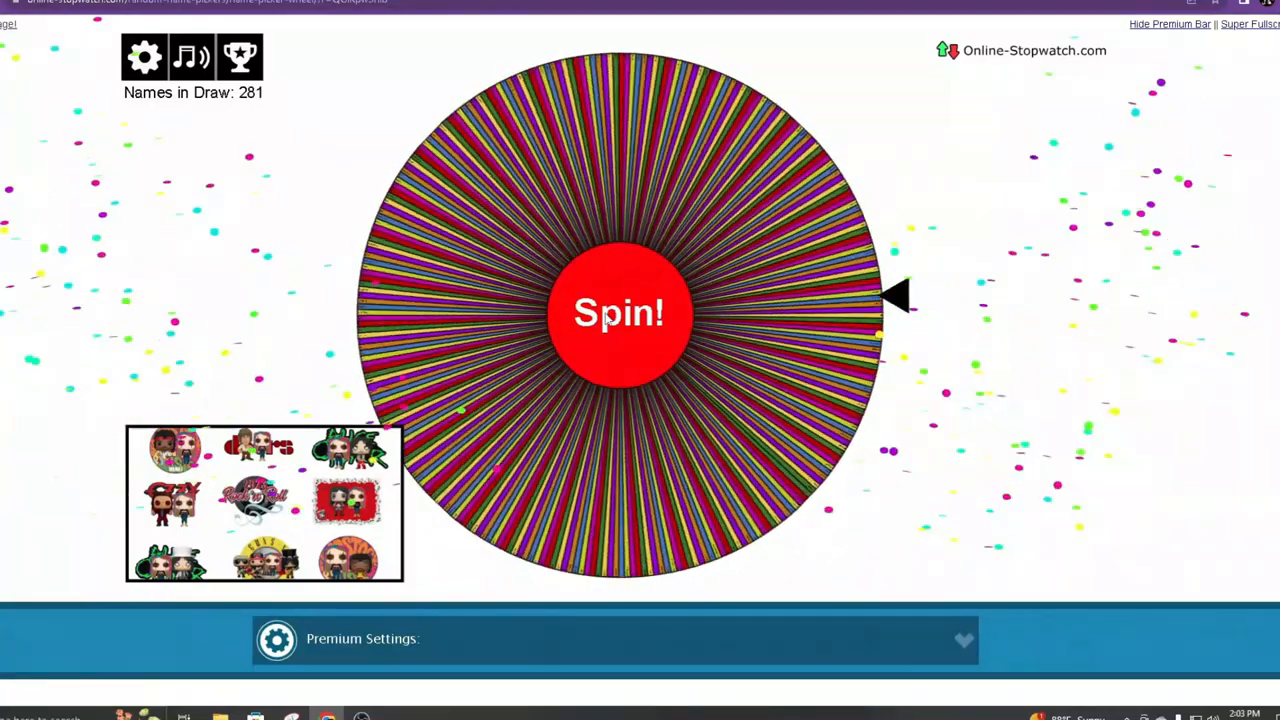
pyautogui.click(618, 312)
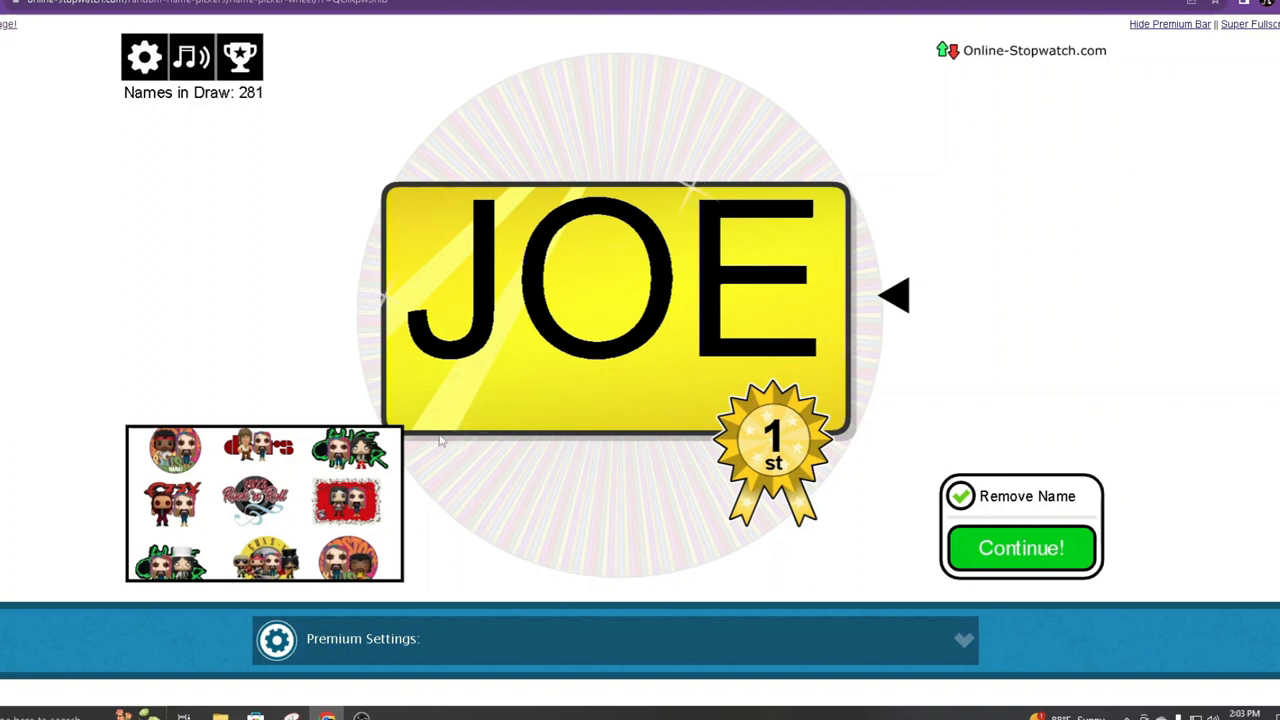
pyautogui.moveTo(794, 632)
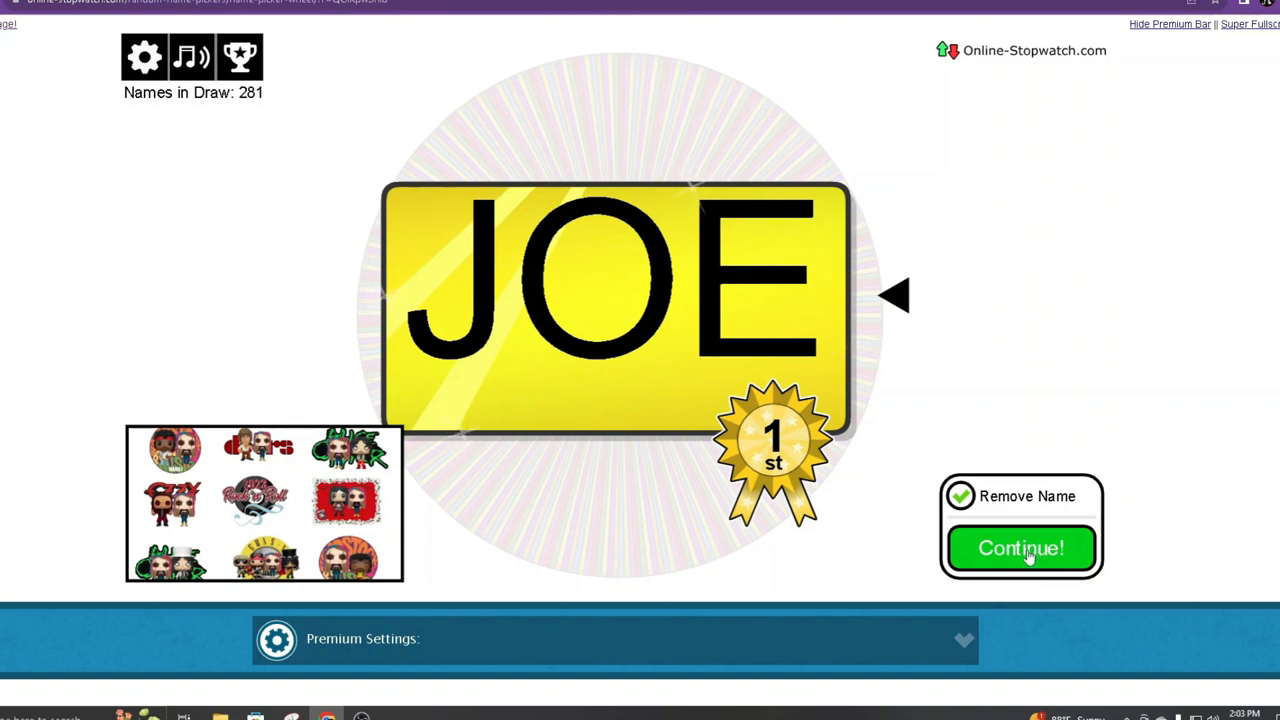
pyautogui.moveTo(1058, 508)
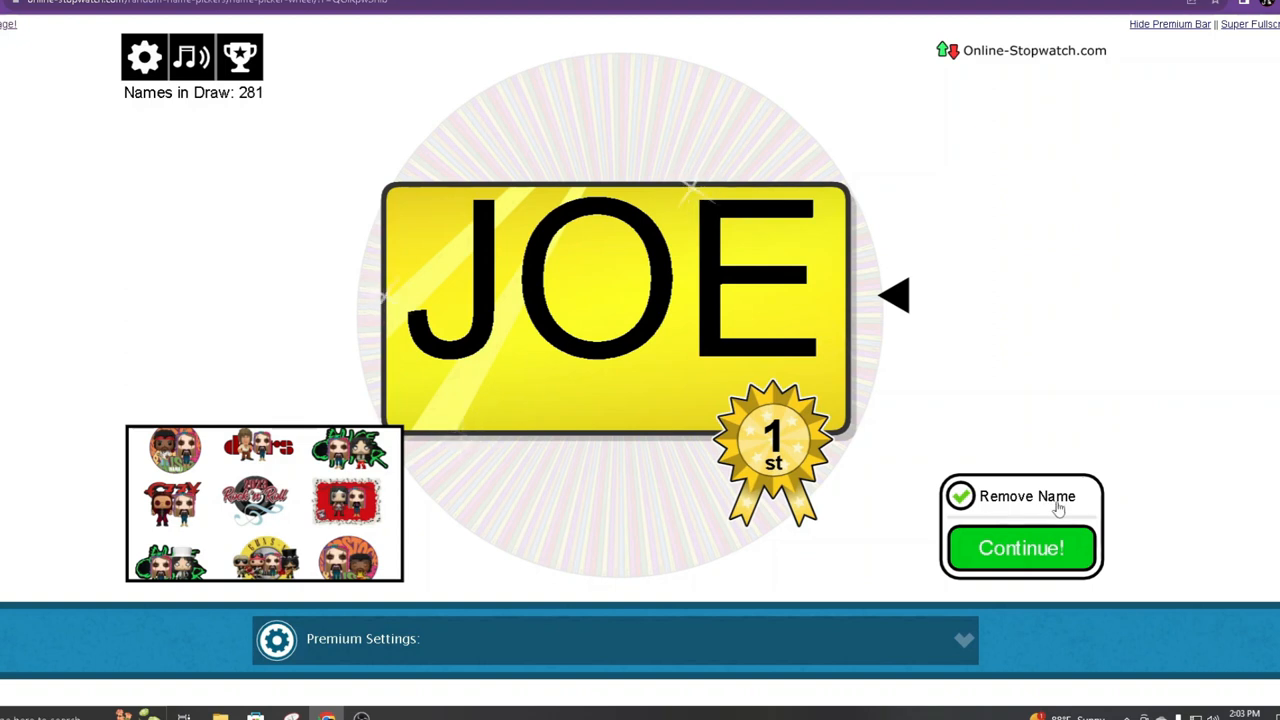
pyautogui.moveTo(825, 653)
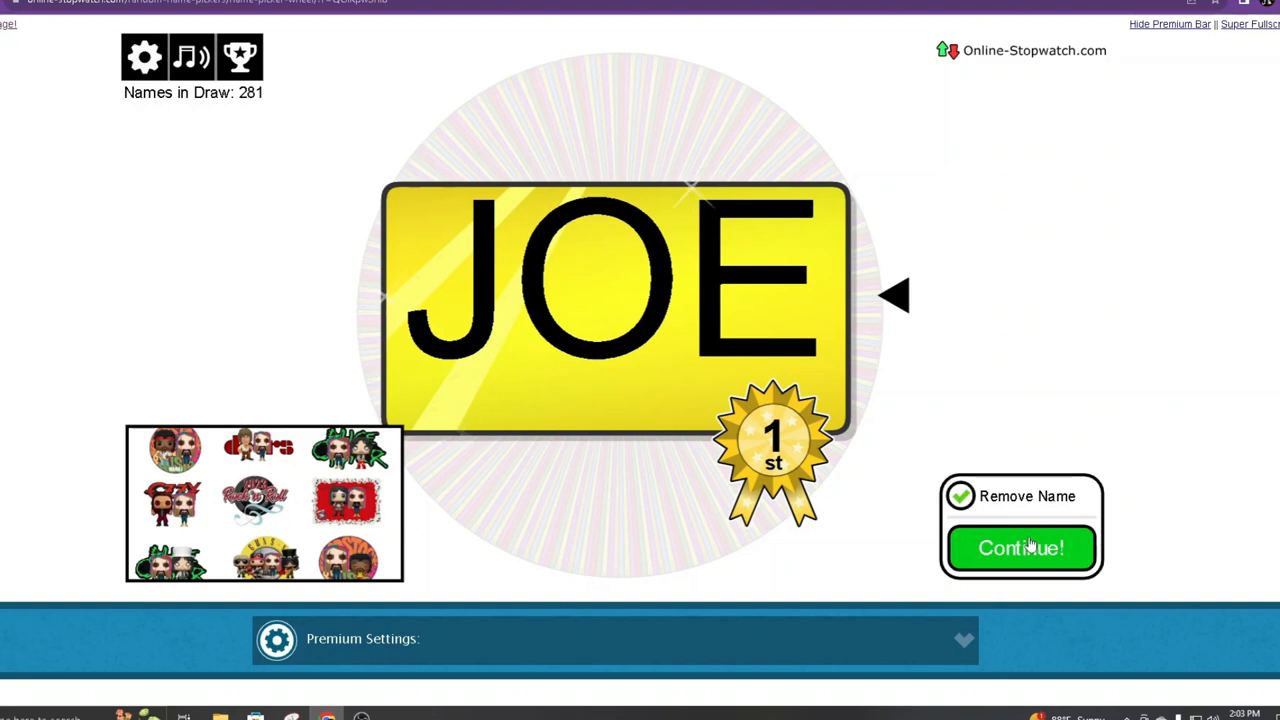
# - Continue past JOE's result with Remove Name ticked, leaving 280 names
pyautogui.click(1020, 548)
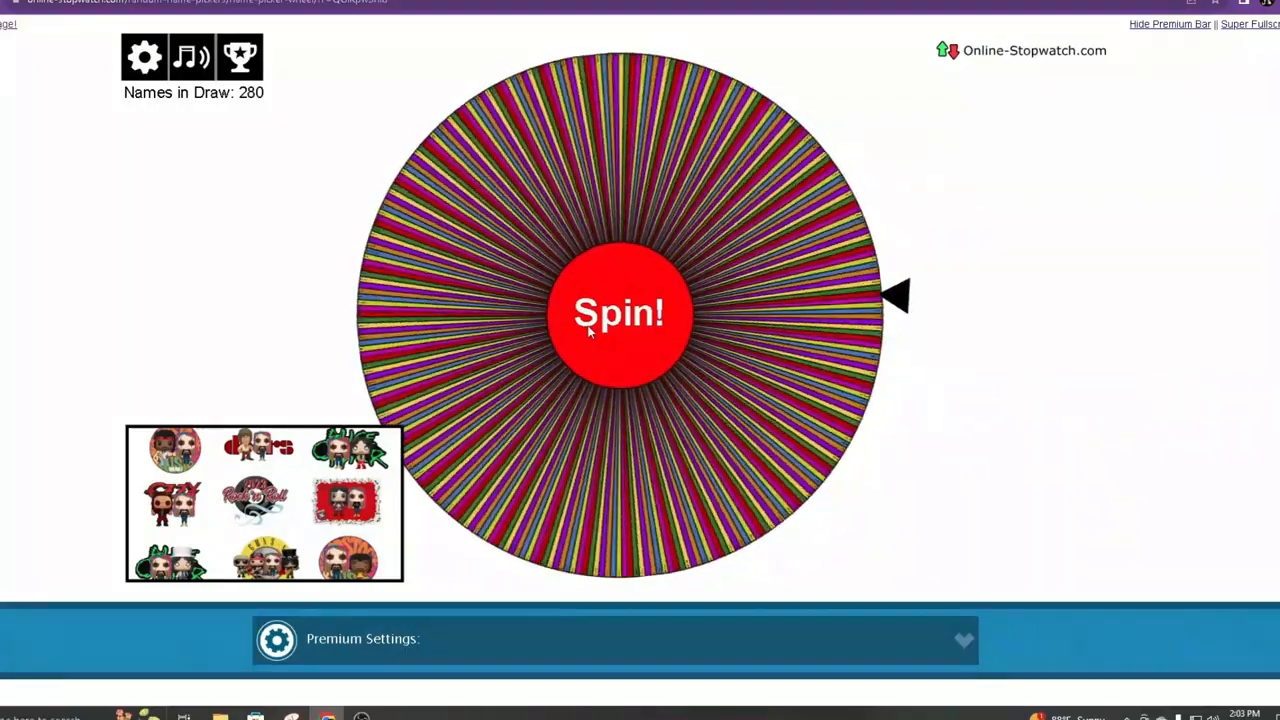
# - Spin for 2nd and 3rd places, then remove REEF after it is drawn
pyautogui.click(618, 312)
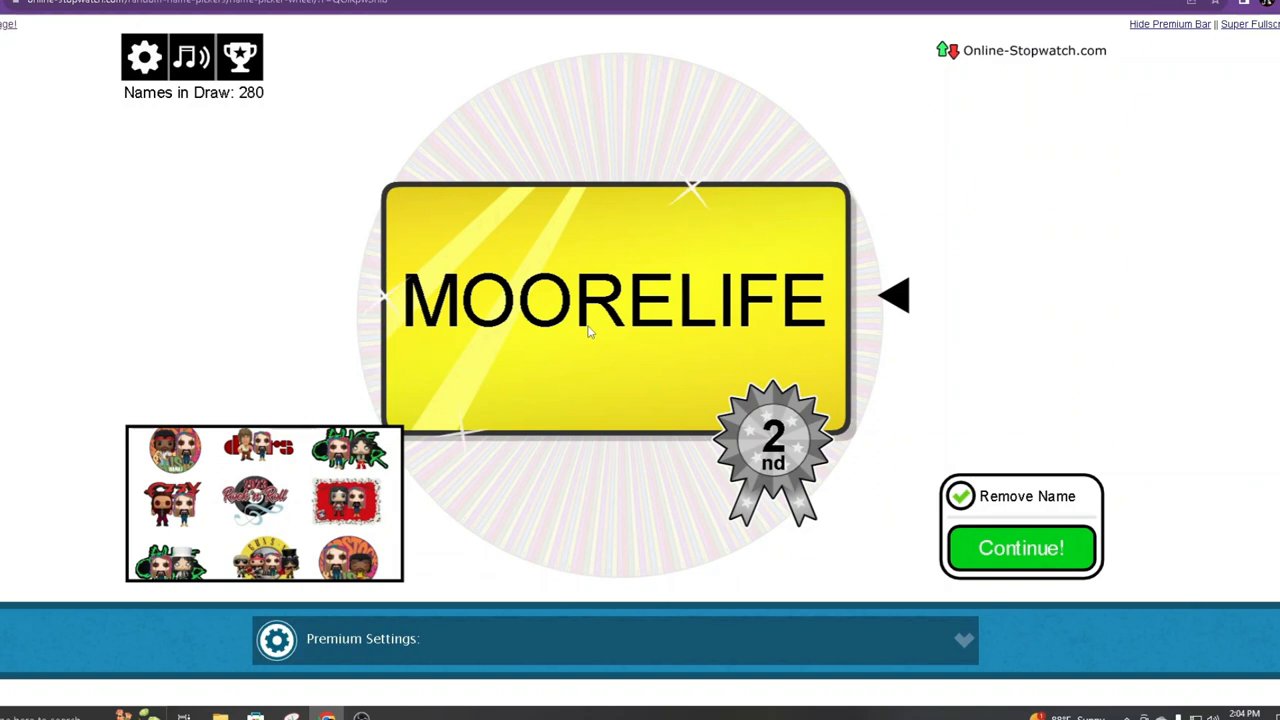
pyautogui.moveTo(468, 400)
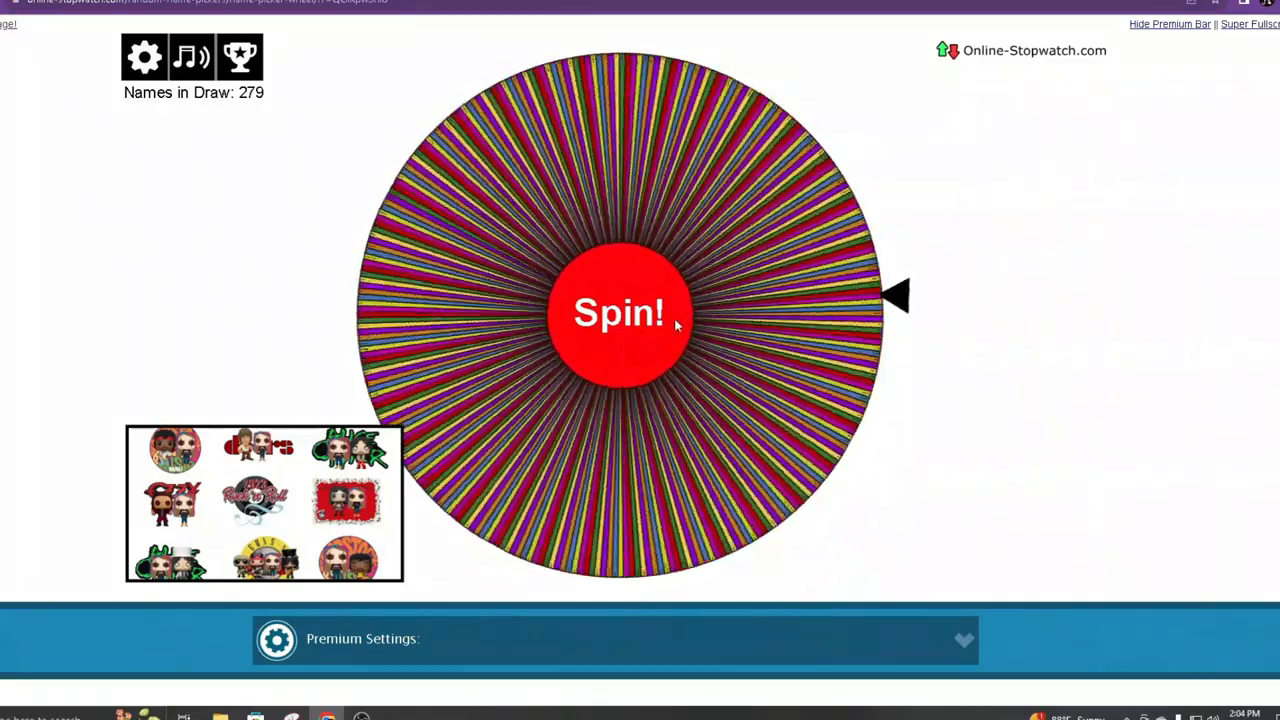
pyautogui.click(618, 312)
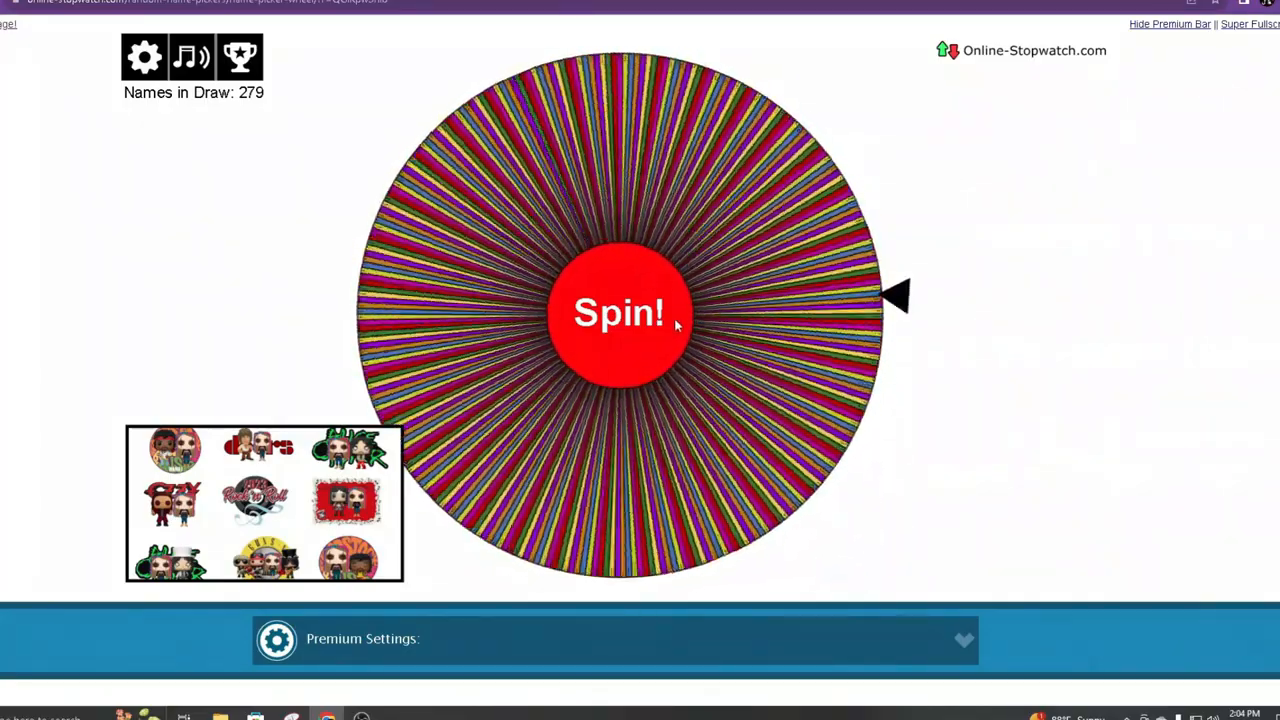
pyautogui.click(619, 313)
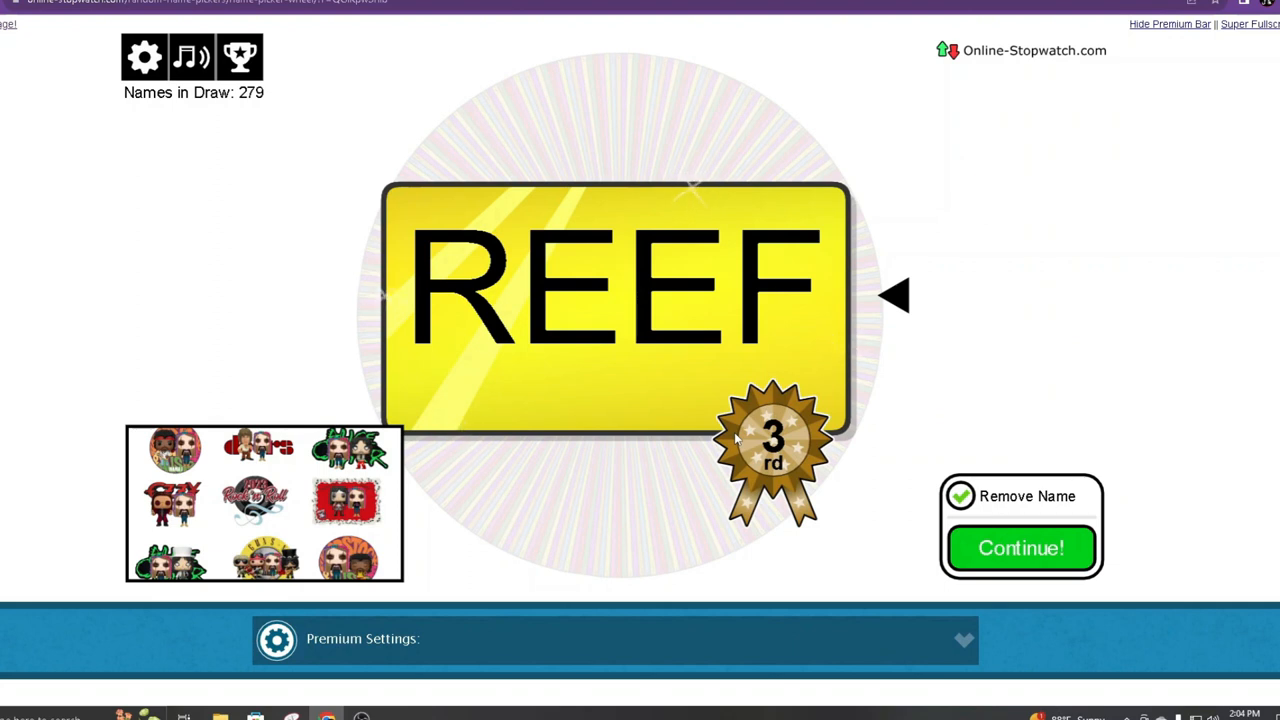
pyautogui.moveTo(815, 561)
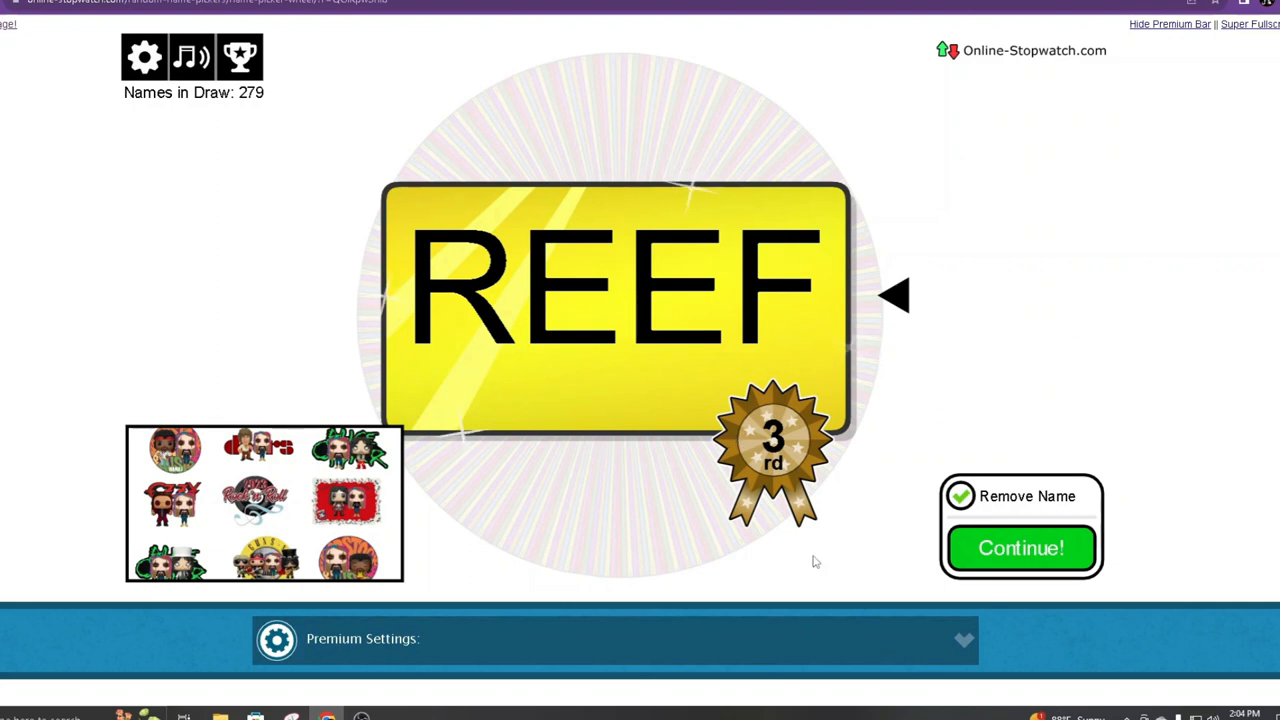
pyautogui.click(1020, 548)
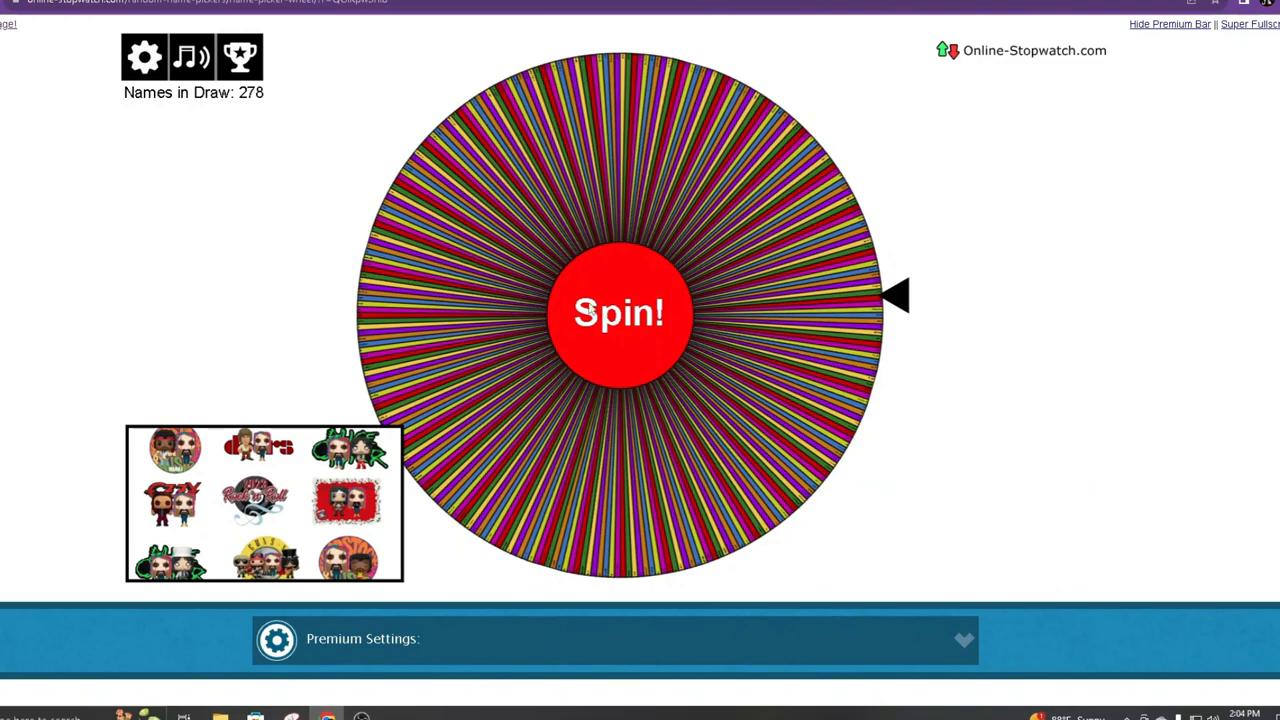
# - Spin for UMPTY (4th) and SETH (5th), continuing past SETH's result
pyautogui.click(618, 312)
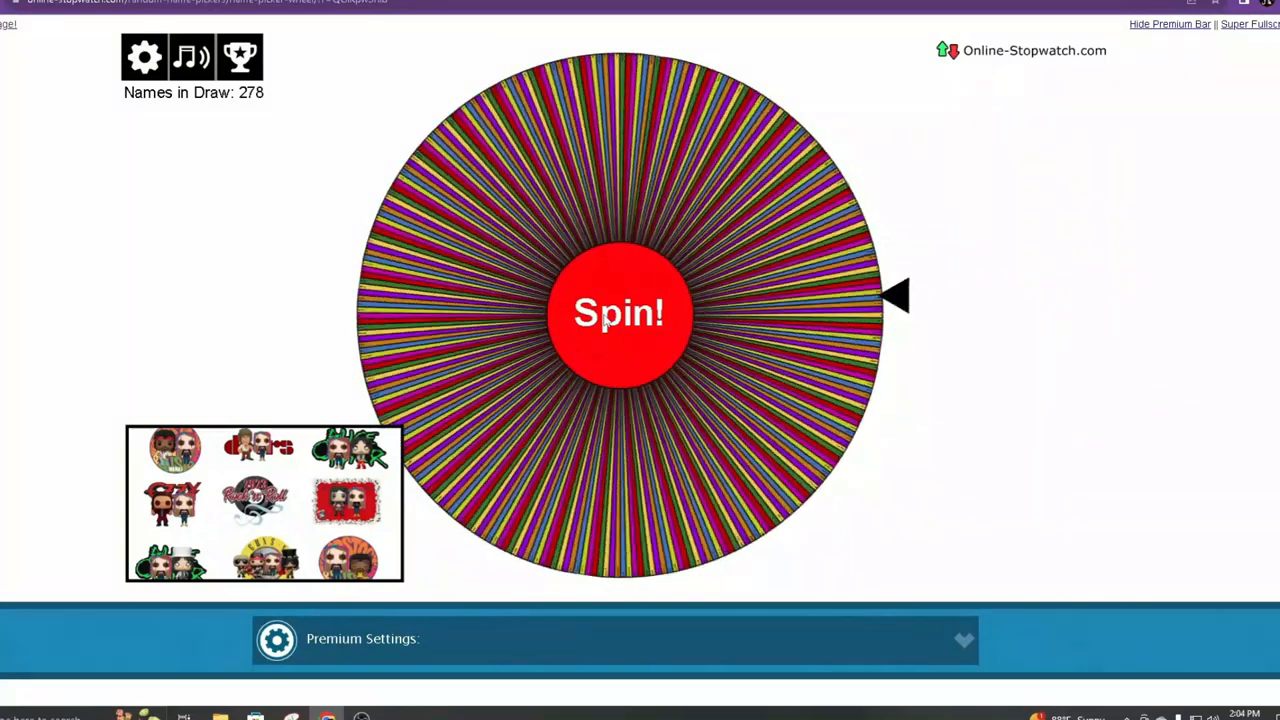
pyautogui.click(618, 312)
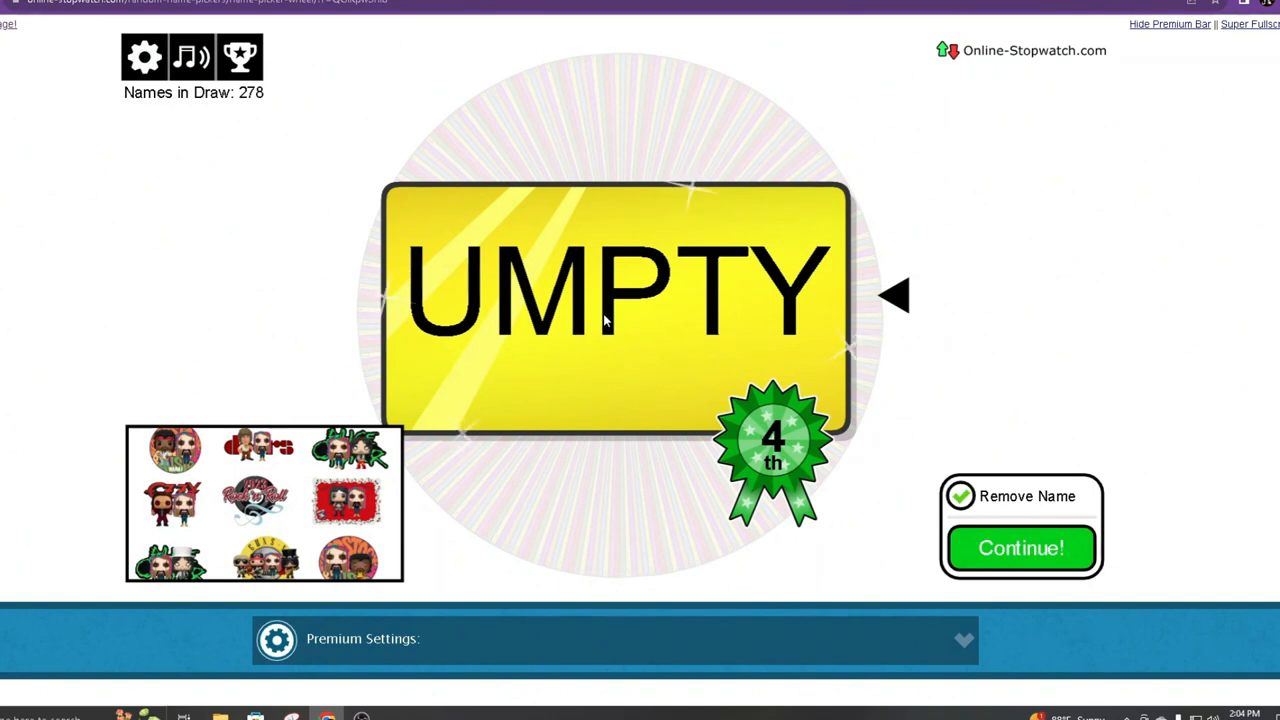
pyautogui.moveTo(1243, 564)
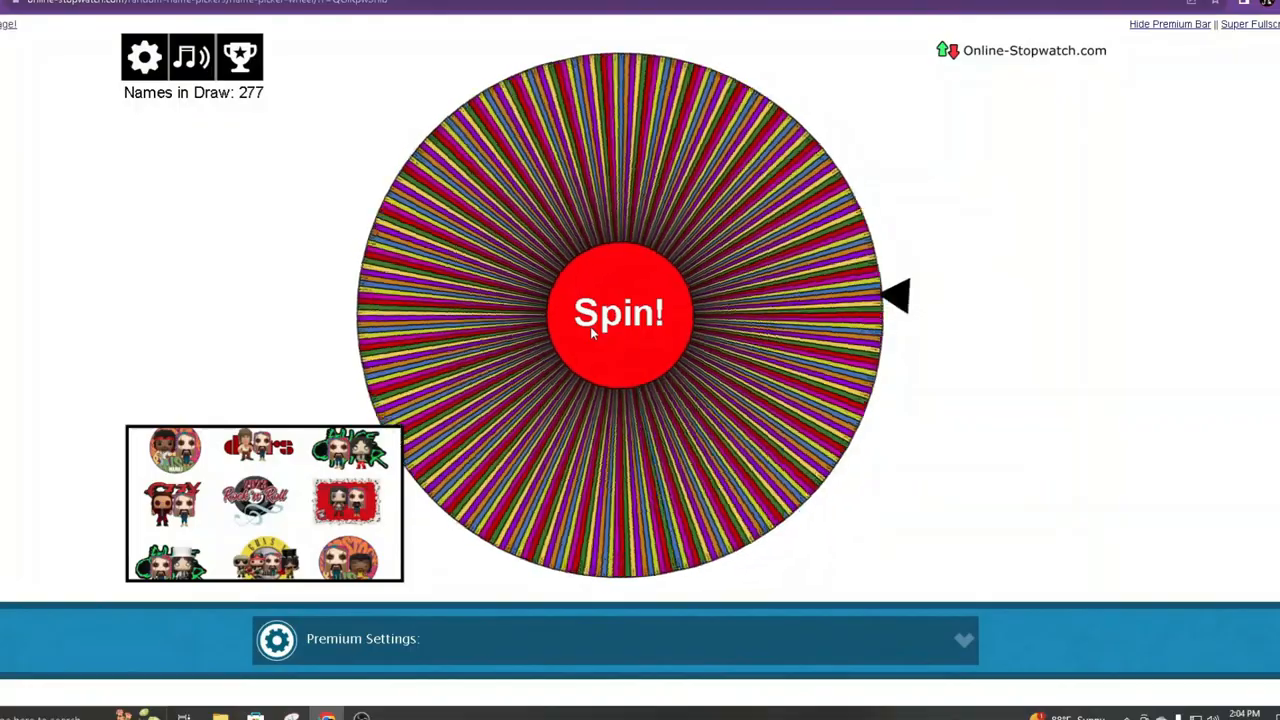
pyautogui.click(618, 312)
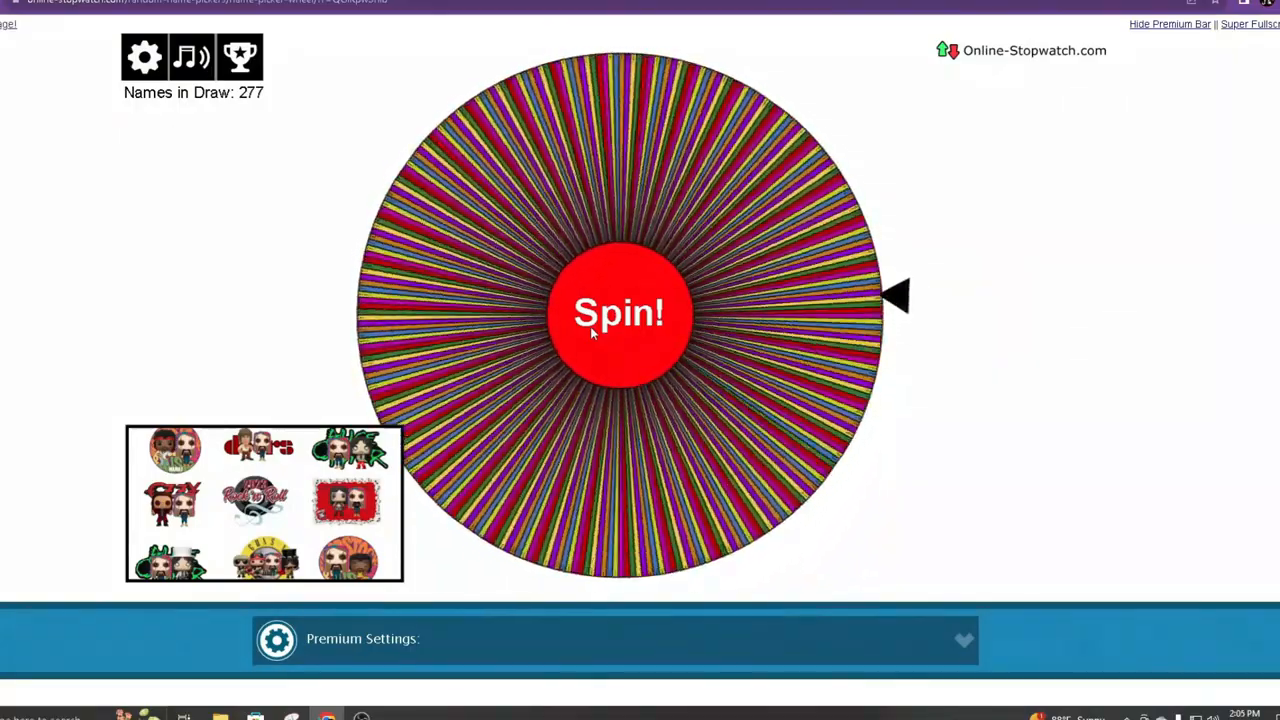
pyautogui.click(618, 313)
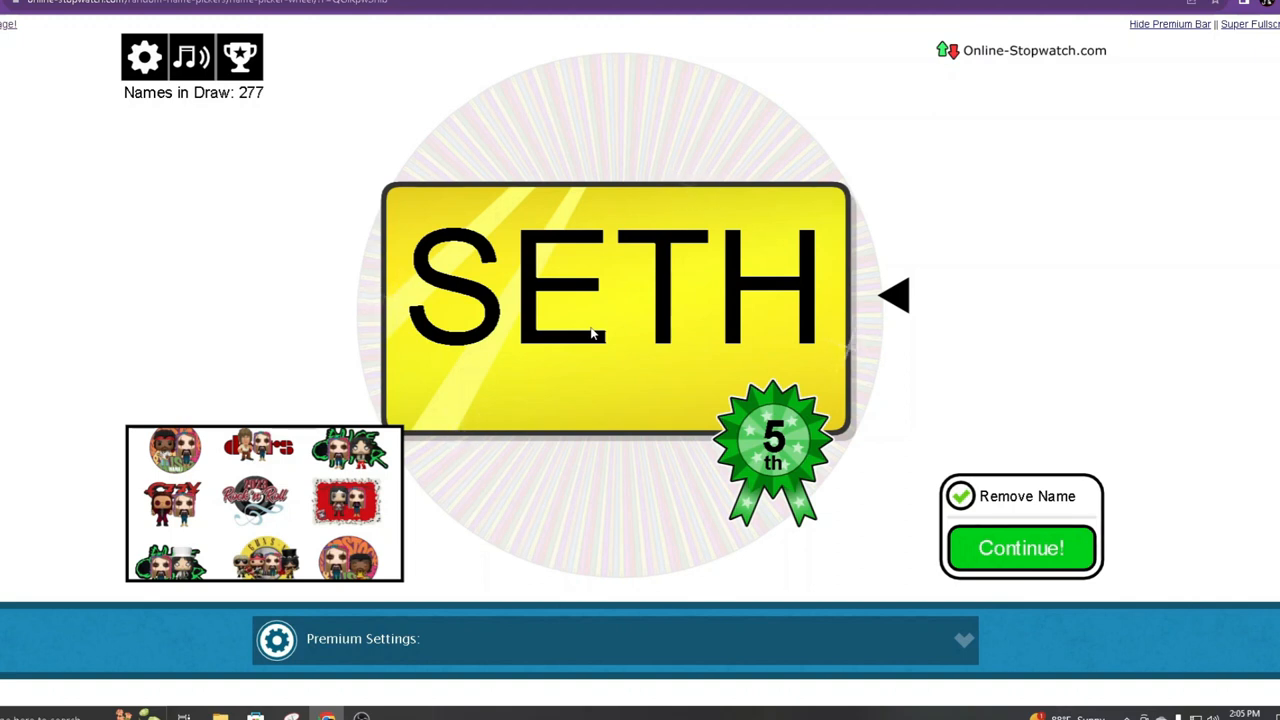
pyautogui.moveTo(500, 585)
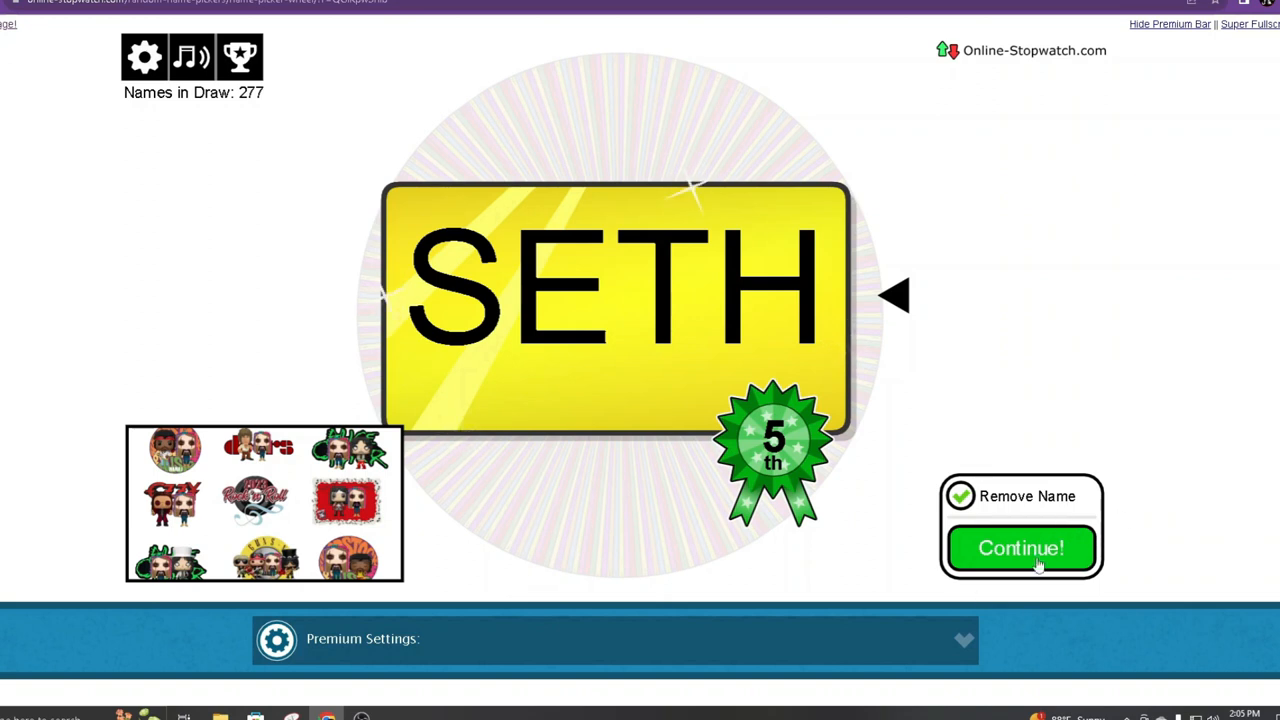
pyautogui.click(1021, 548)
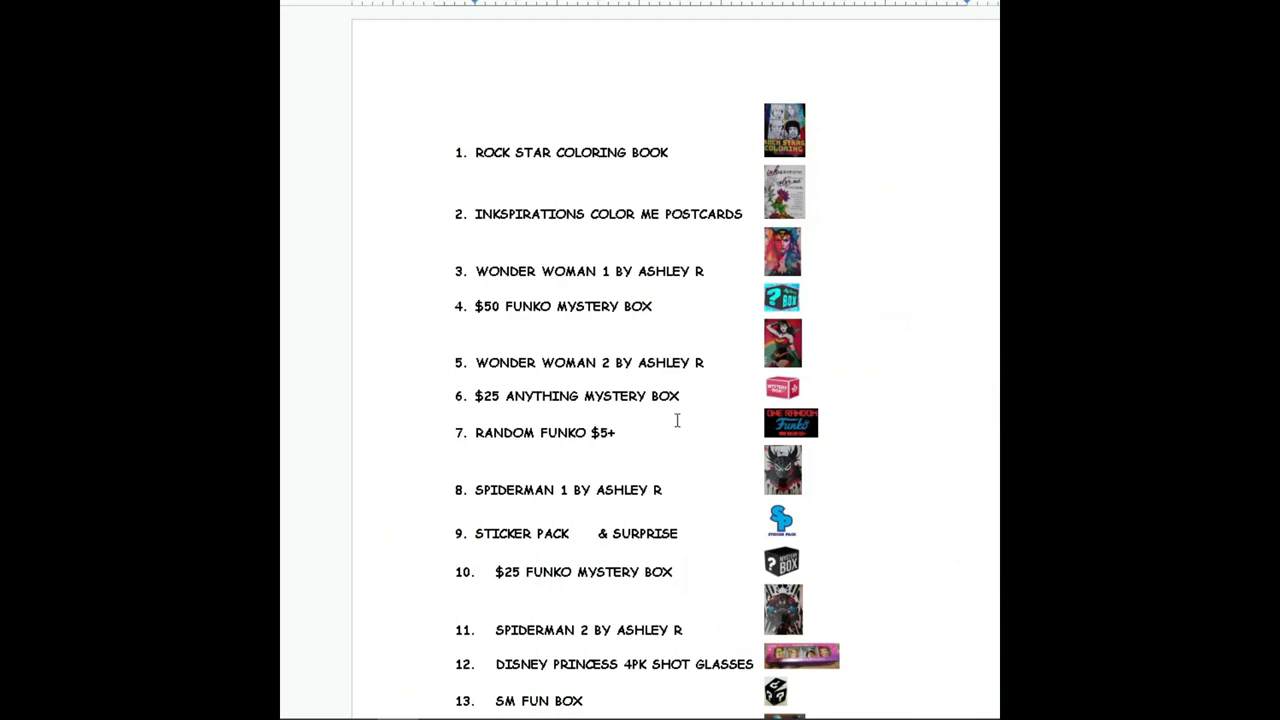
pyautogui.moveTo(561, 567)
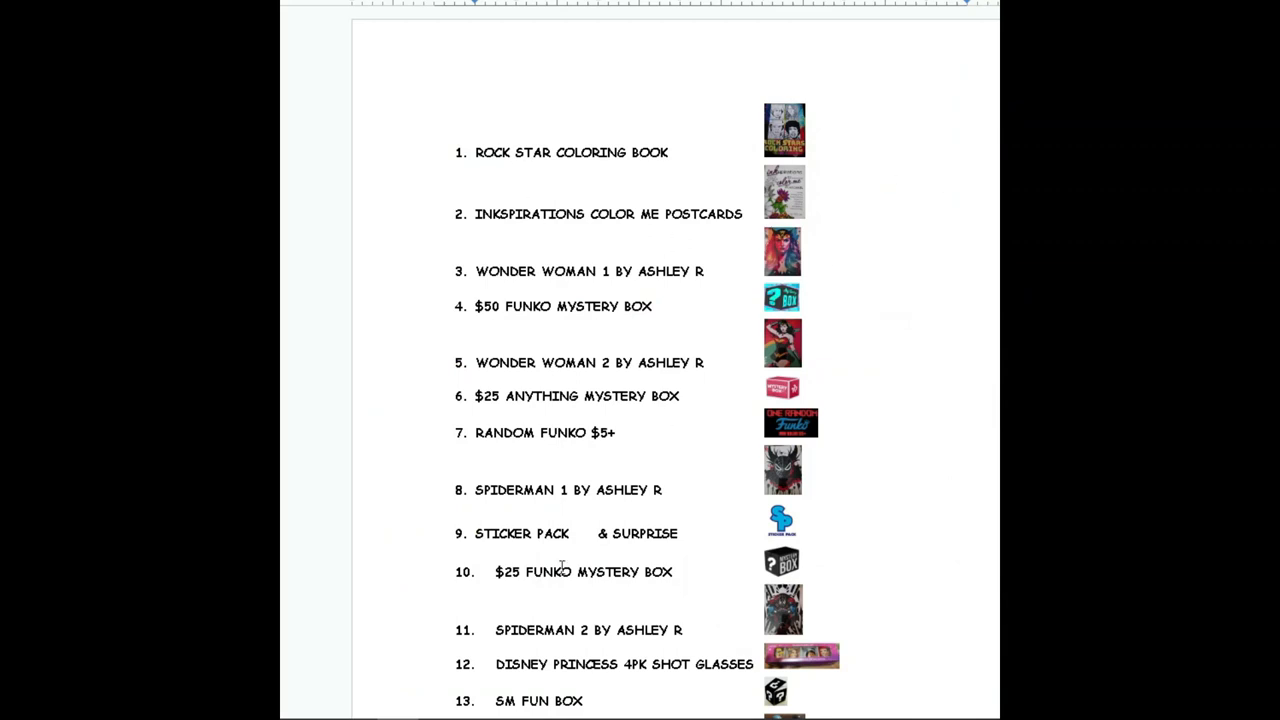
# - Scroll down the Google Docs prize list to around item 59
pyautogui.scroll(-3)
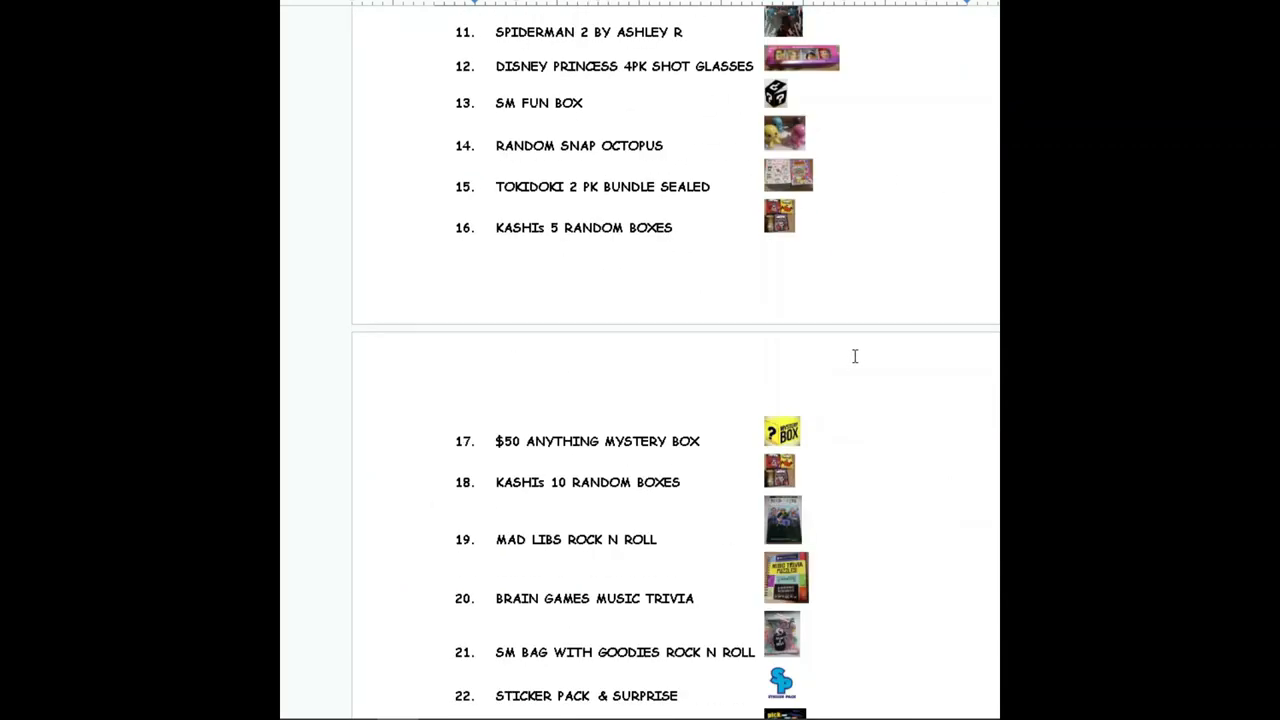
pyautogui.scroll(-3)
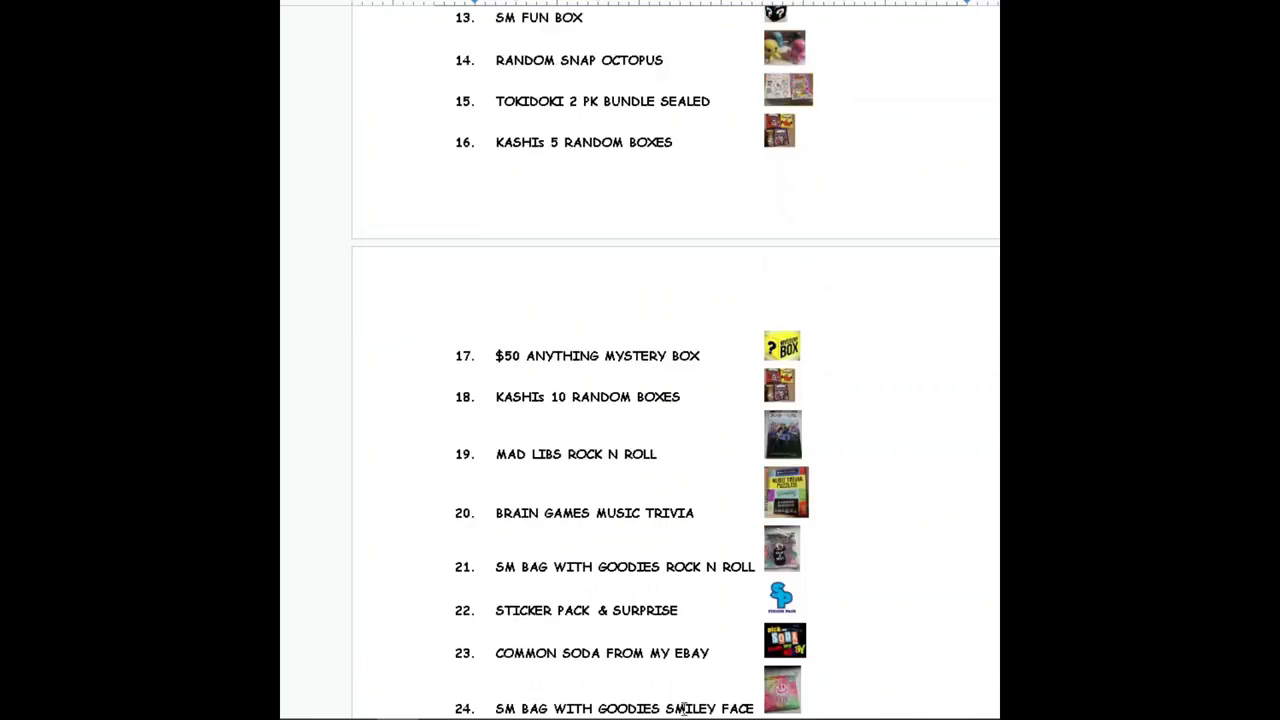
pyautogui.scroll(-3)
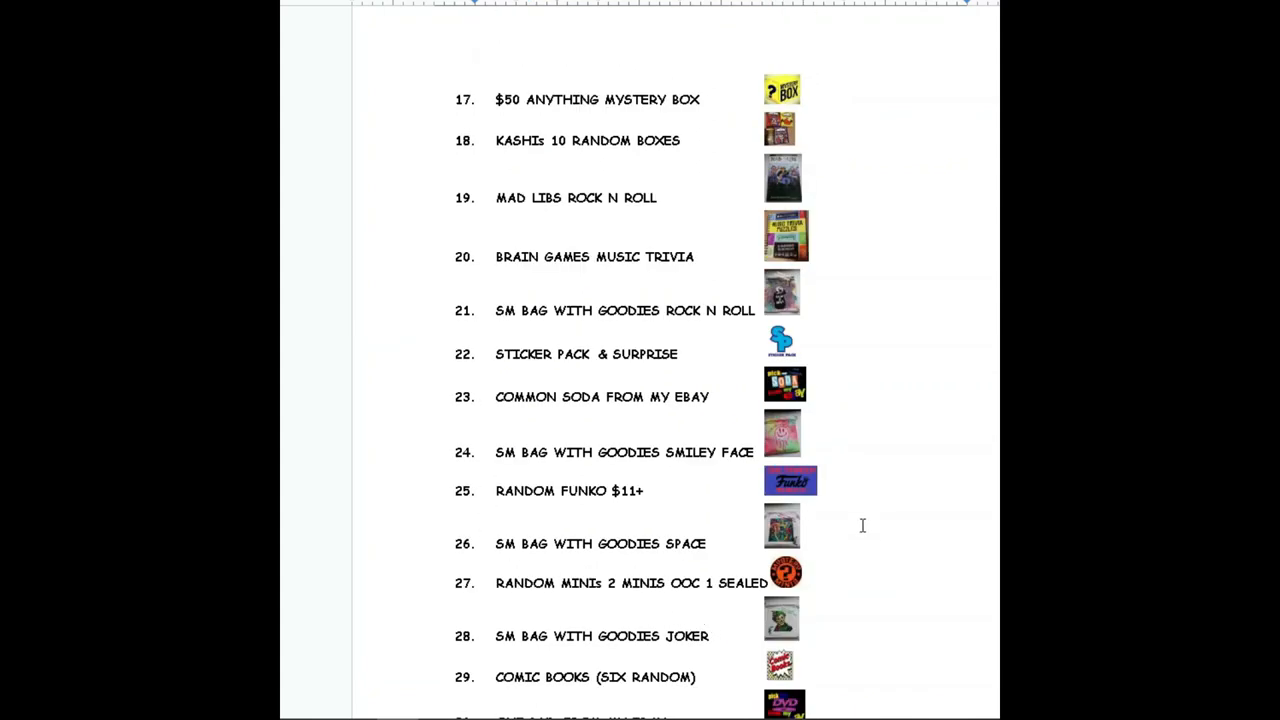
pyautogui.scroll(-3)
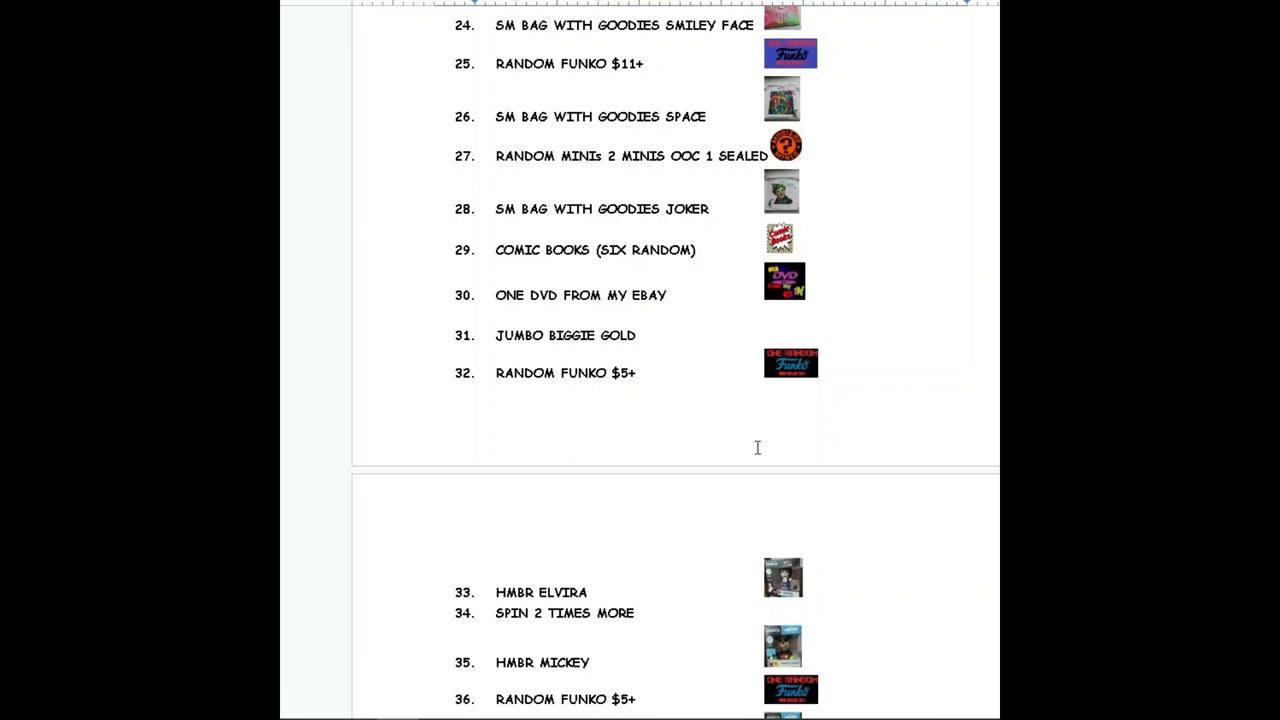
pyautogui.scroll(-3)
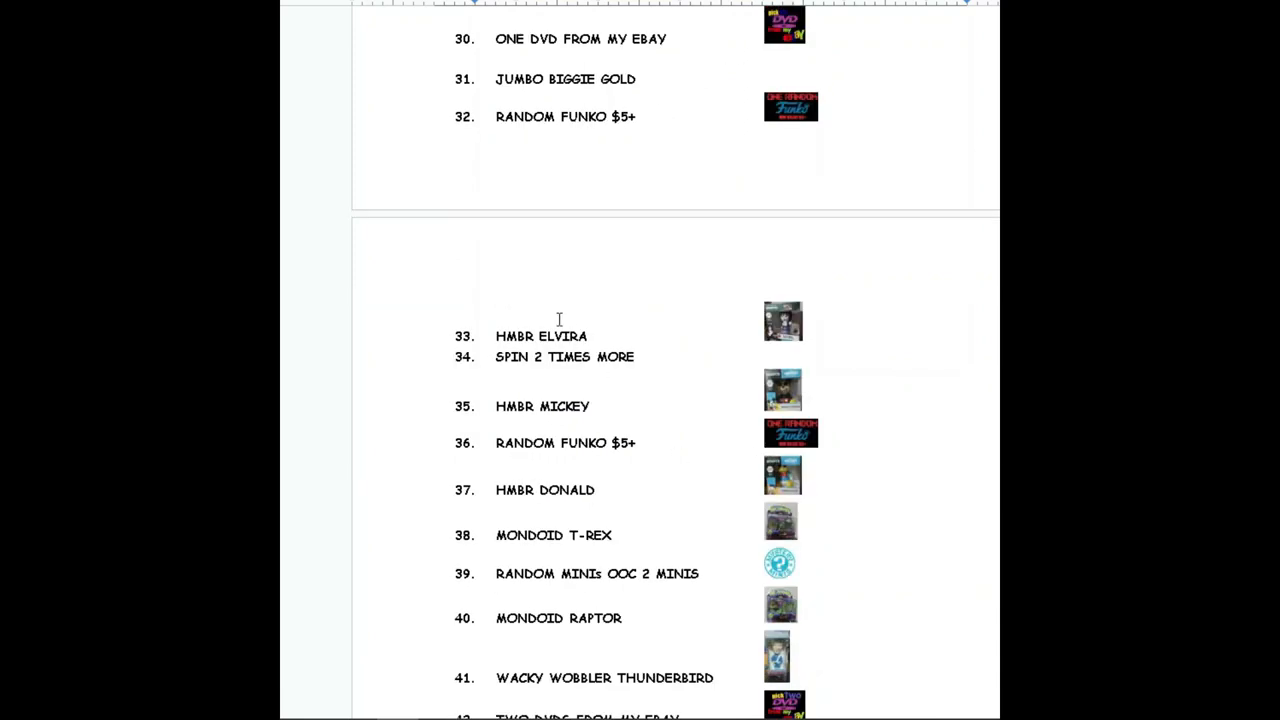
pyautogui.scroll(-3)
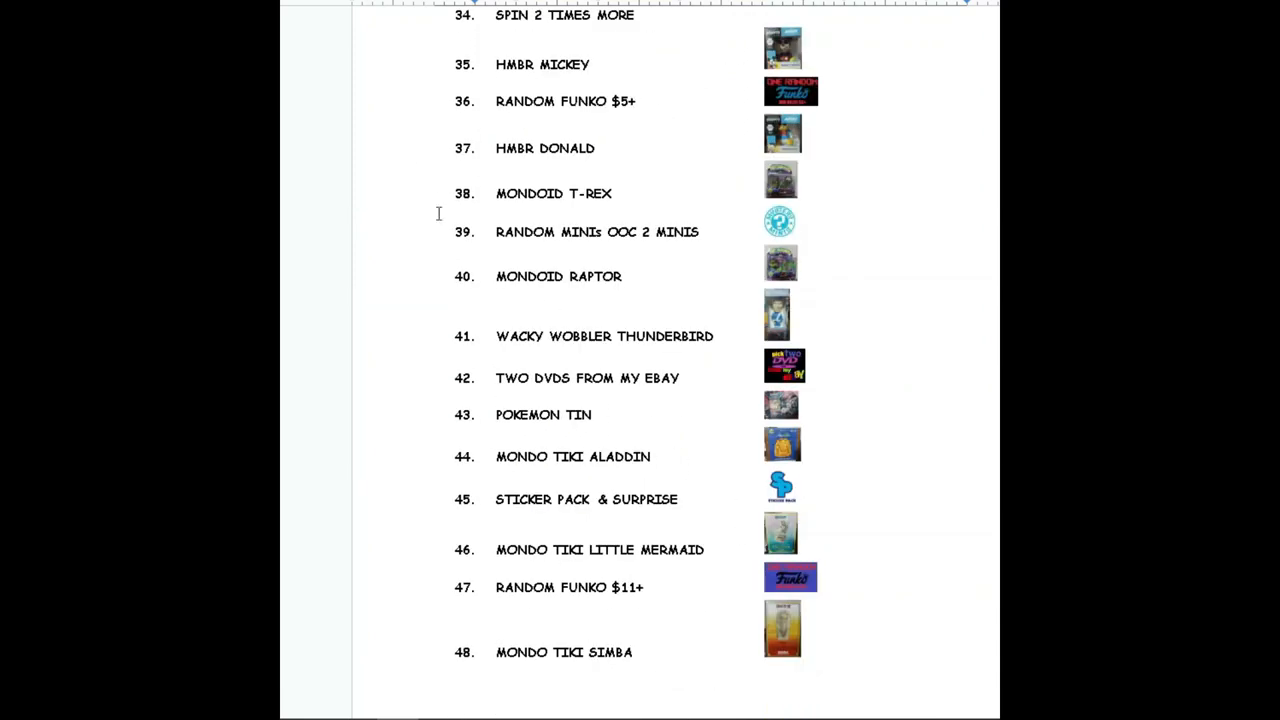
pyautogui.moveTo(603, 440)
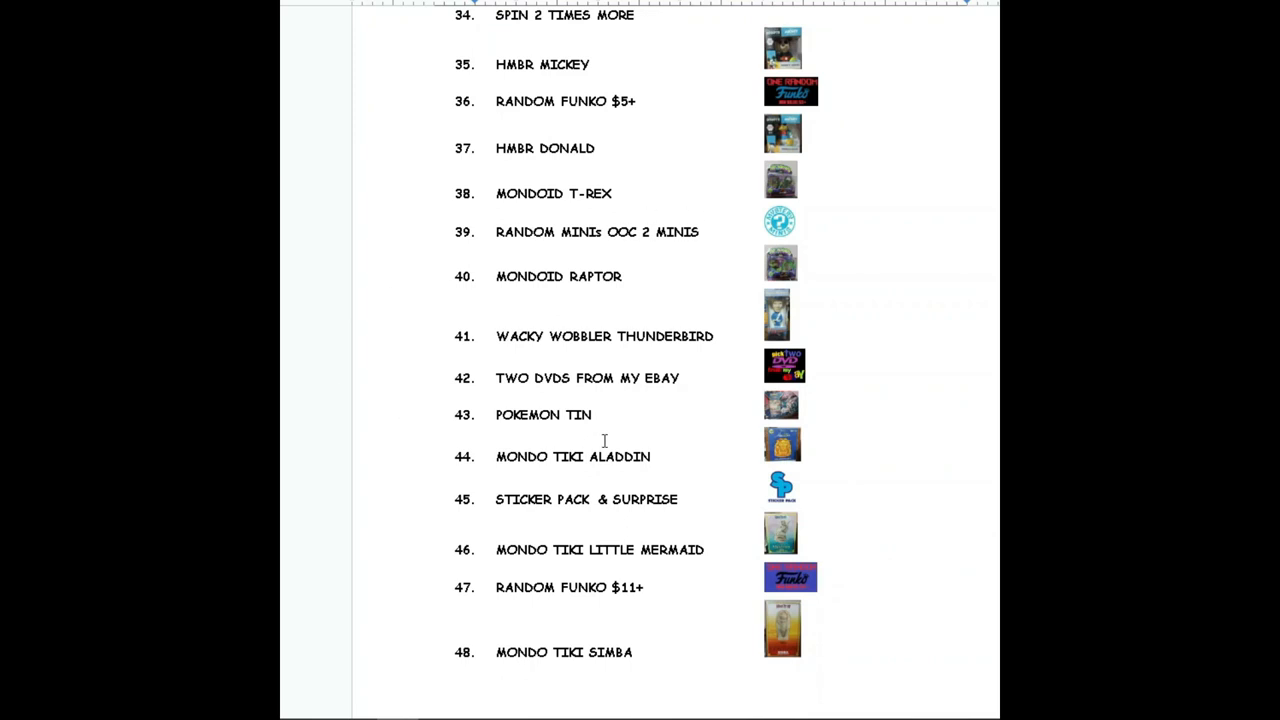
pyautogui.scroll(-3)
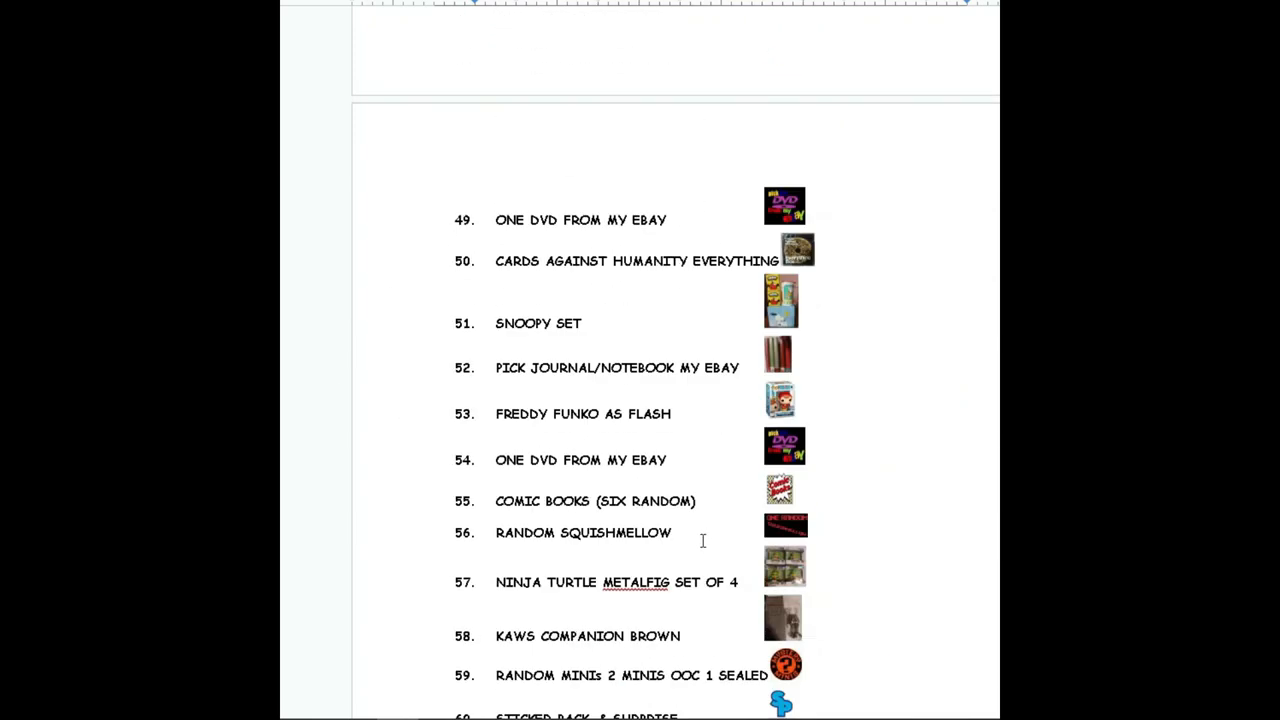
pyautogui.scroll(-3)
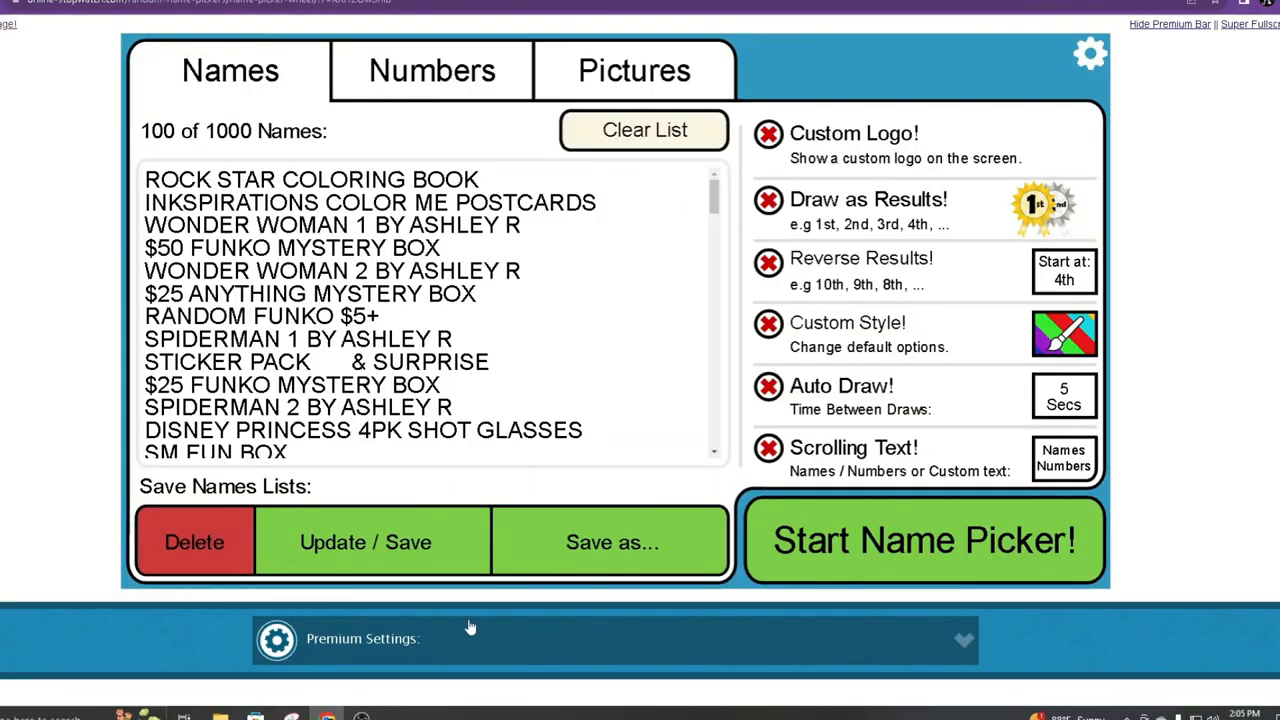
# - Launch the 100-prize wheel and spin it for the first prize
pyautogui.click(922, 540)
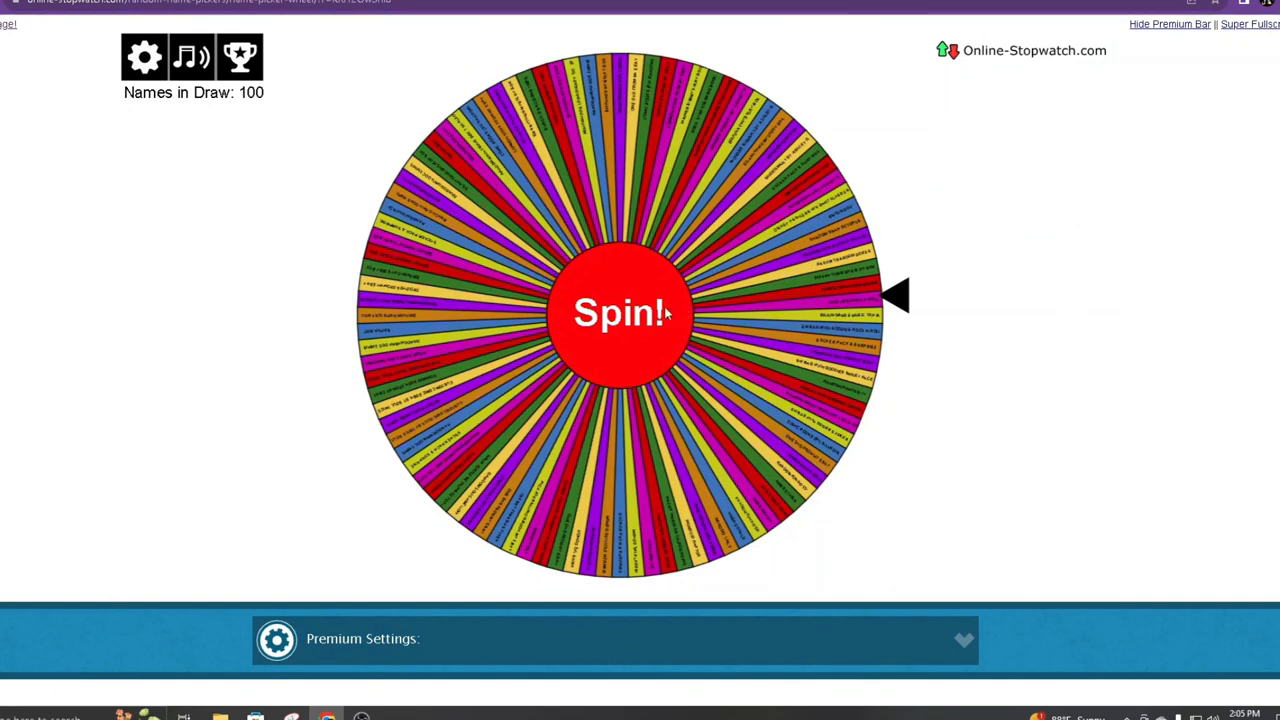
pyautogui.click(618, 312)
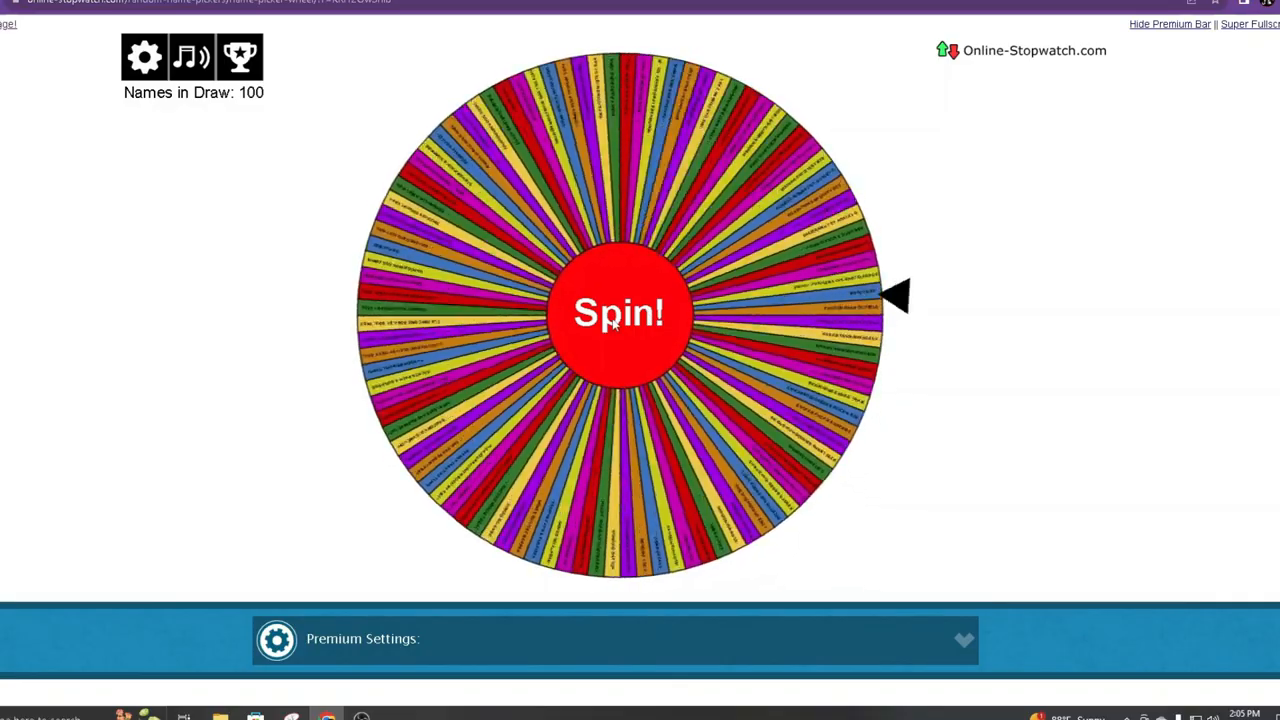
pyautogui.click(618, 312)
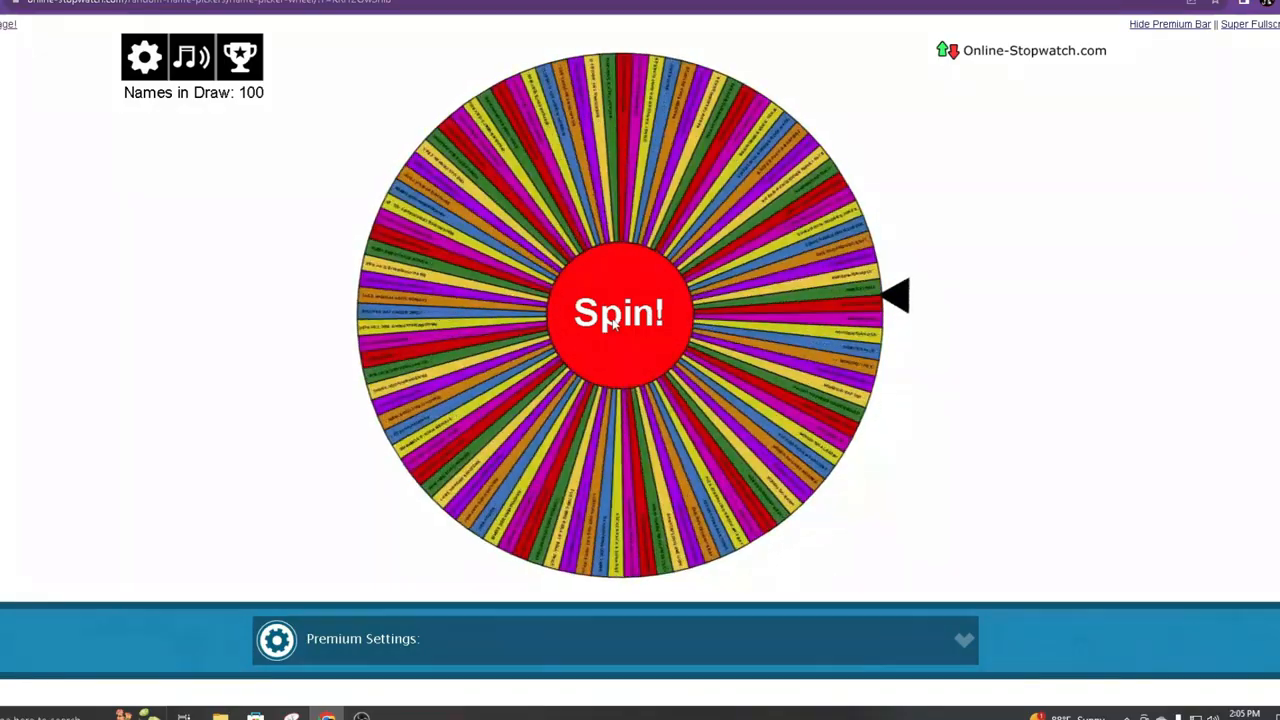
pyautogui.click(618, 313)
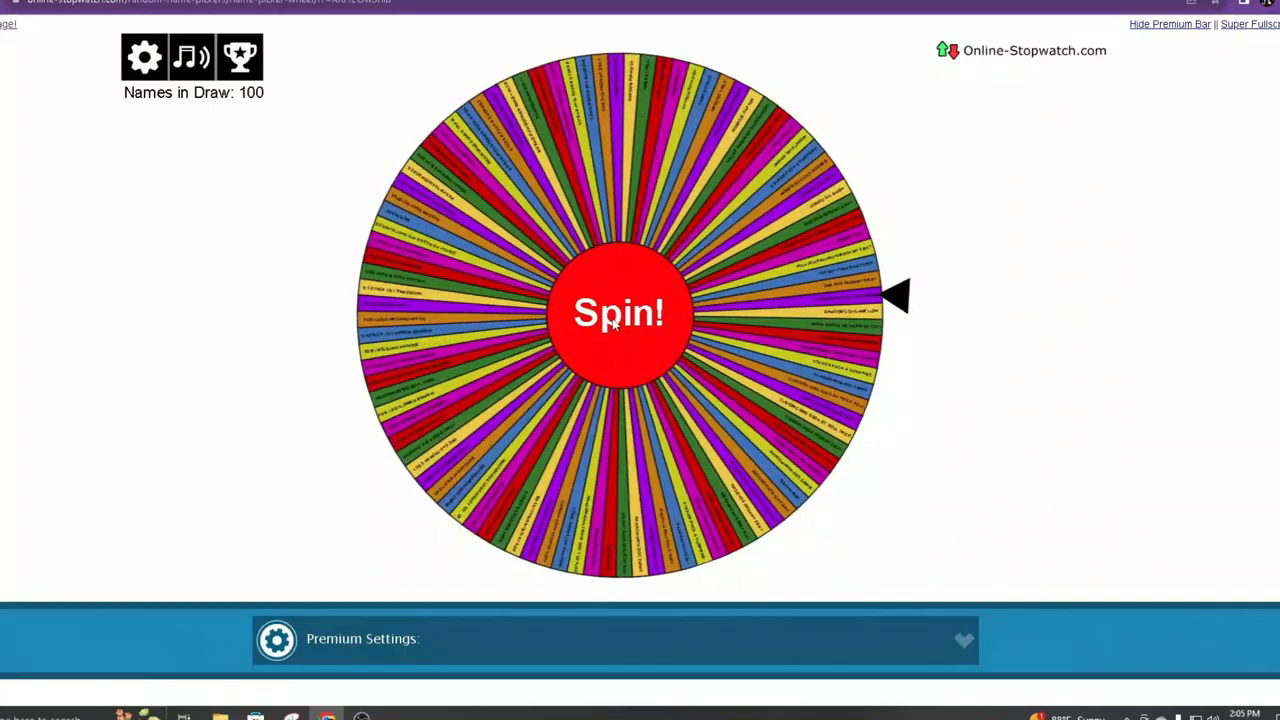
pyautogui.click(618, 312)
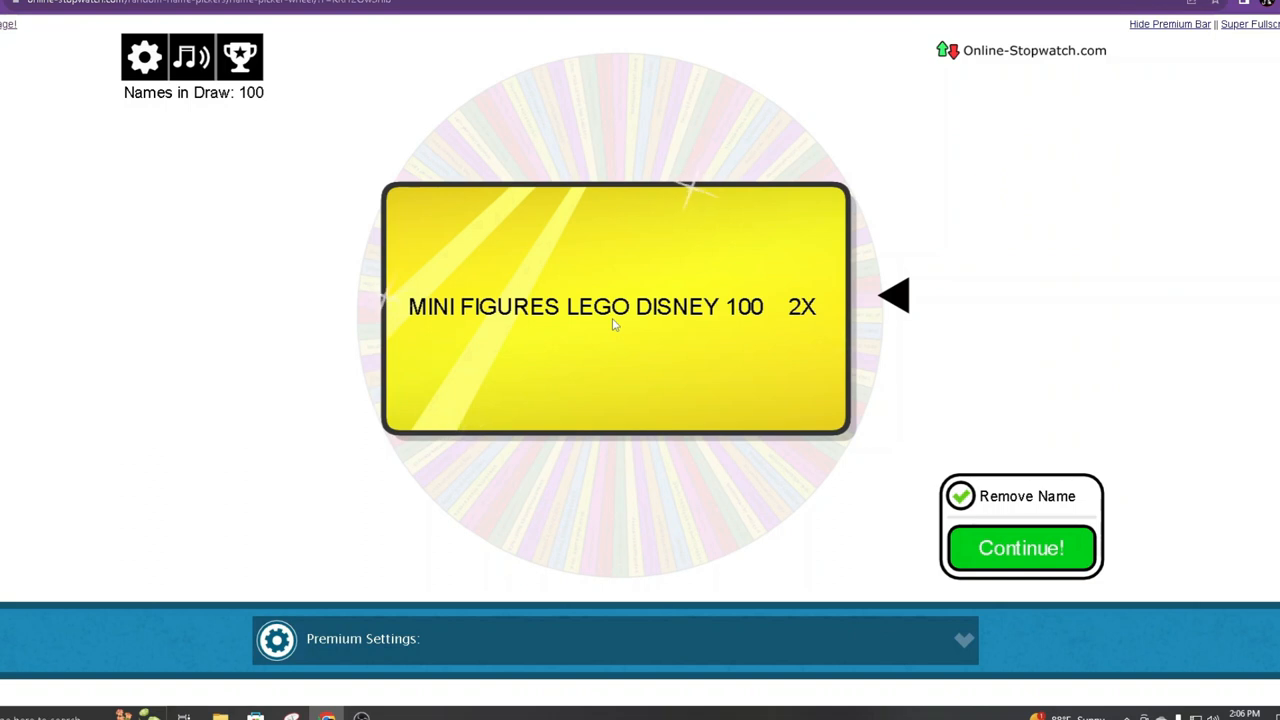
pyautogui.moveTo(1140, 318)
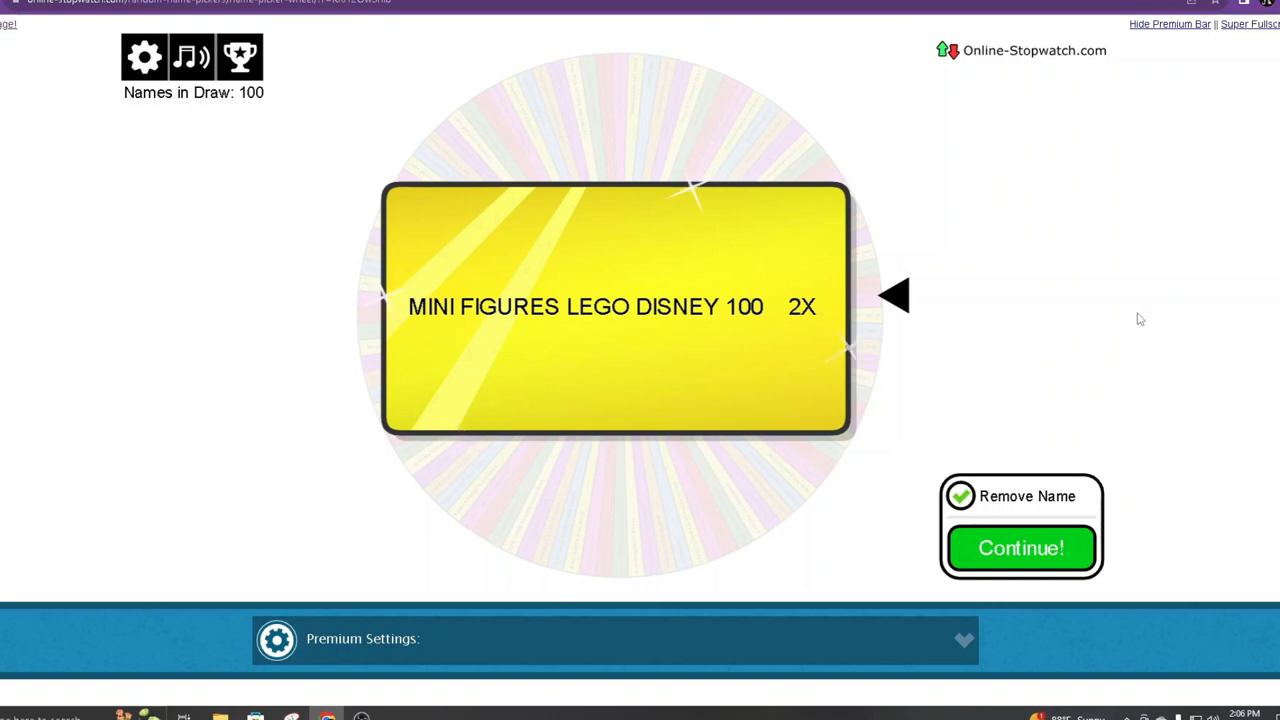
pyautogui.moveTo(1021, 548)
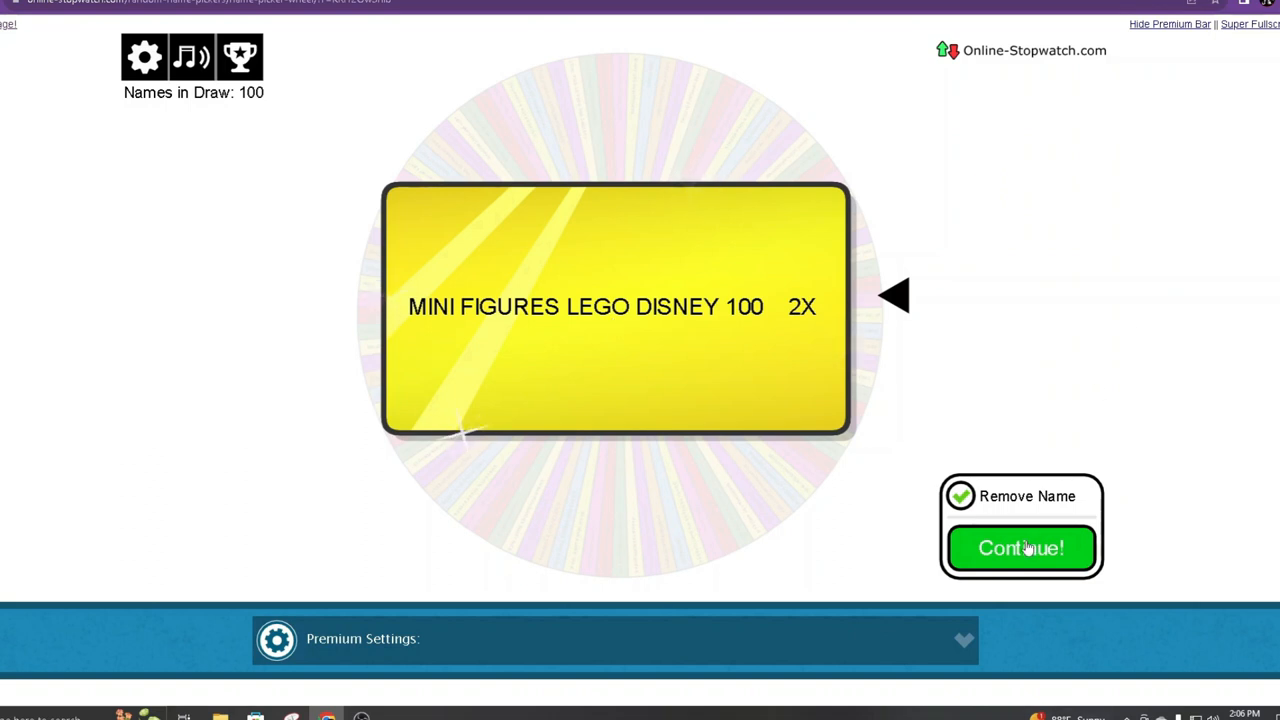
# - Remove the LEGO Disney minifigures, spin again, and remove MAD LIBS ROCK N ROLL
pyautogui.click(1021, 548)
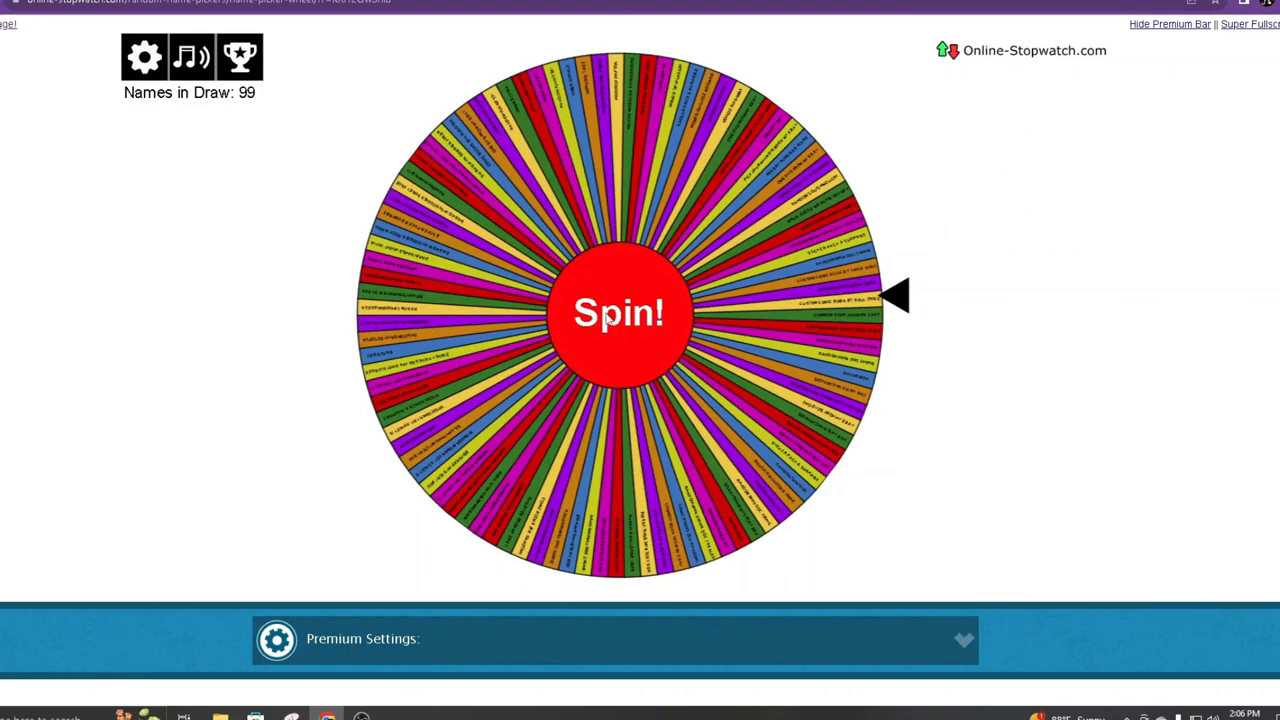
pyautogui.click(618, 312)
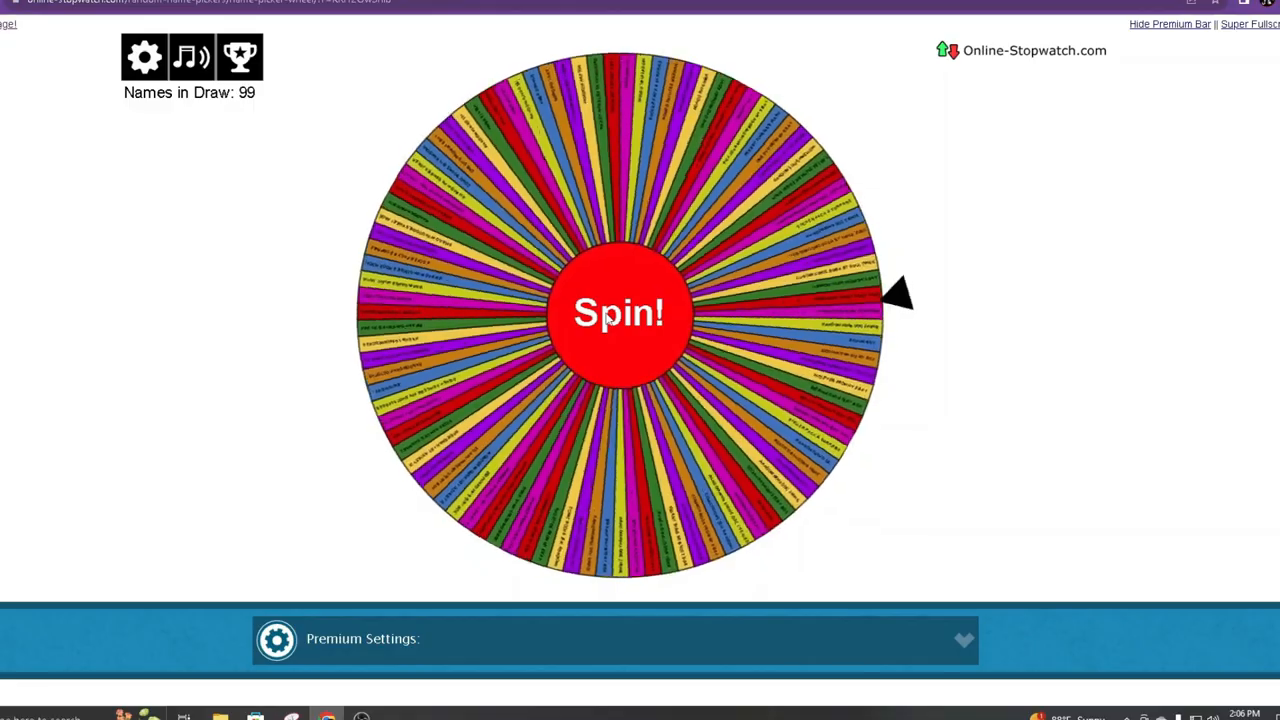
pyautogui.click(618, 312)
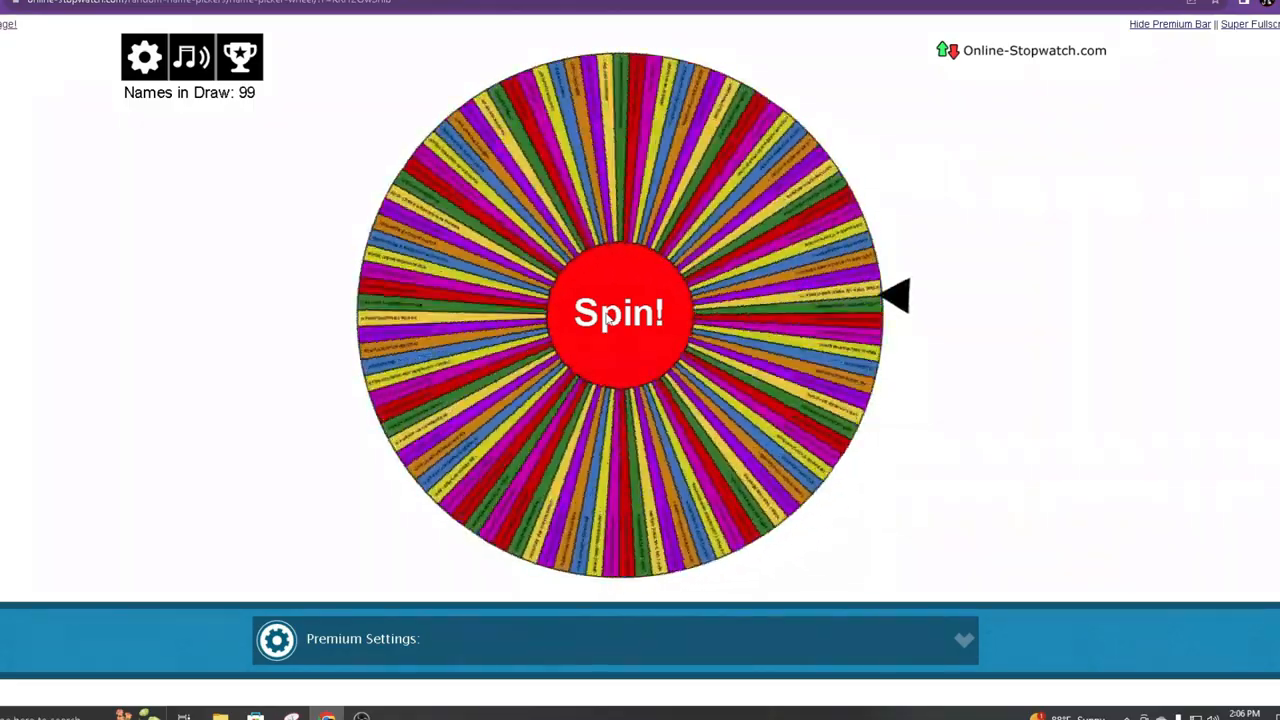
pyautogui.click(618, 312)
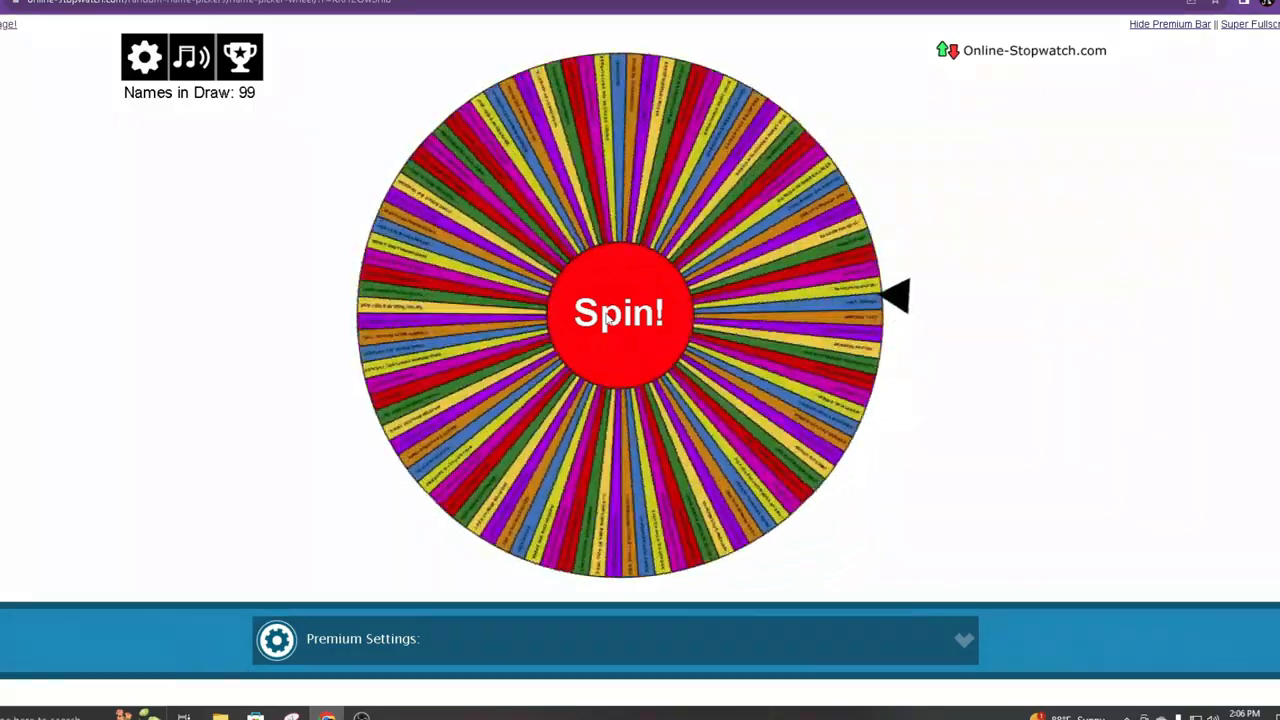
pyautogui.click(618, 313)
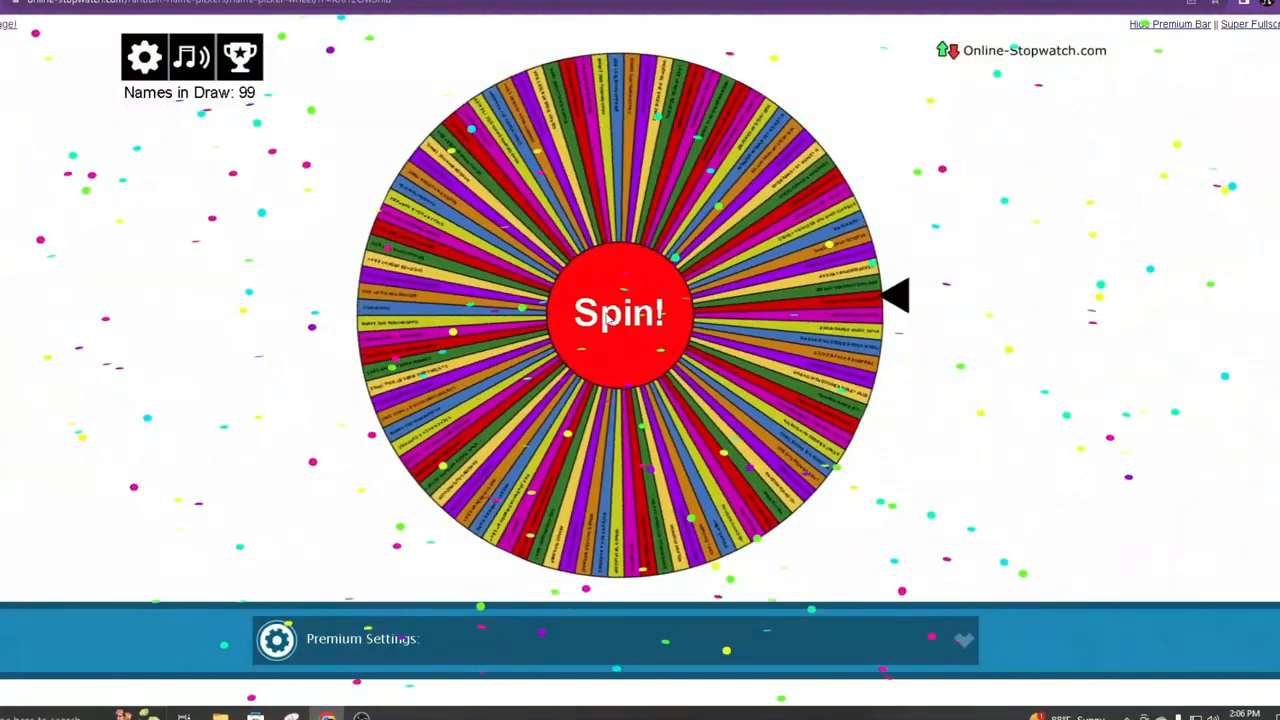
pyautogui.click(618, 312)
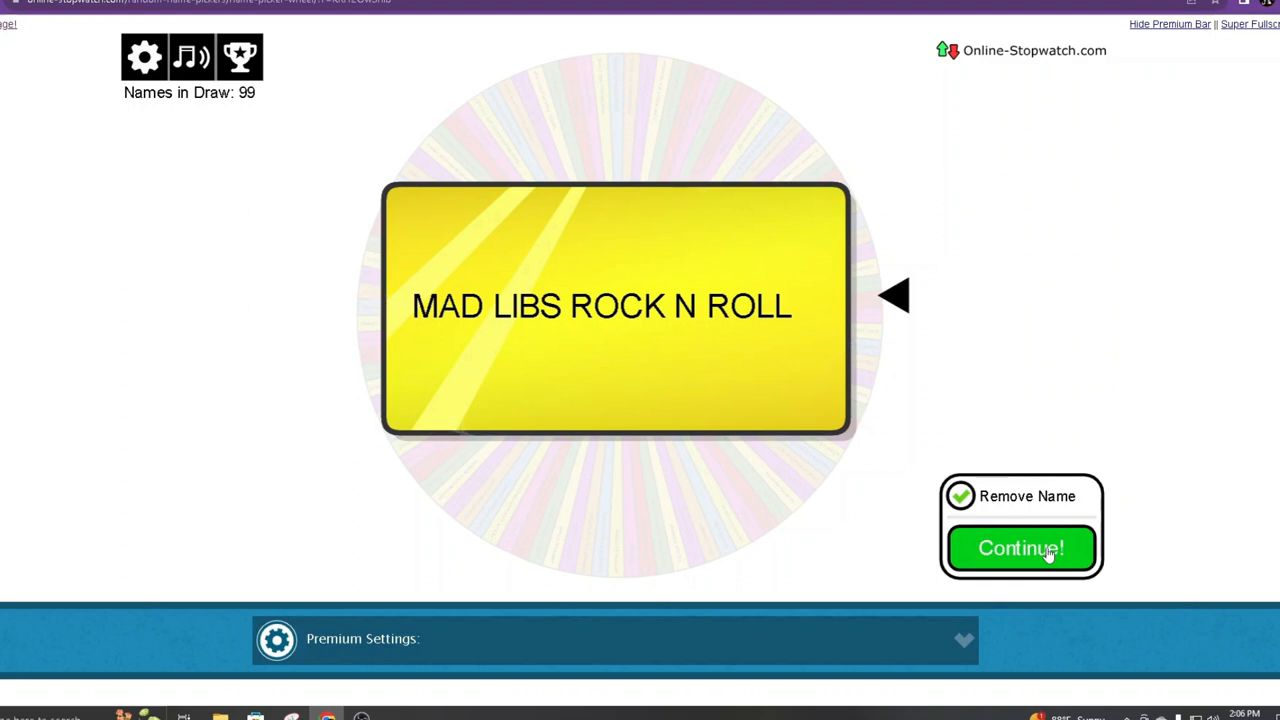
pyautogui.click(1021, 548)
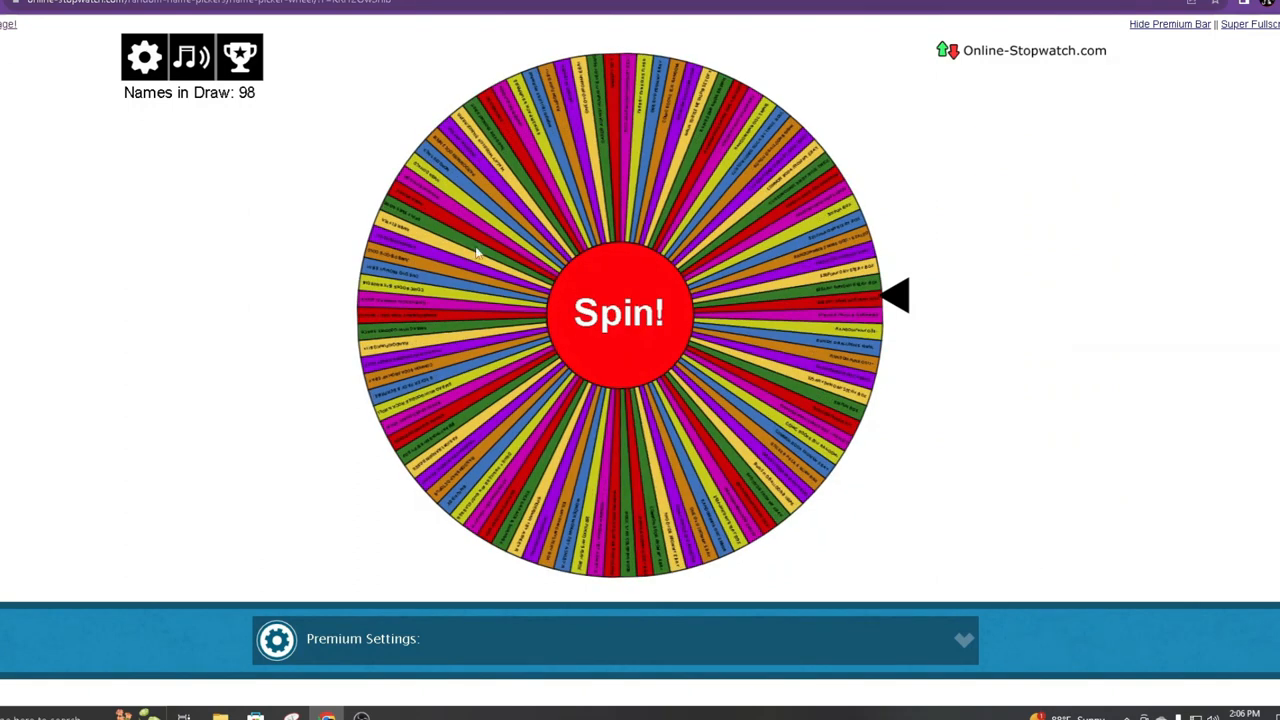
# - Spin the 98-prize wheel and remove the drawn CUSTOM COMIC BOBA BY SOUL TWICE
pyautogui.click(618, 312)
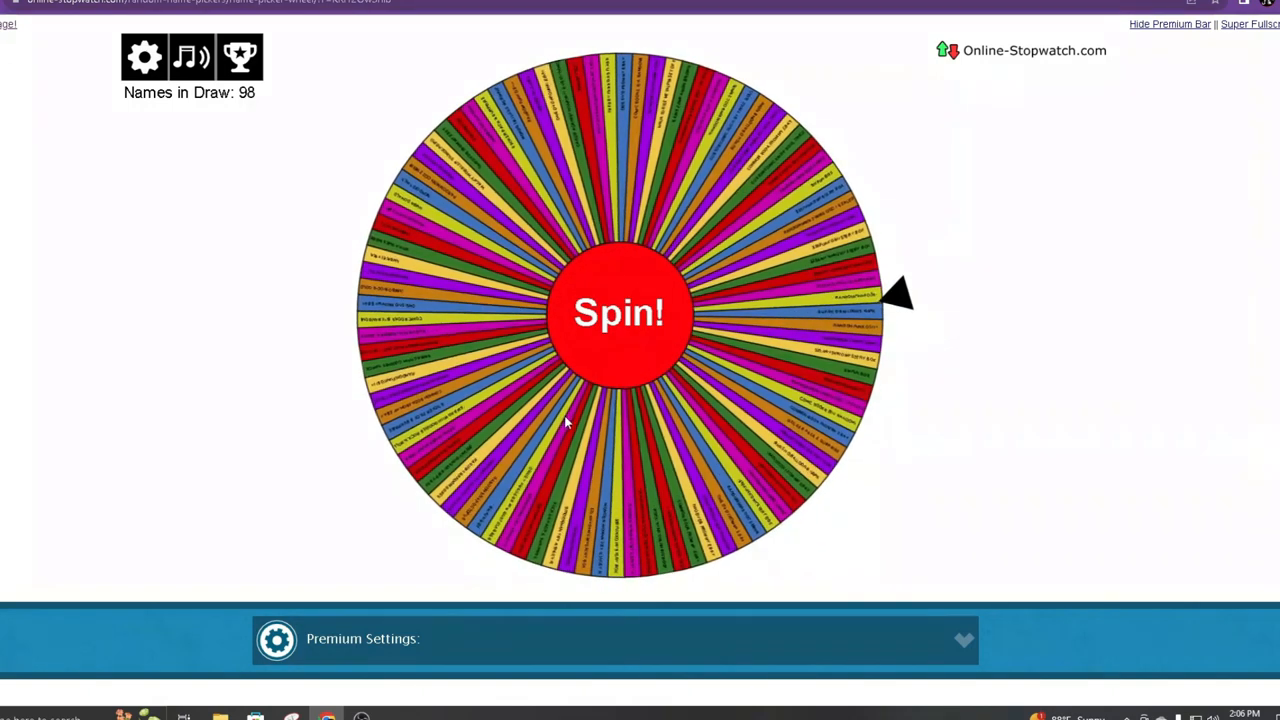
pyautogui.click(618, 312)
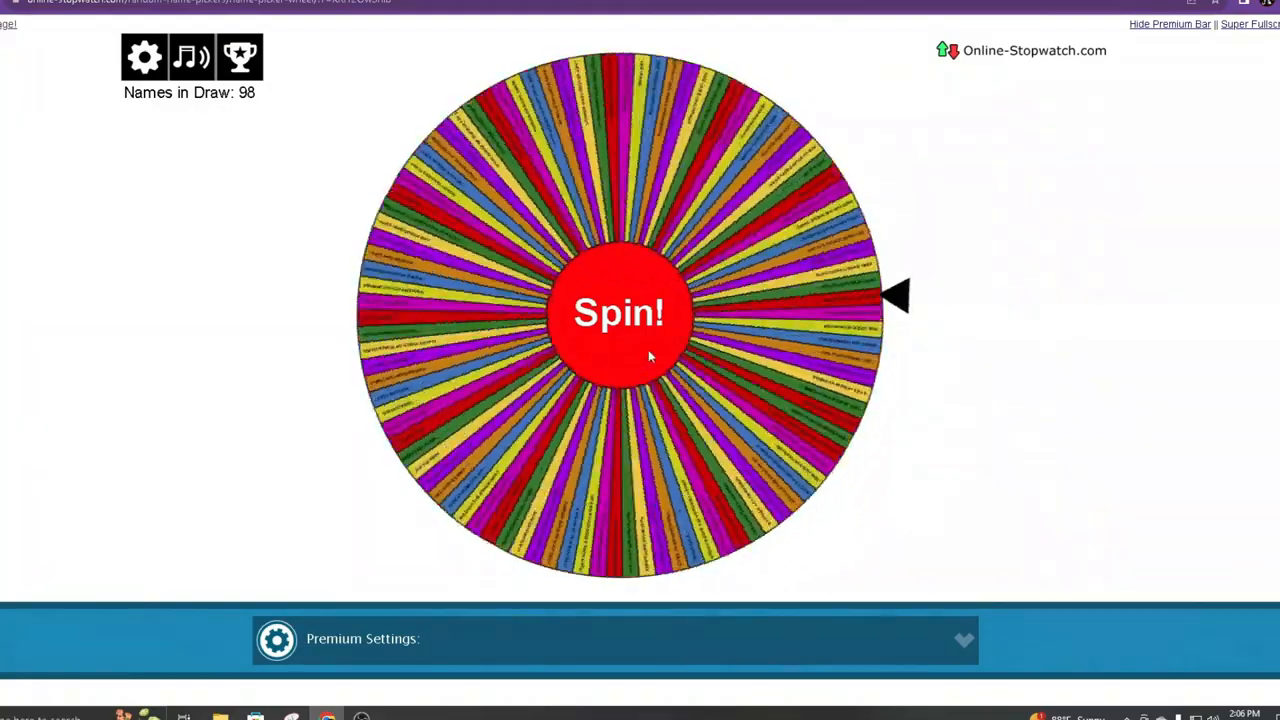
pyautogui.click(618, 312)
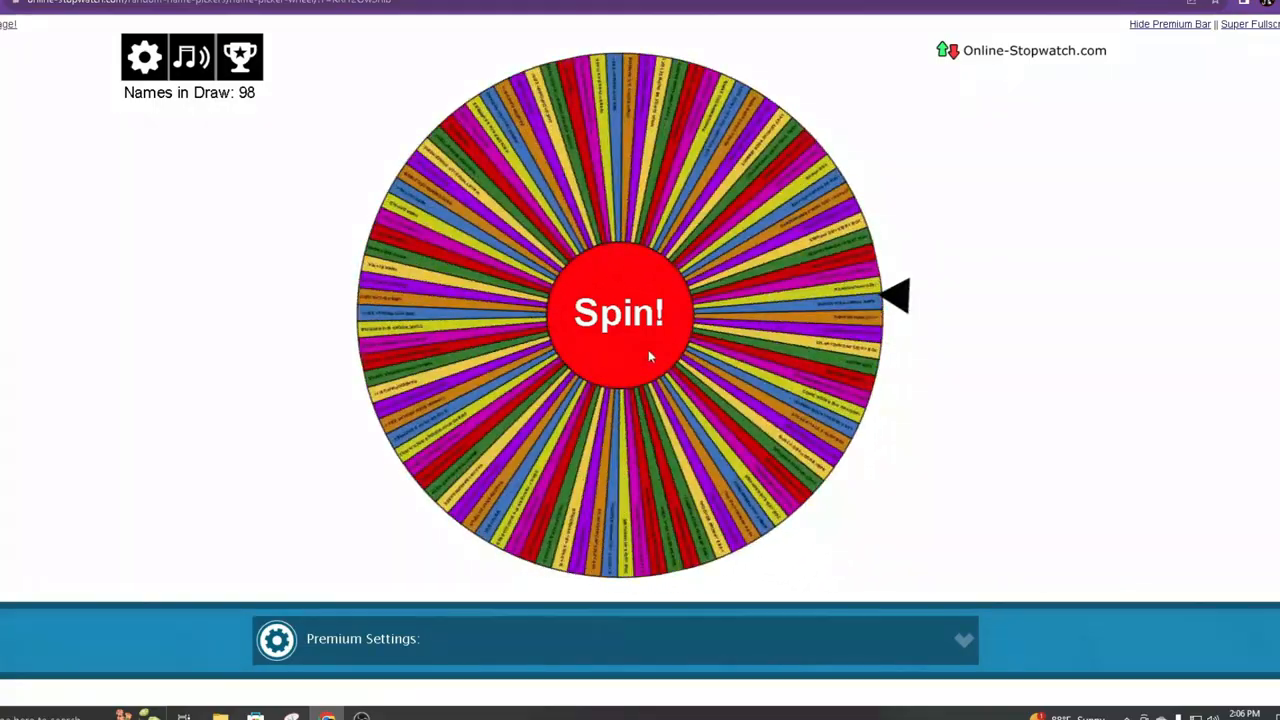
pyautogui.click(618, 312)
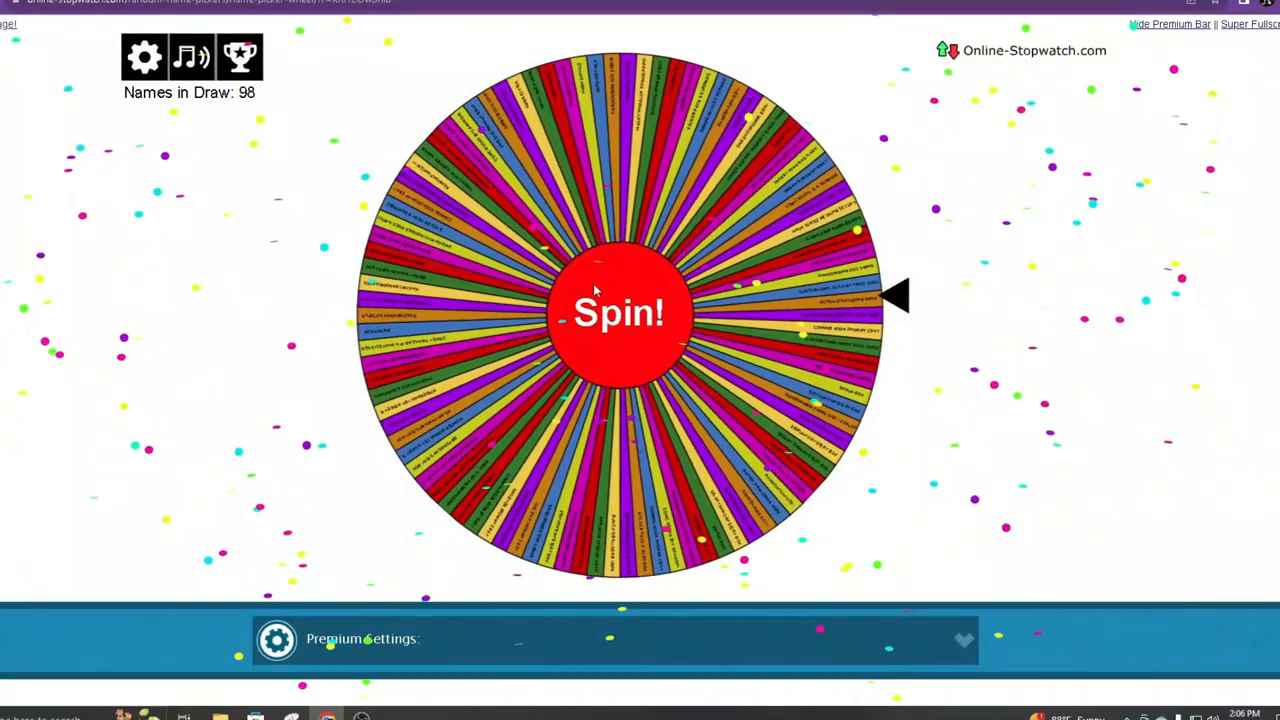
pyautogui.click(618, 312)
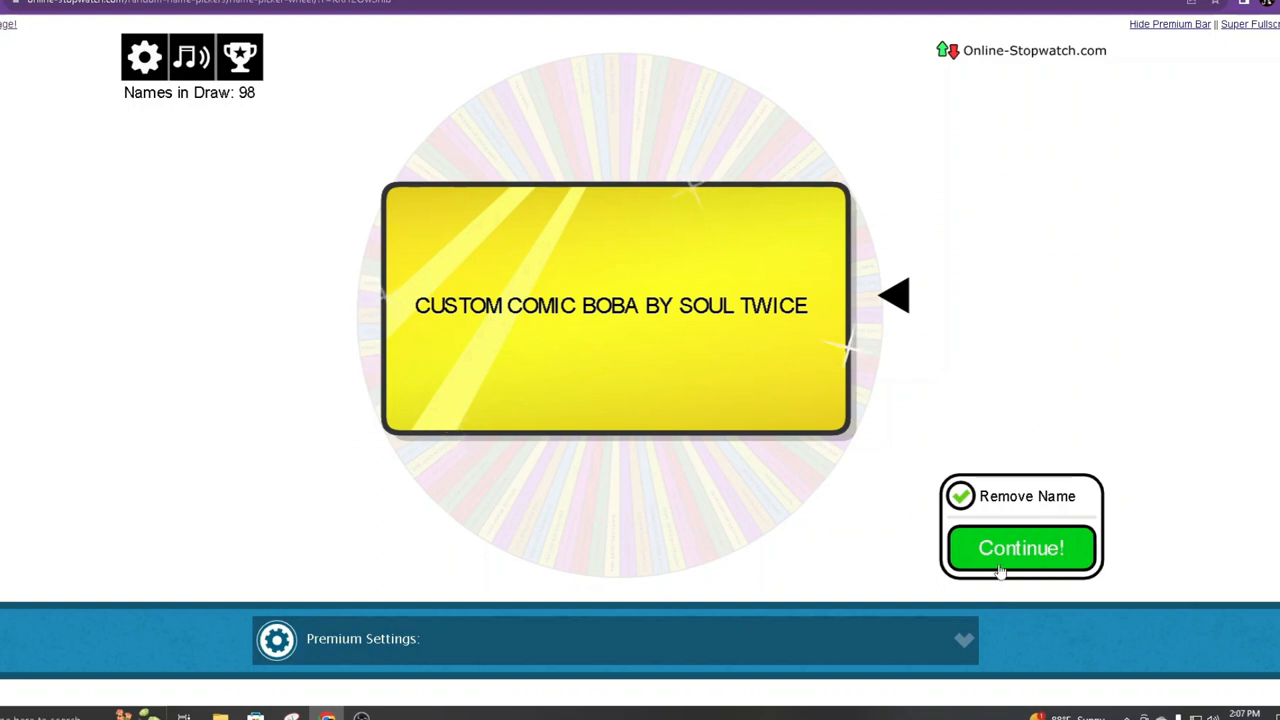
pyautogui.click(1021, 548)
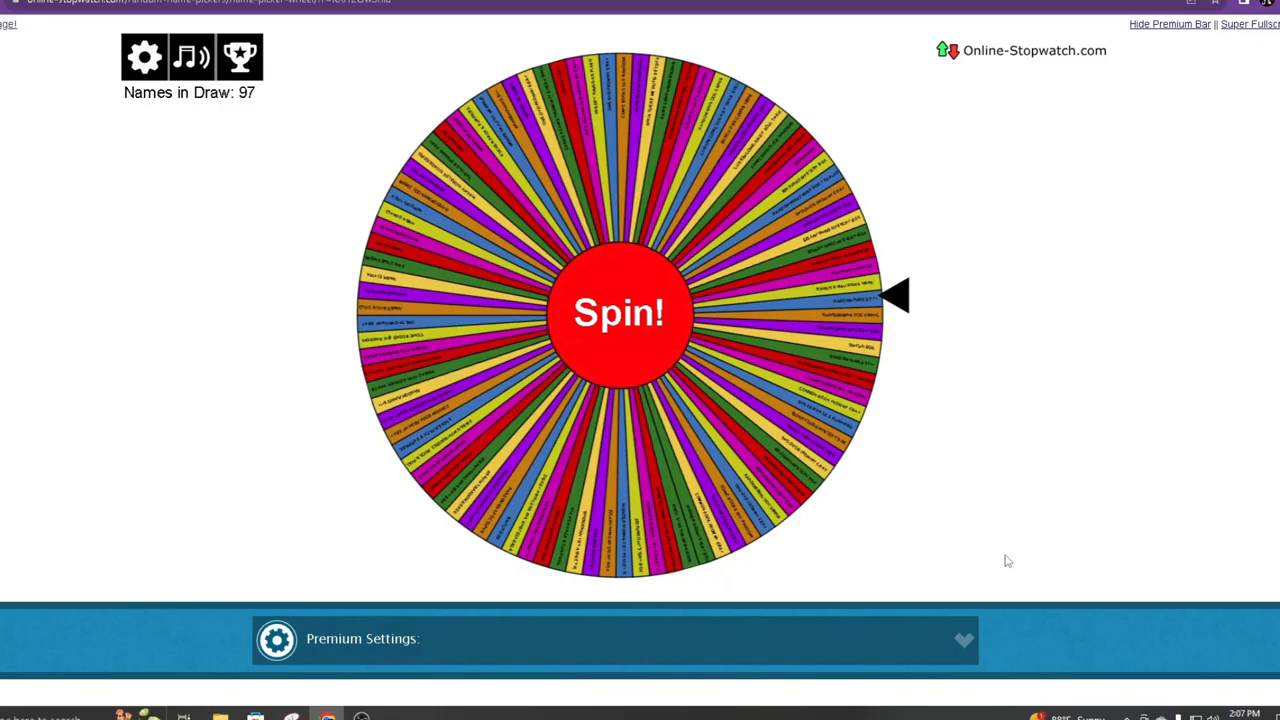
# - Spin the prize wheel and remove the drawn prize, leaving 96 prizes
pyautogui.click(618, 313)
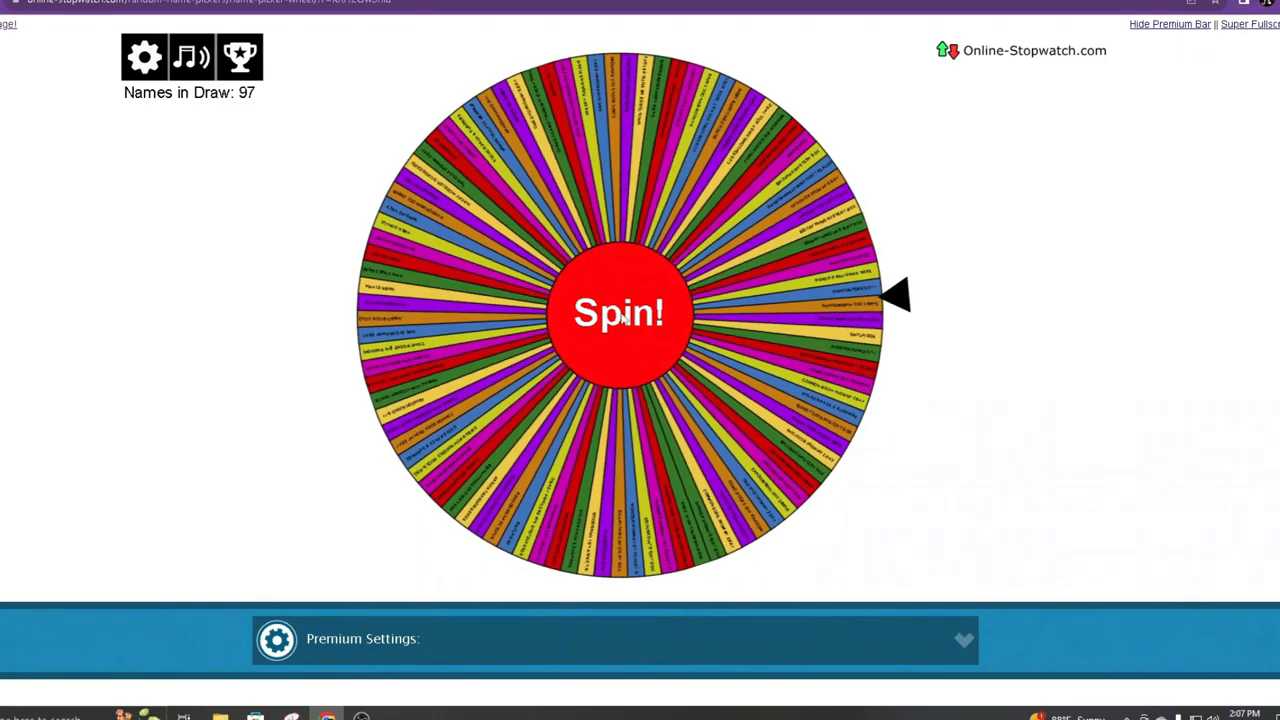
pyautogui.click(618, 313)
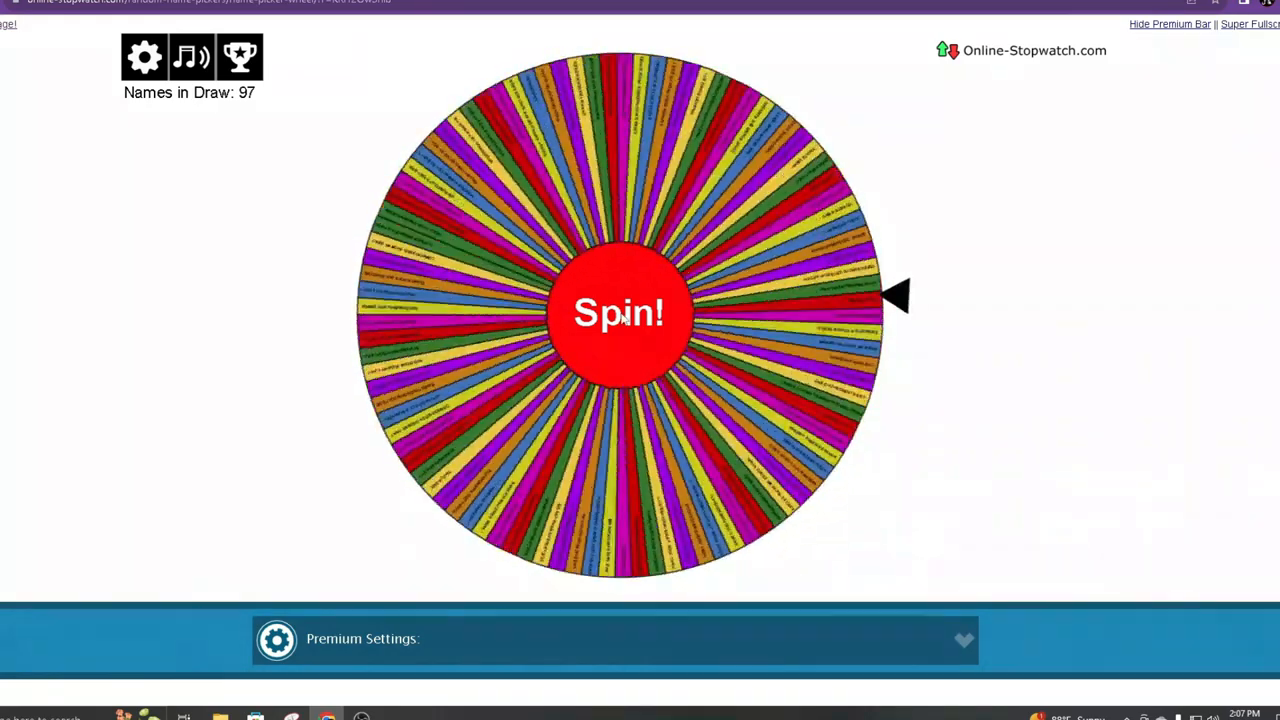
pyautogui.click(618, 312)
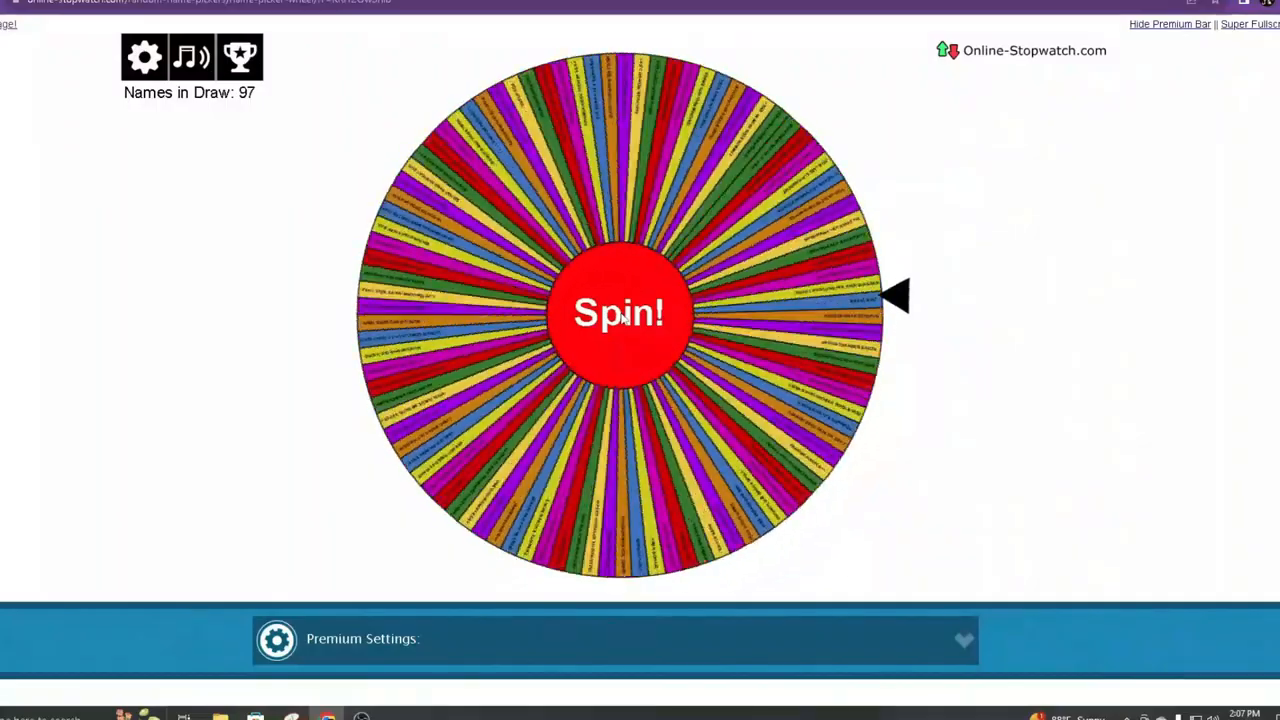
pyautogui.click(618, 312)
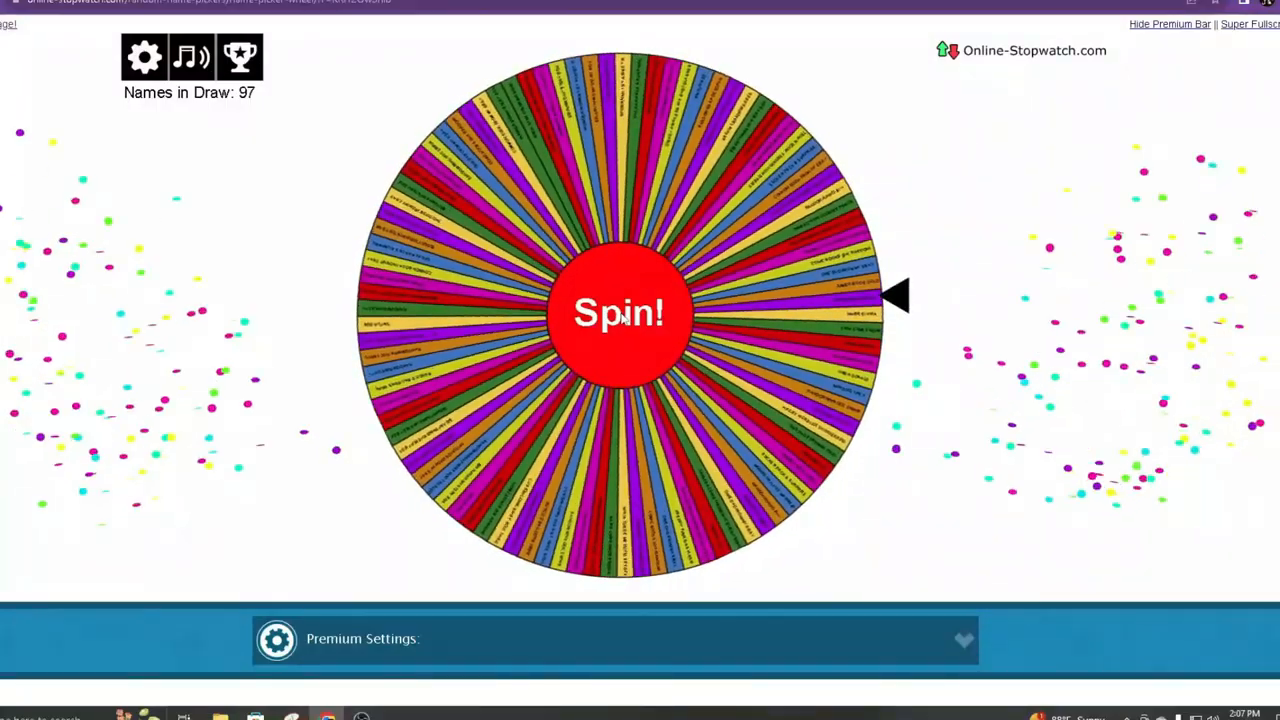
pyautogui.click(618, 312)
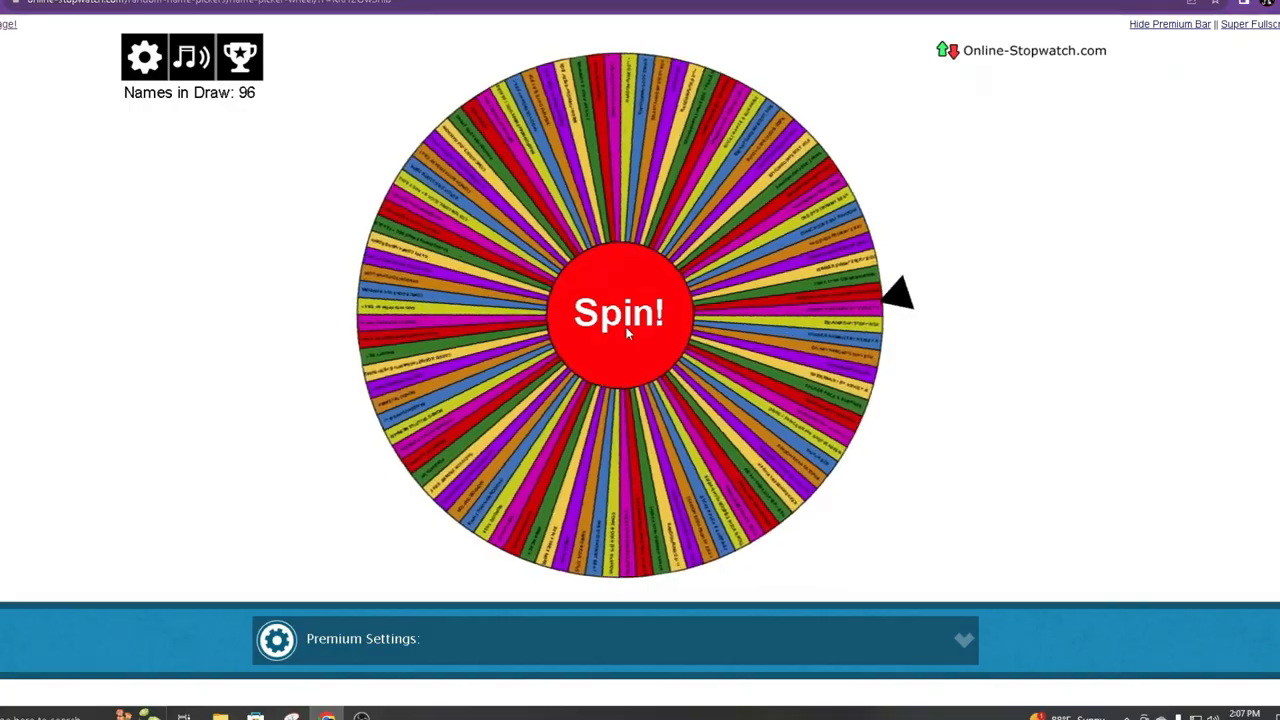
# - Draw and remove HMBR ELVIRA, leaving 95, then open the names settings
pyautogui.click(618, 312)
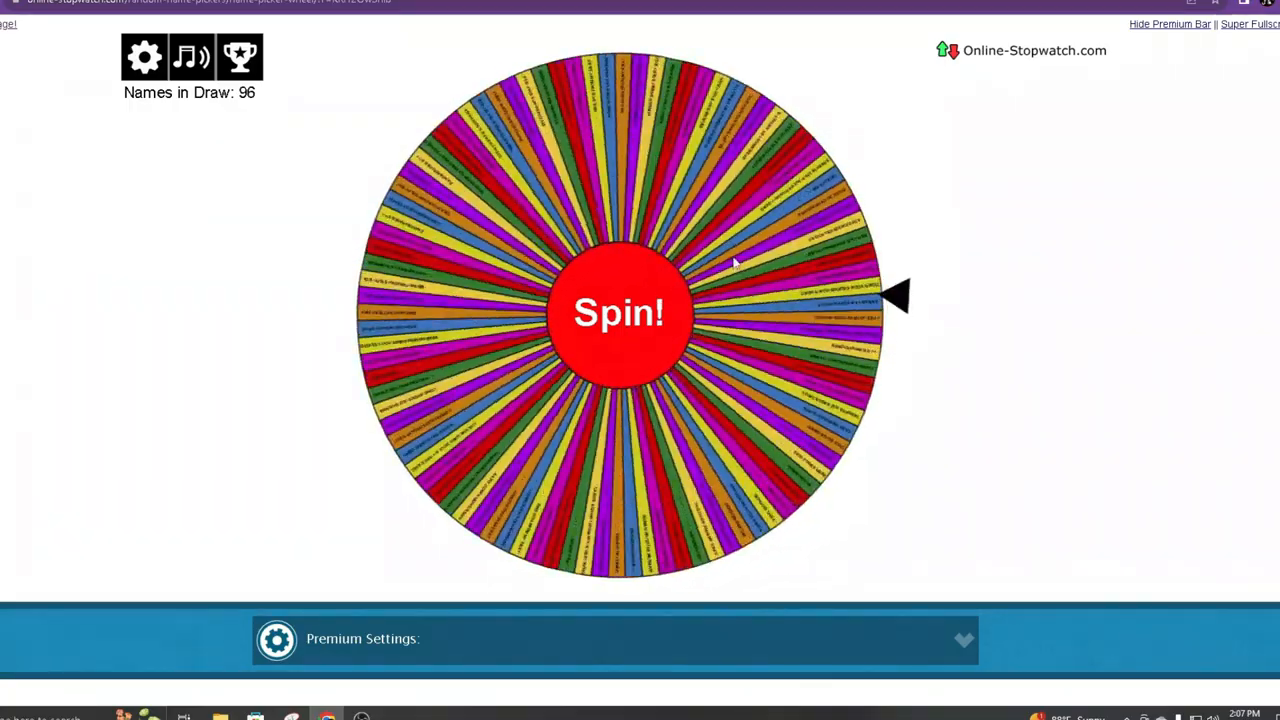
pyautogui.click(618, 312)
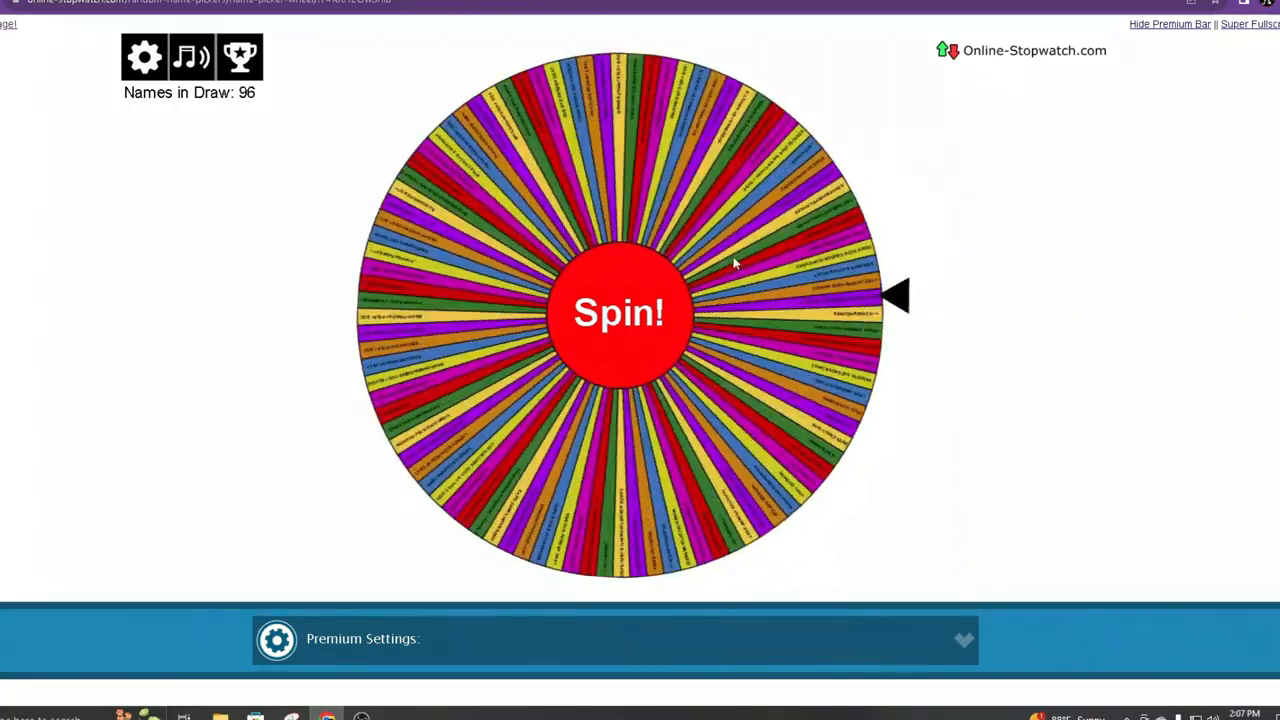
pyautogui.click(618, 313)
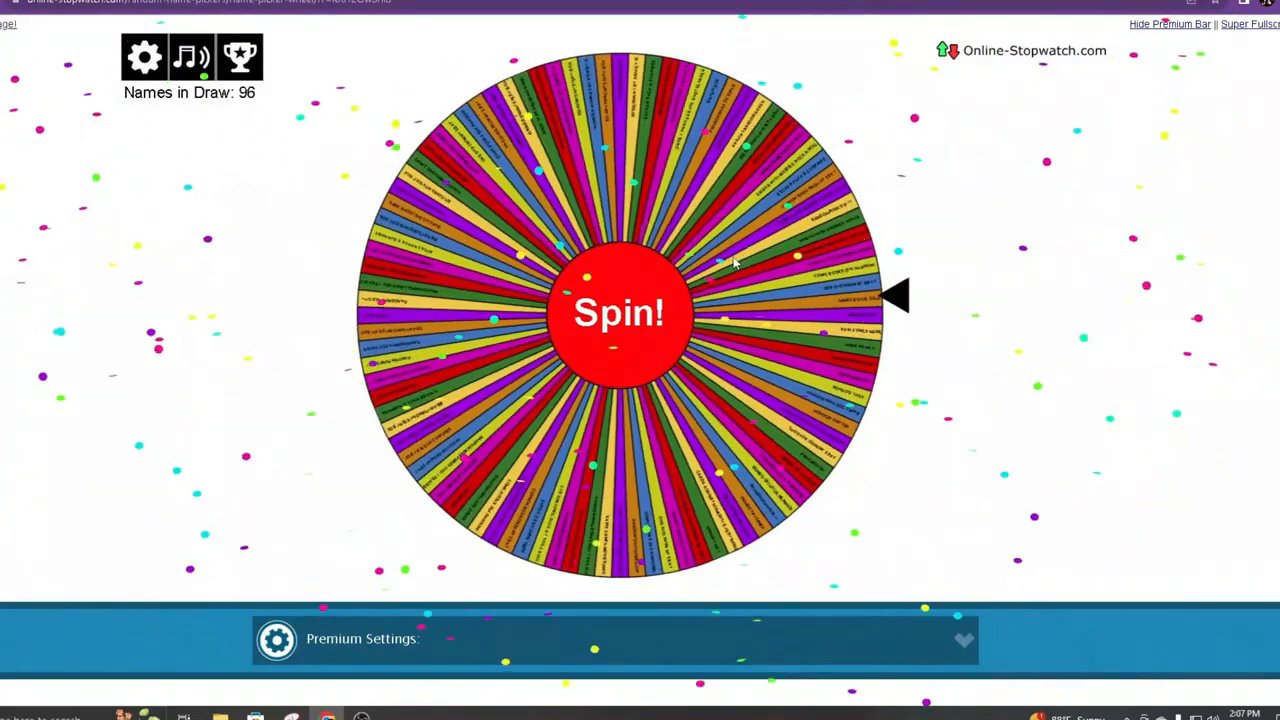
pyautogui.click(618, 312)
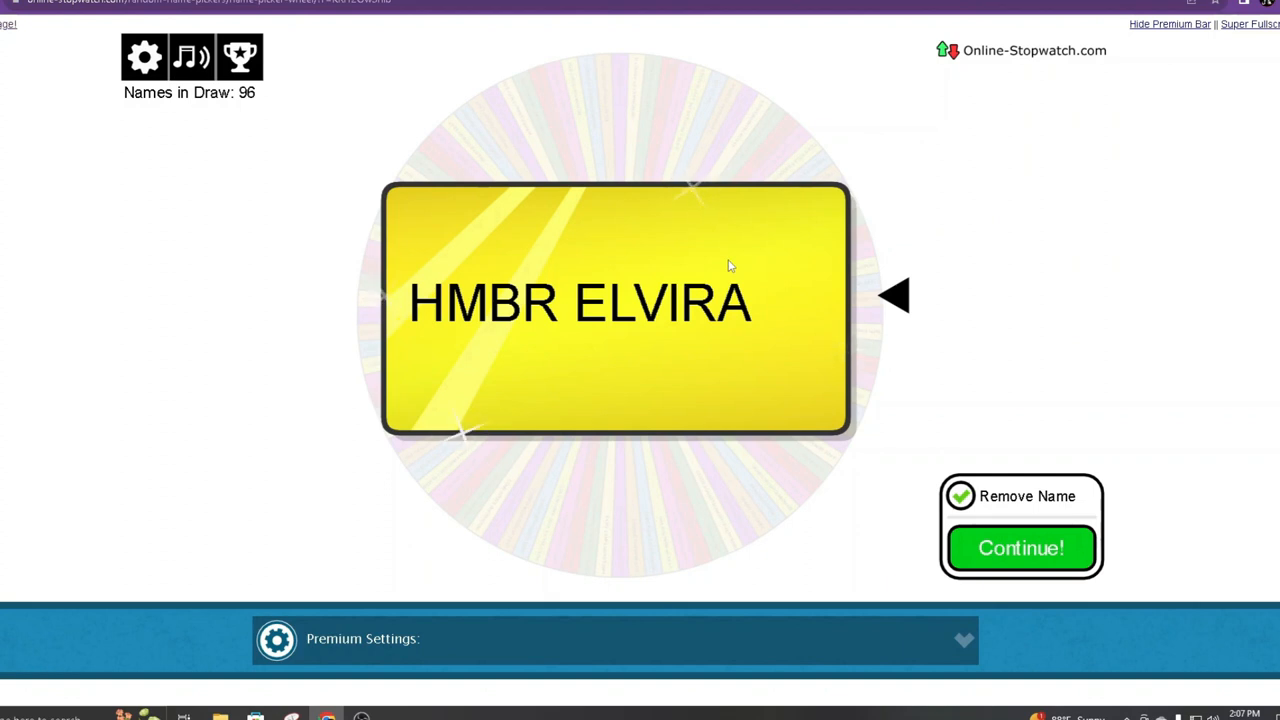
pyautogui.moveTo(1205, 328)
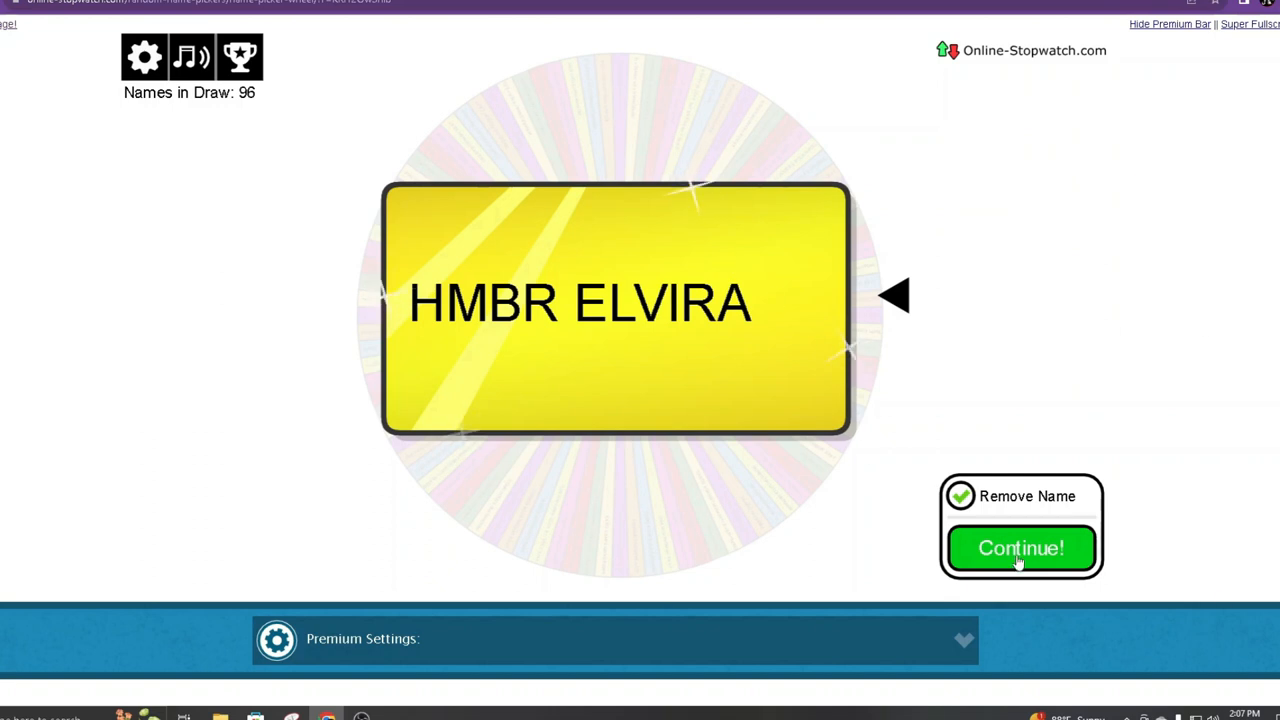
pyautogui.click(1021, 548)
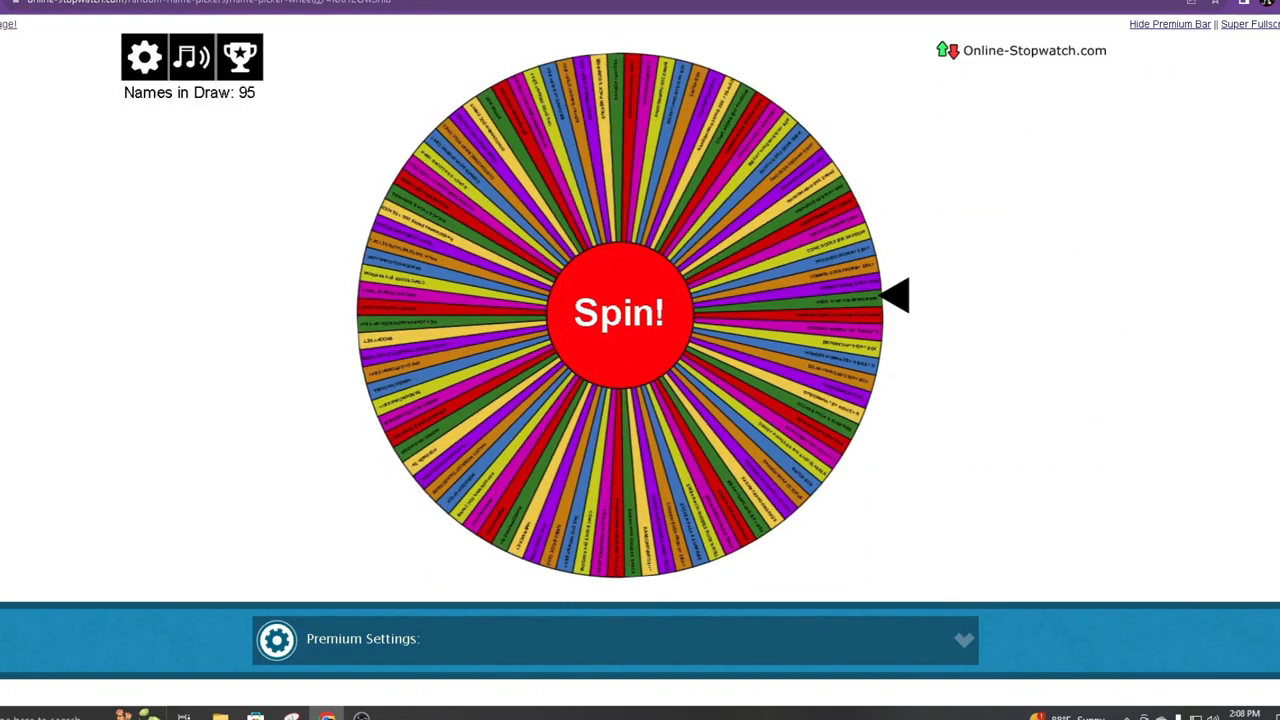
pyautogui.click(144, 57)
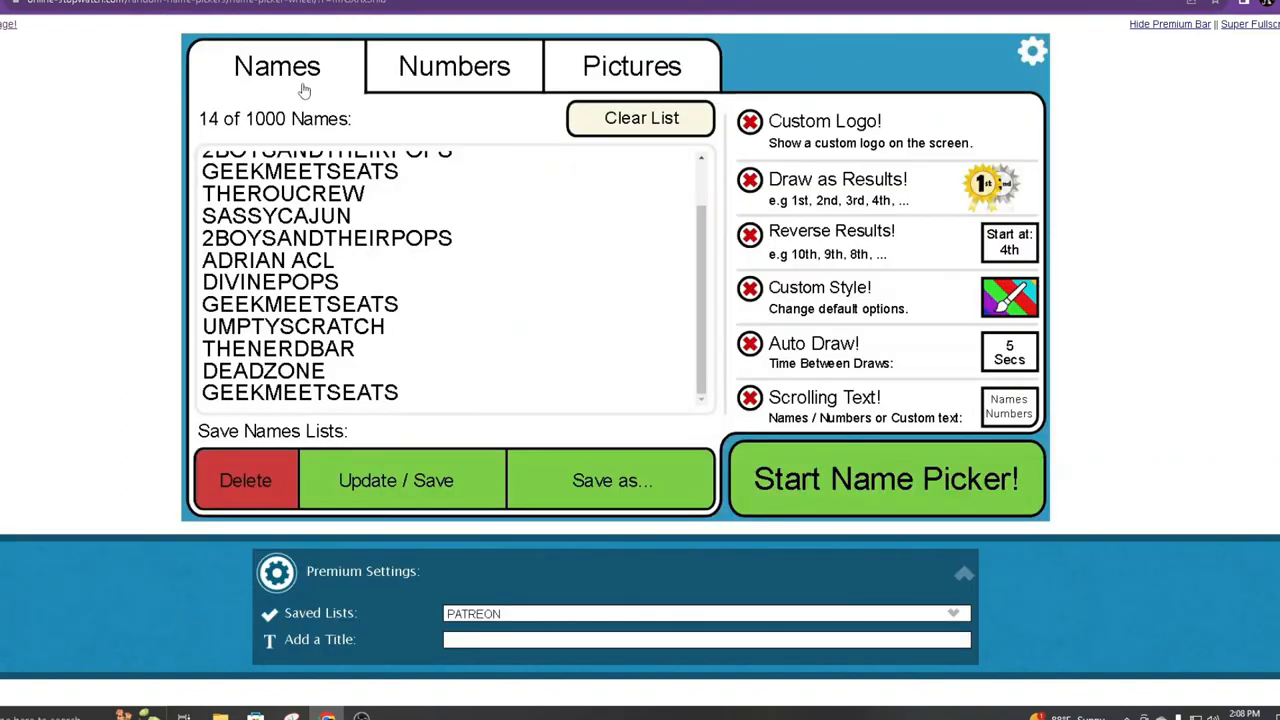
# - Delete the second Patreon name and review the remaining 13 names
pyautogui.scroll(3)
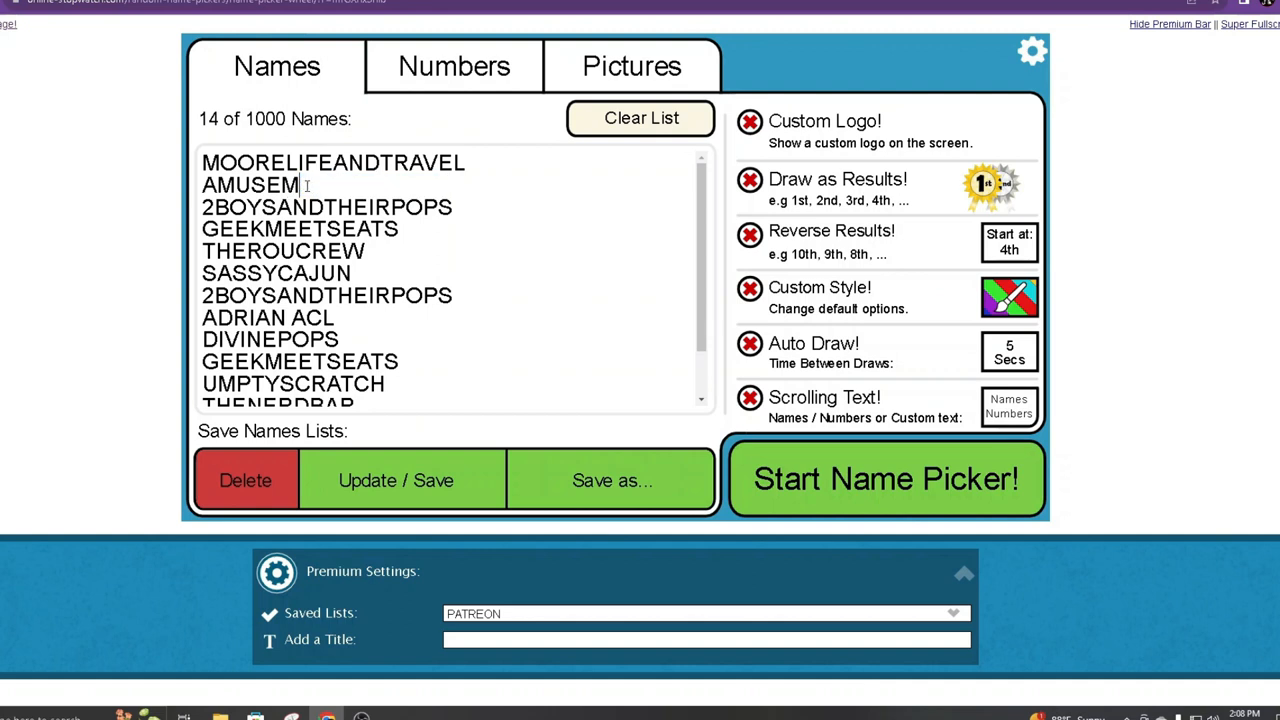
pyautogui.doubleClick(251, 185)
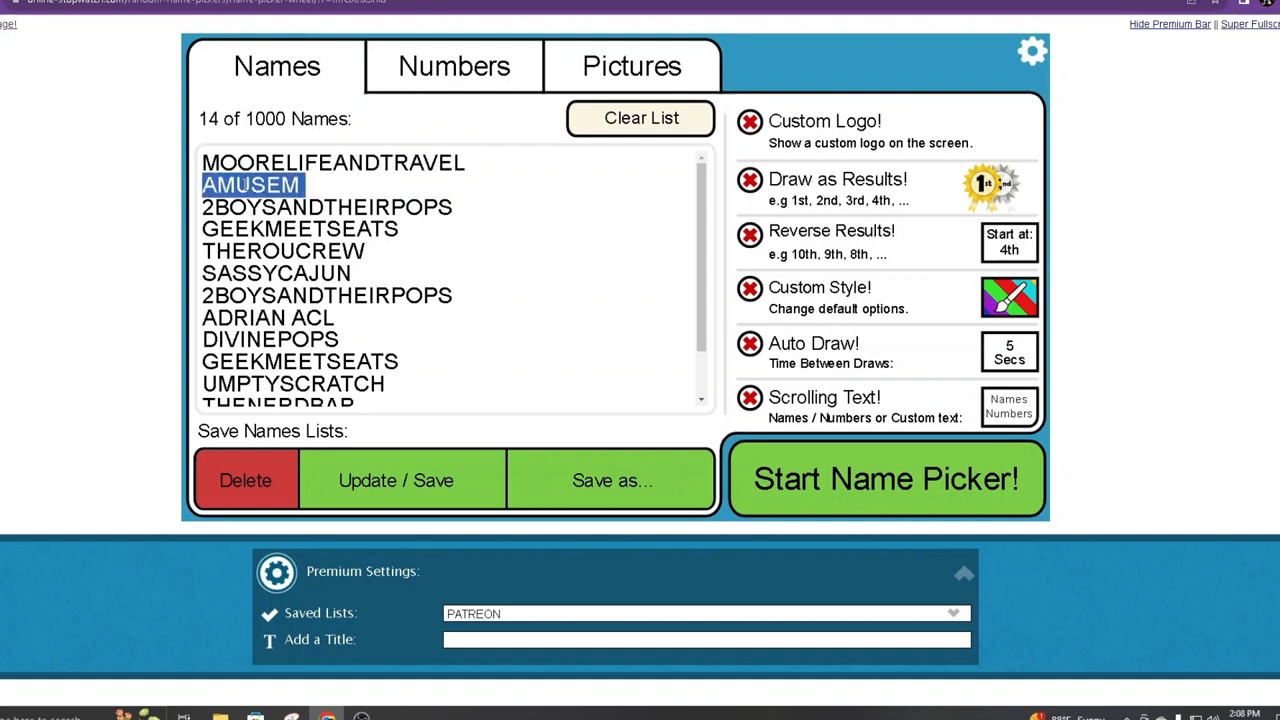
pyautogui.click(245, 480)
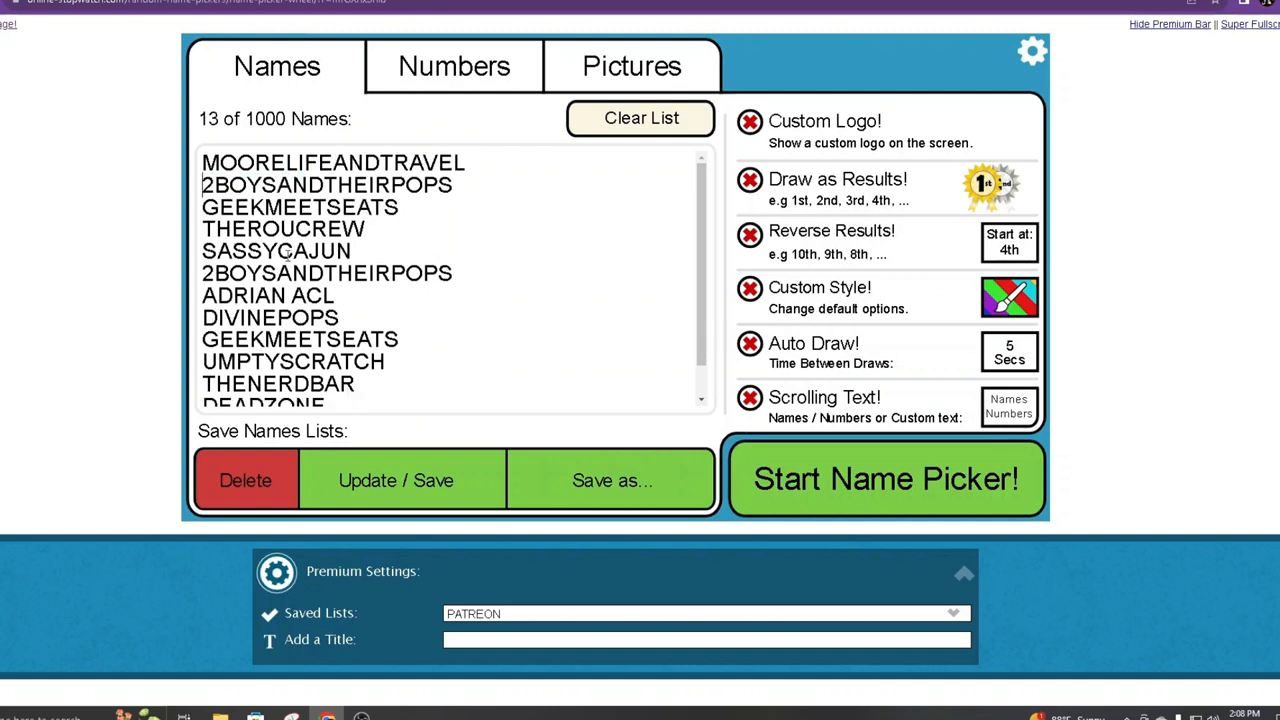
pyautogui.click(641, 117)
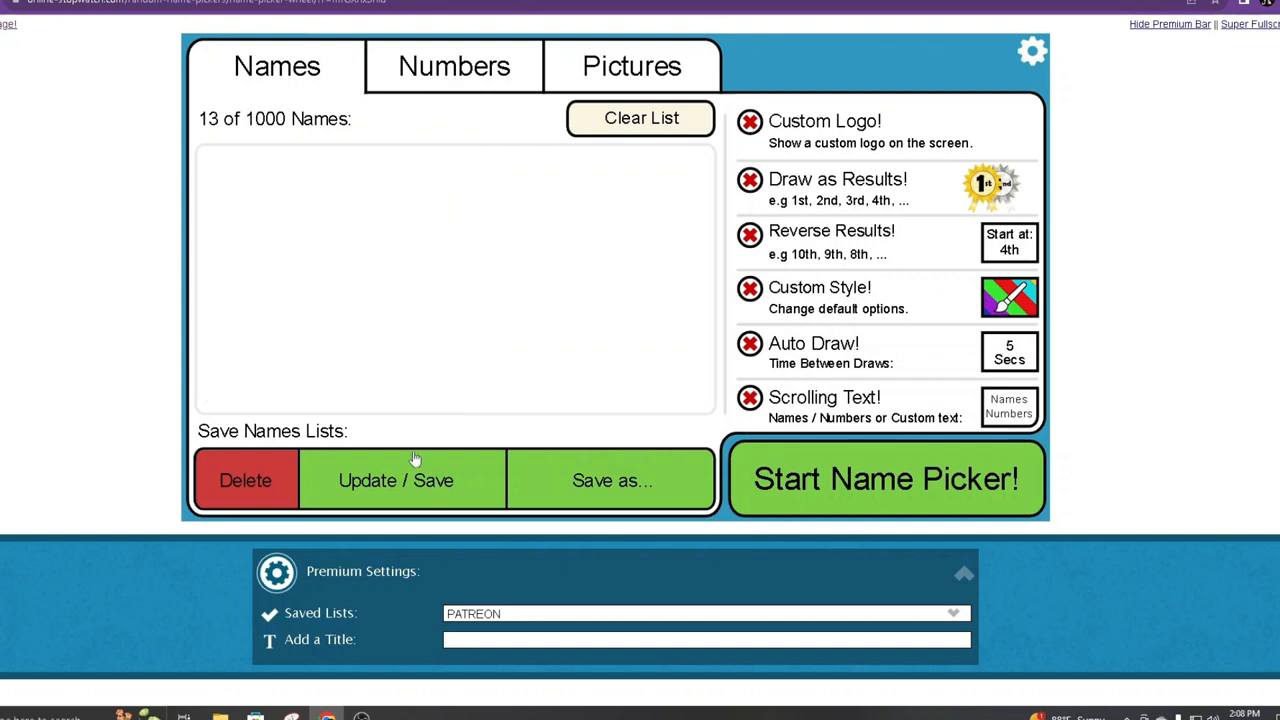
pyautogui.click(396, 480)
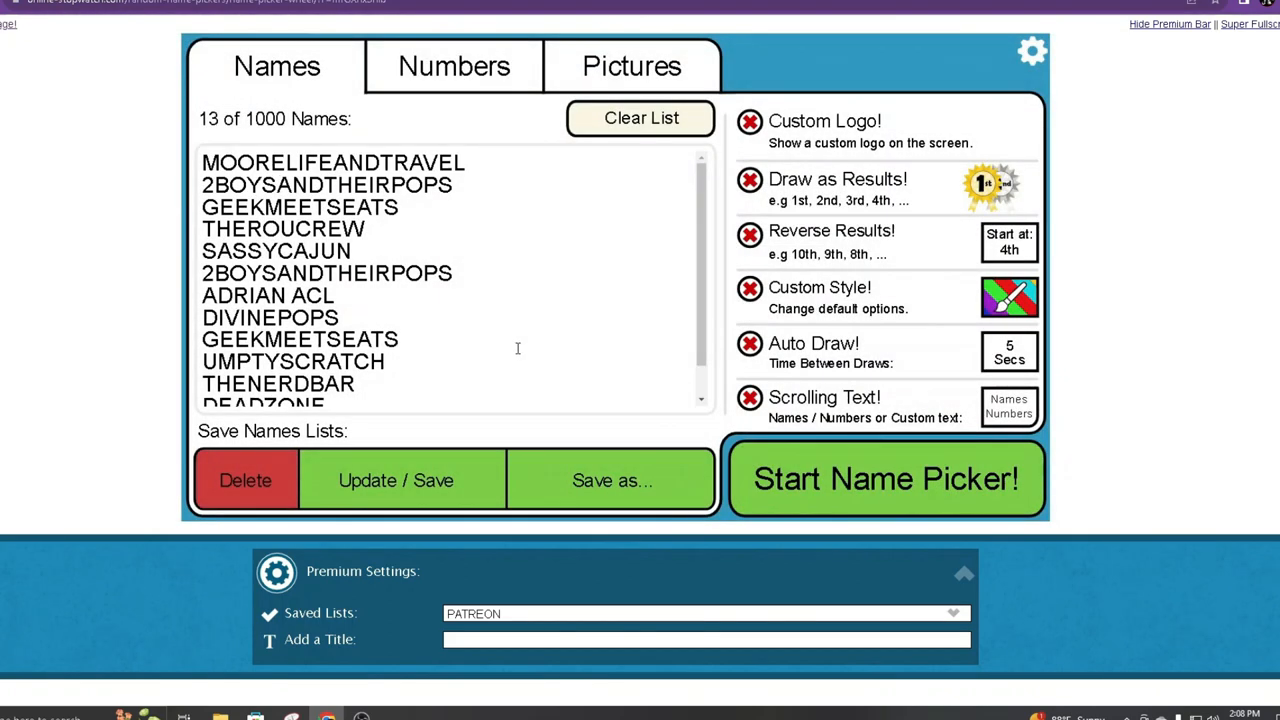
pyautogui.moveTo(503, 343)
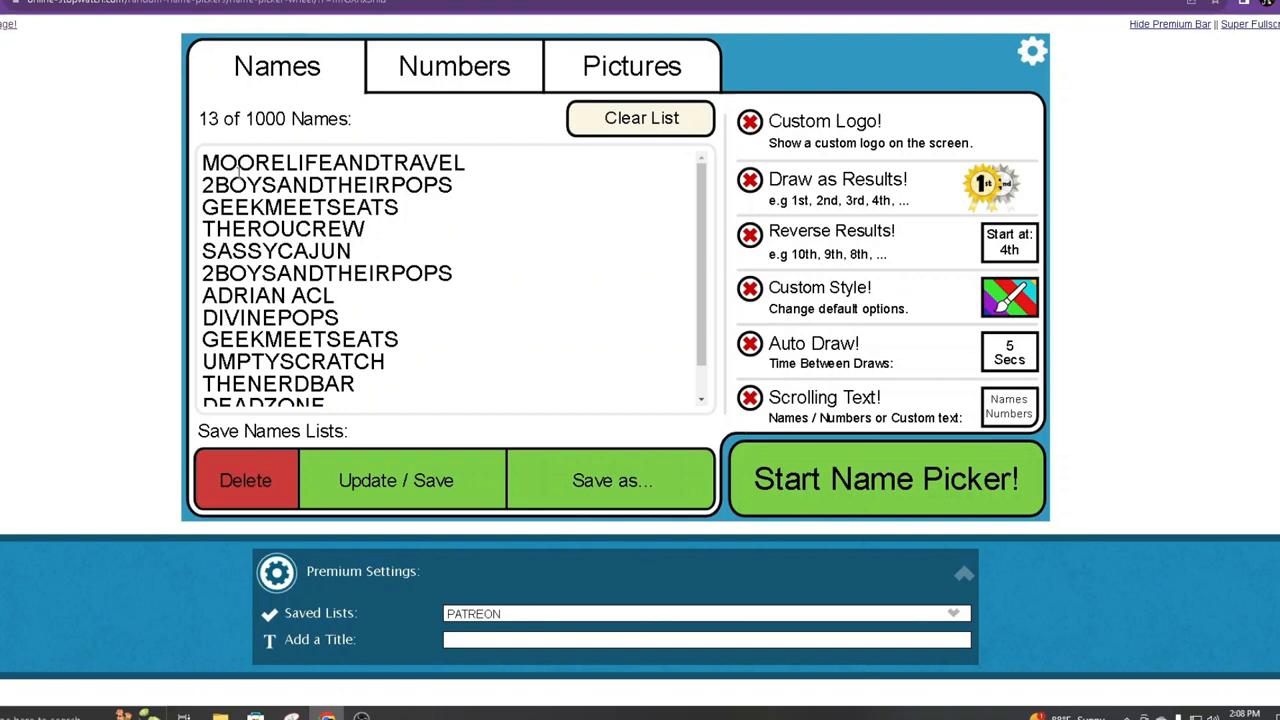
pyautogui.moveTo(415, 318)
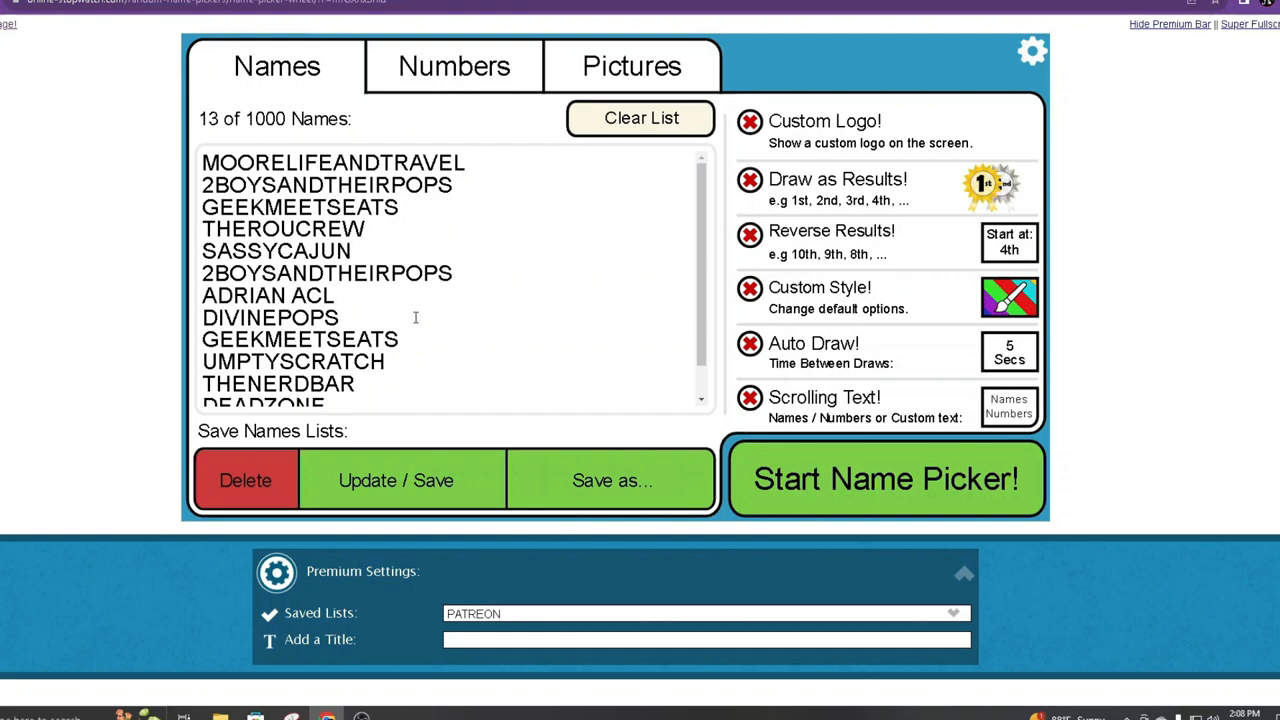
pyautogui.scroll(-3)
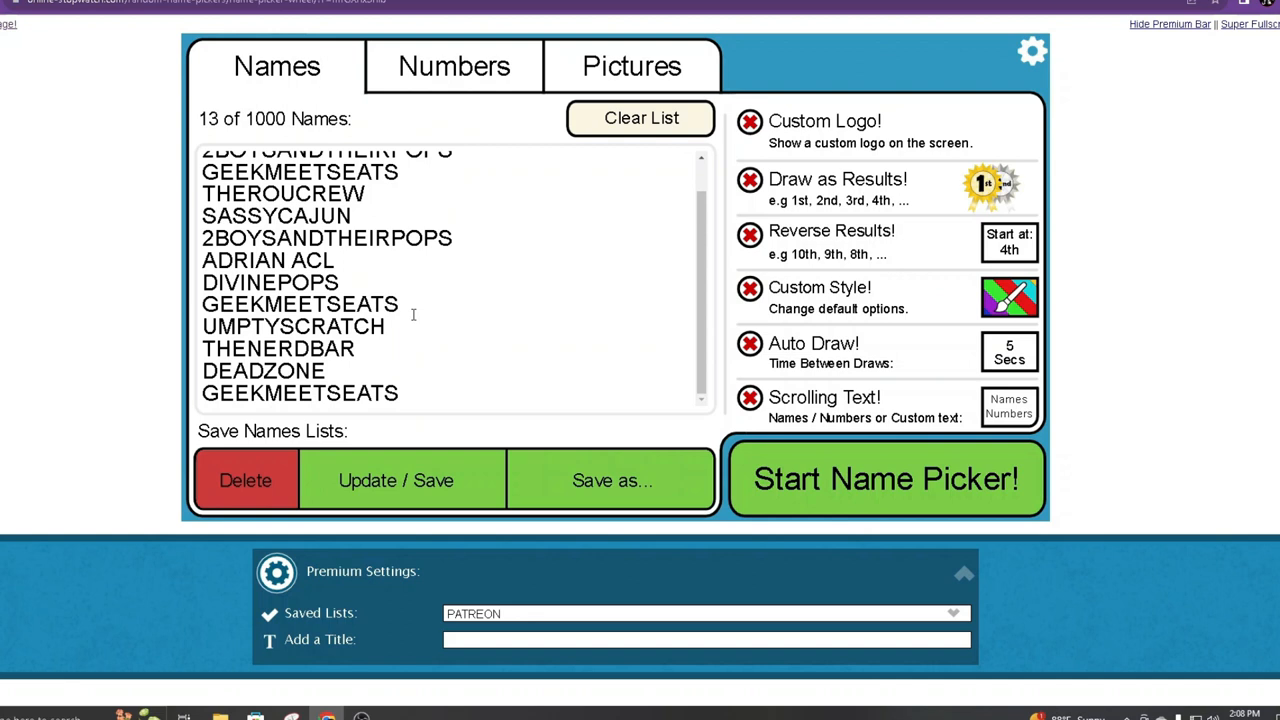
pyautogui.scroll(3)
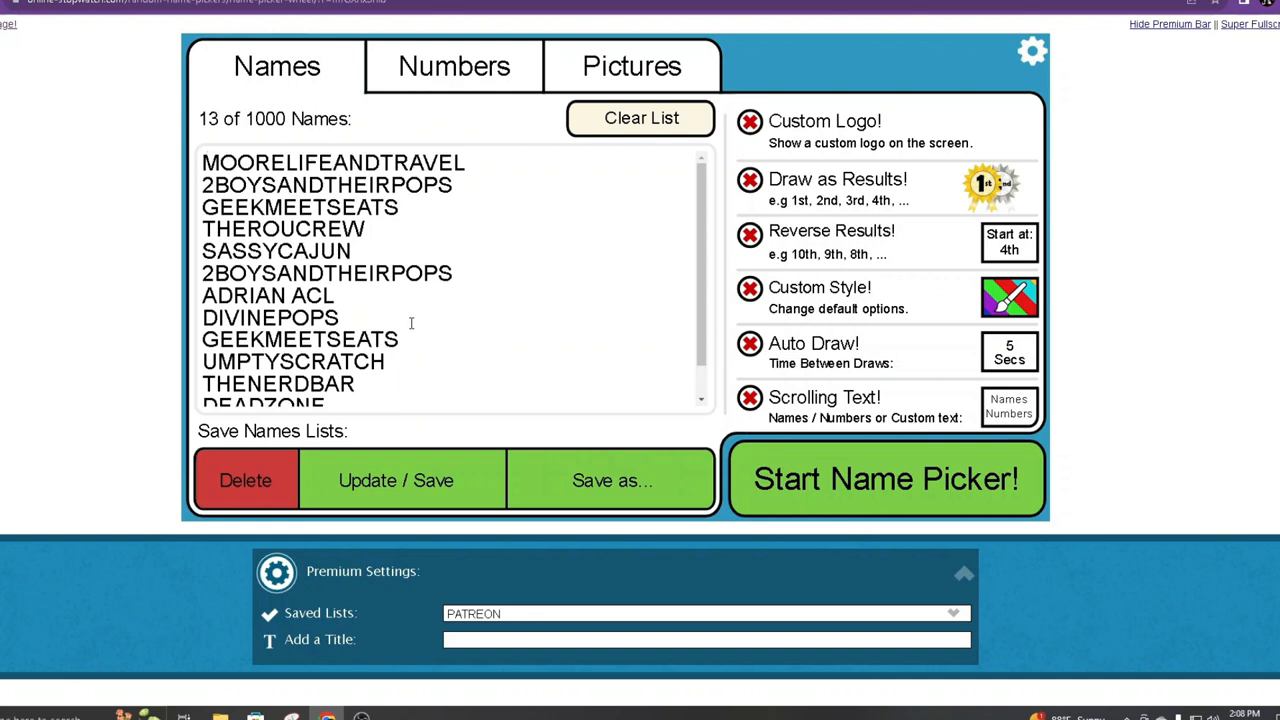
pyautogui.scroll(-3)
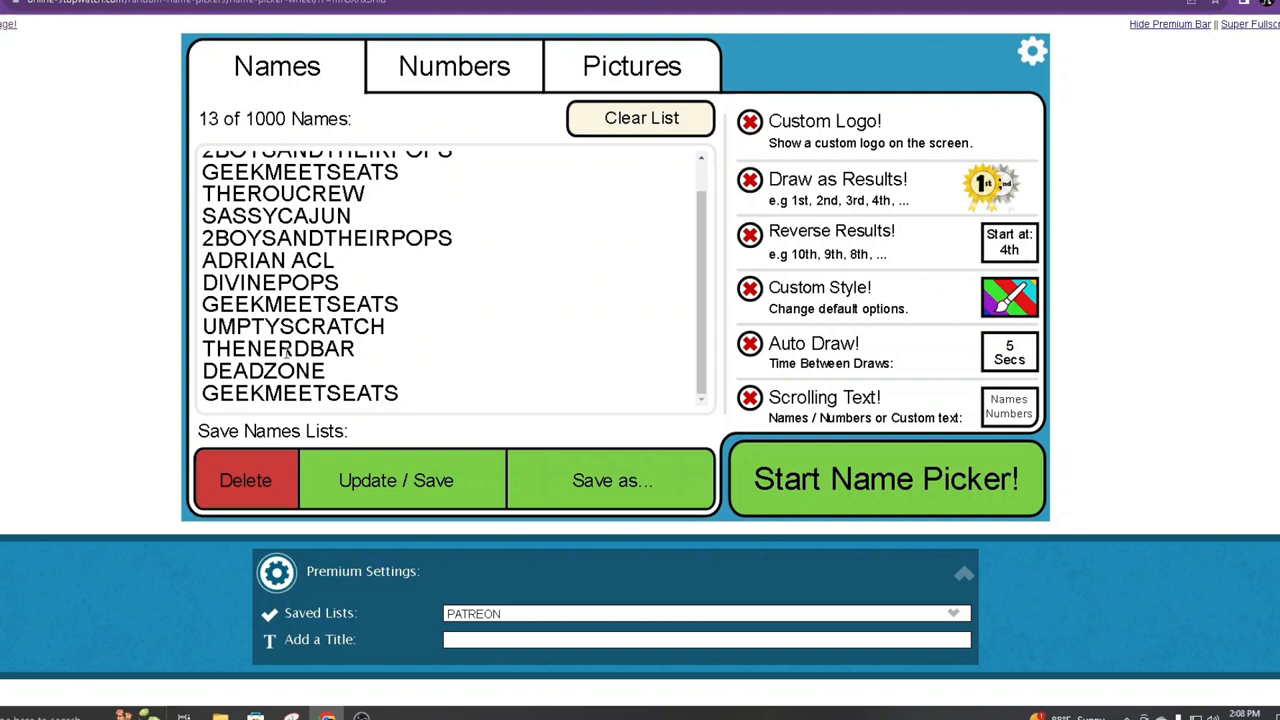
pyautogui.scroll(3)
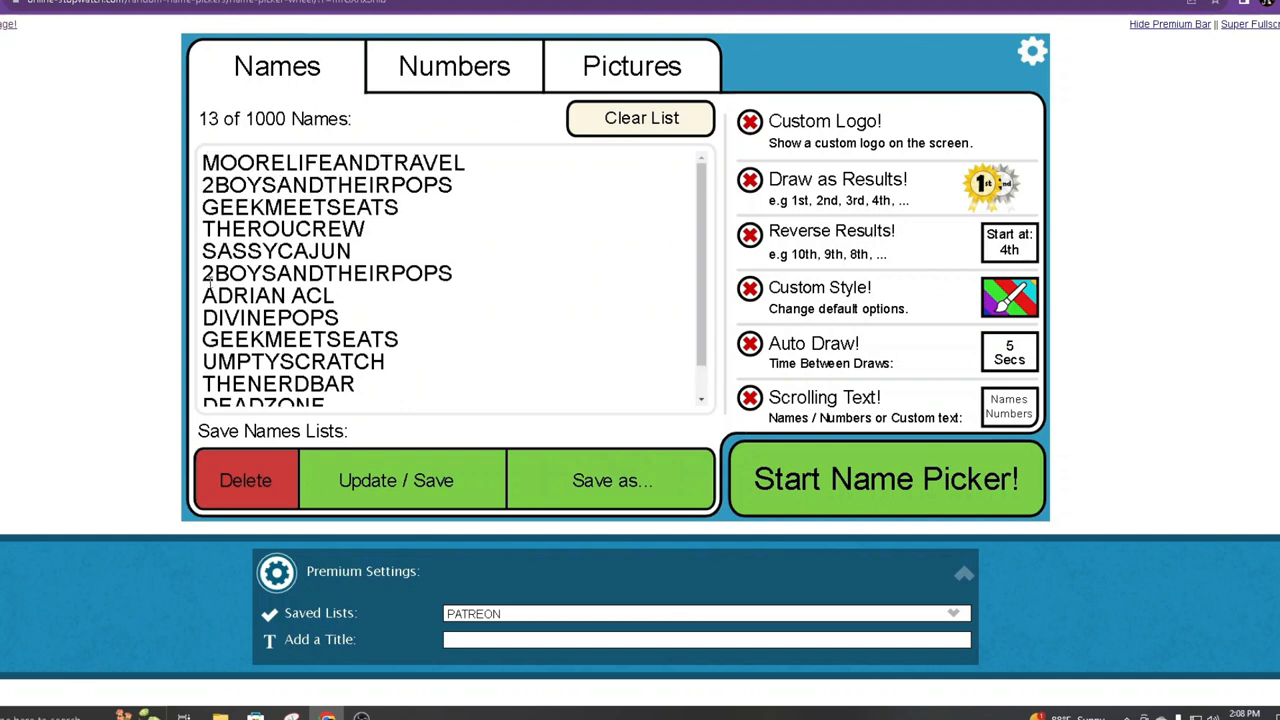
pyautogui.moveTo(528, 158)
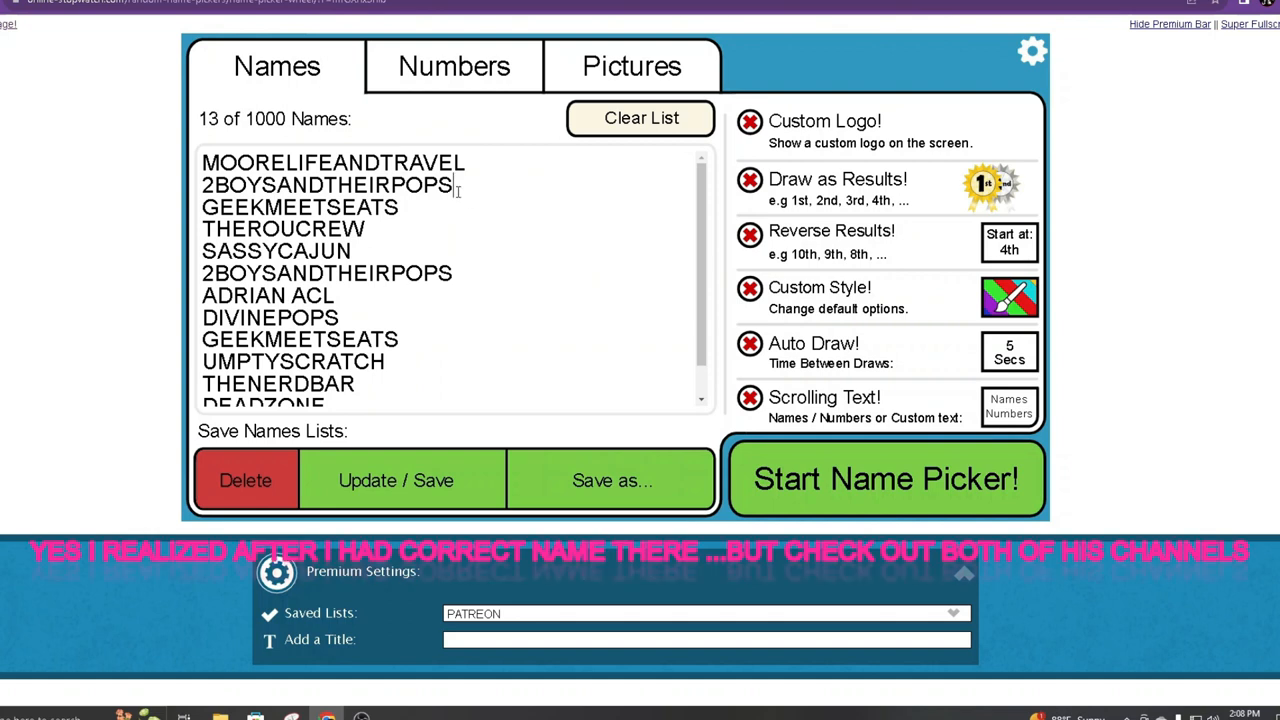
# - Insert CC as the third Patreon name and choose Update / Save
pyautogui.press('Return')
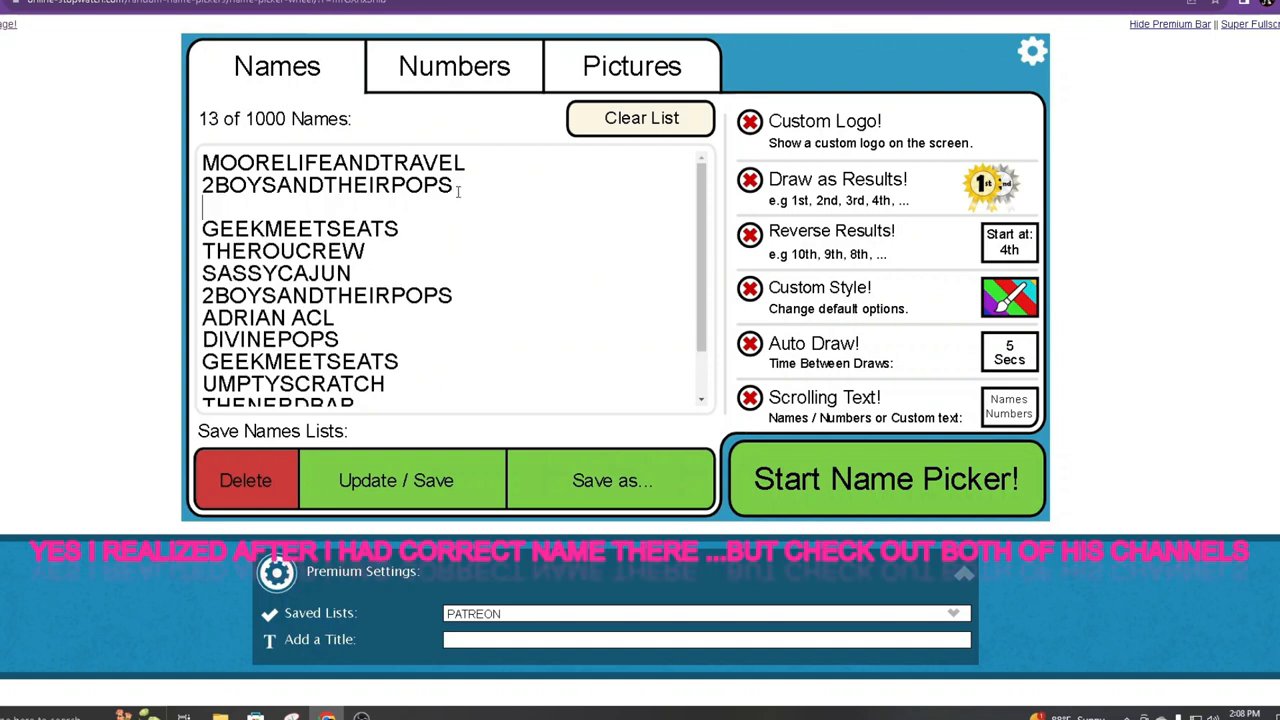
pyautogui.write('CC')
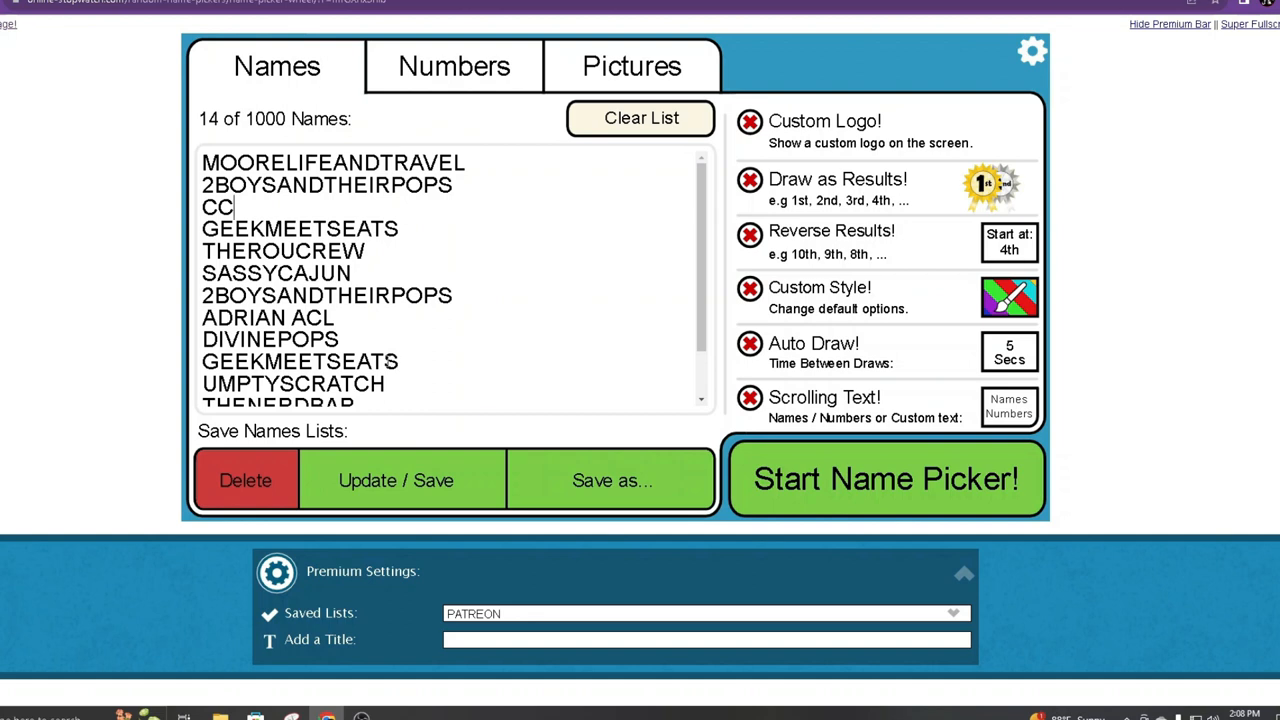
pyautogui.moveTo(350, 505)
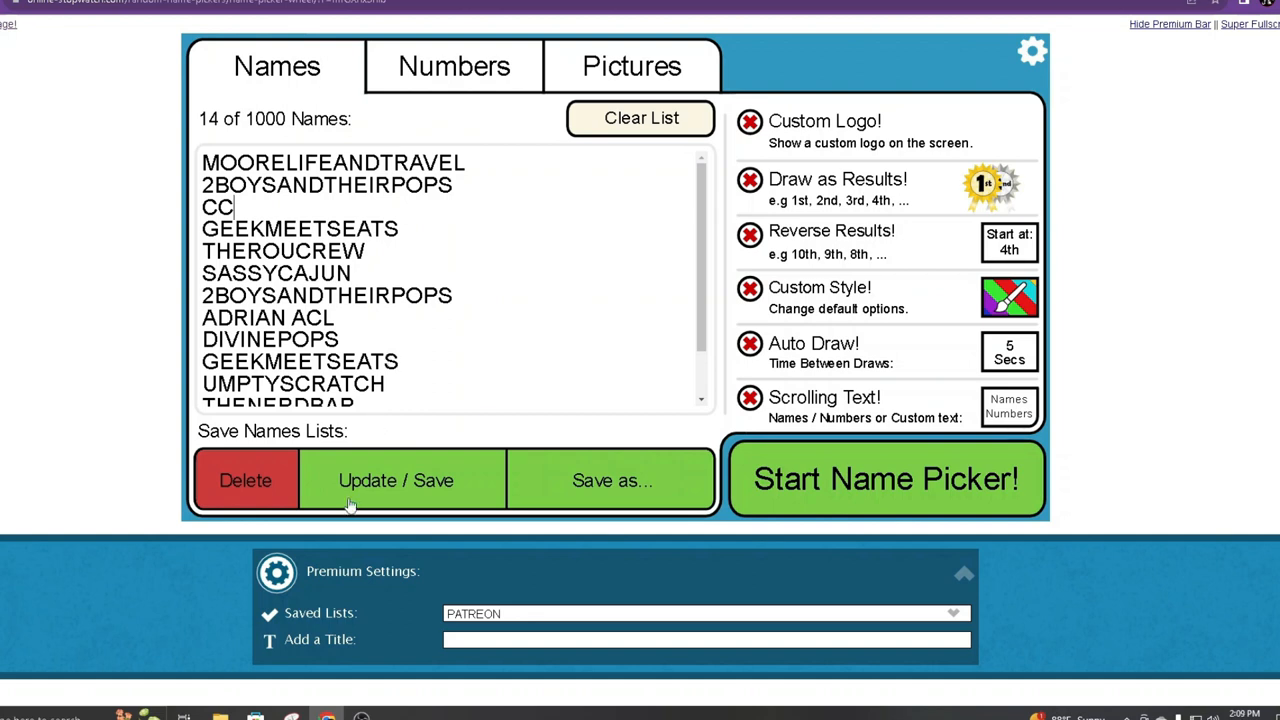
pyautogui.moveTo(618, 565)
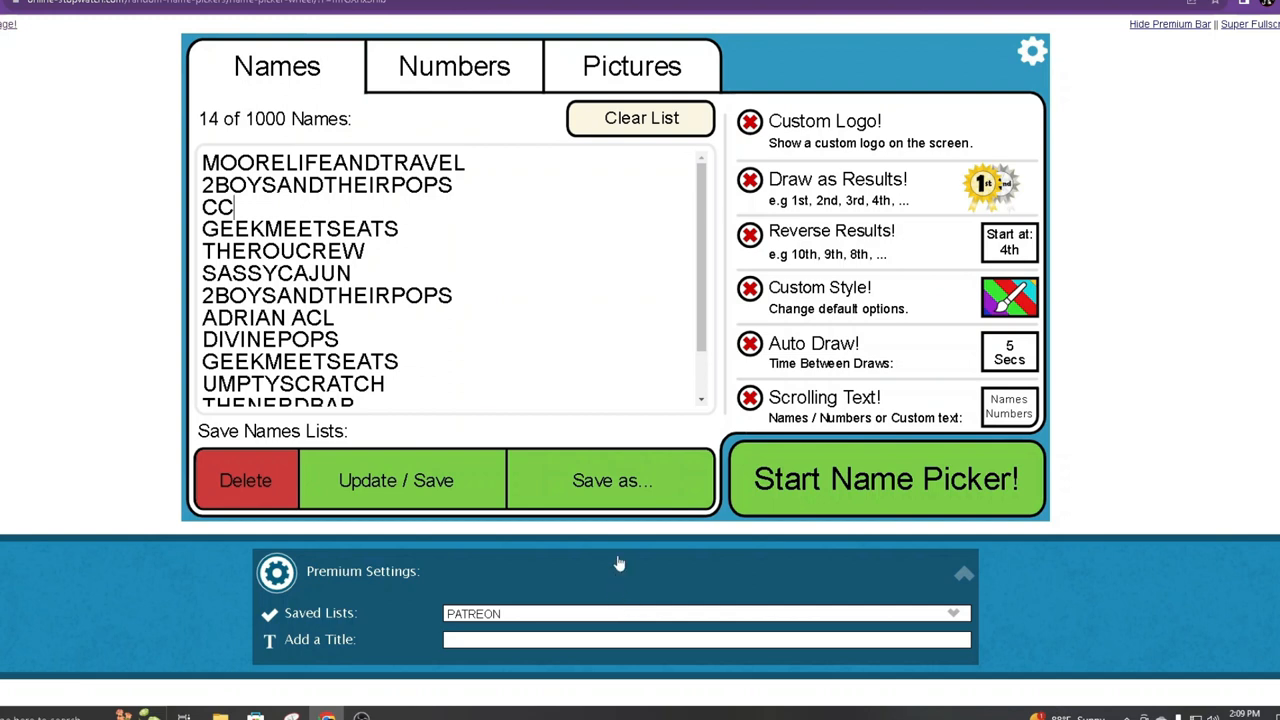
pyautogui.click(396, 480)
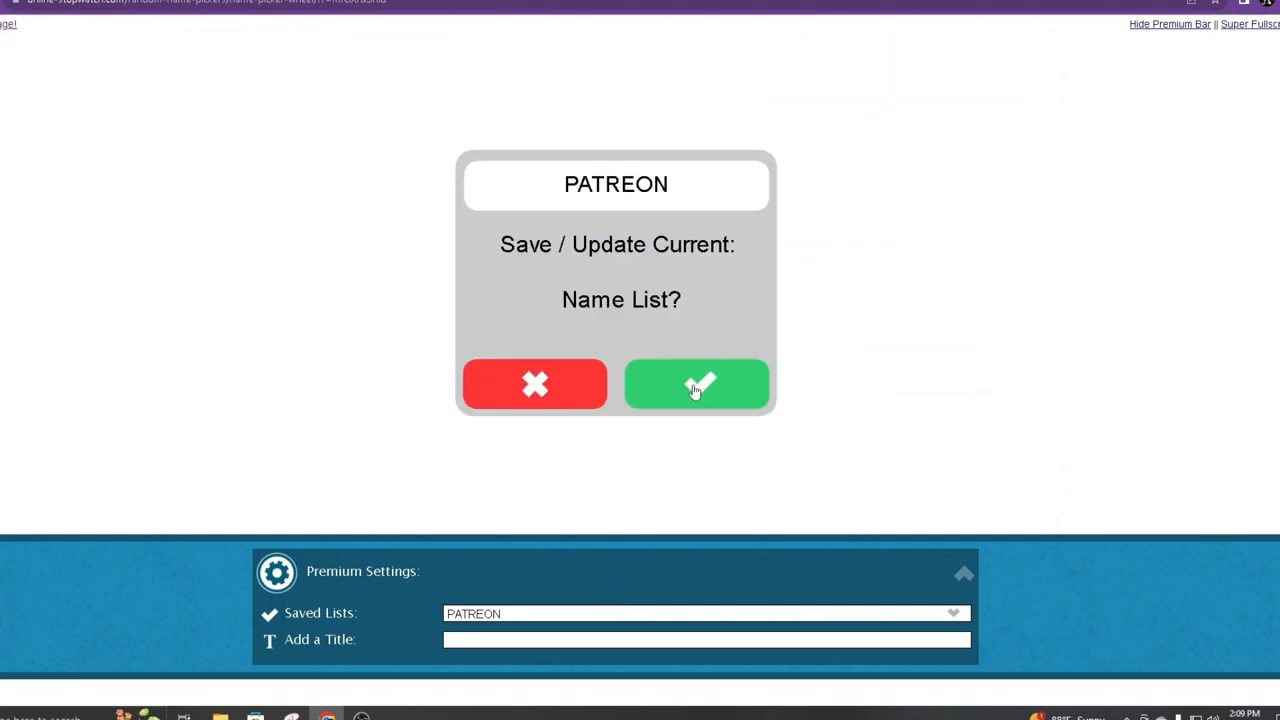
# - Confirm overwriting the PATREON list with the 14 names and review it
pyautogui.click(697, 384)
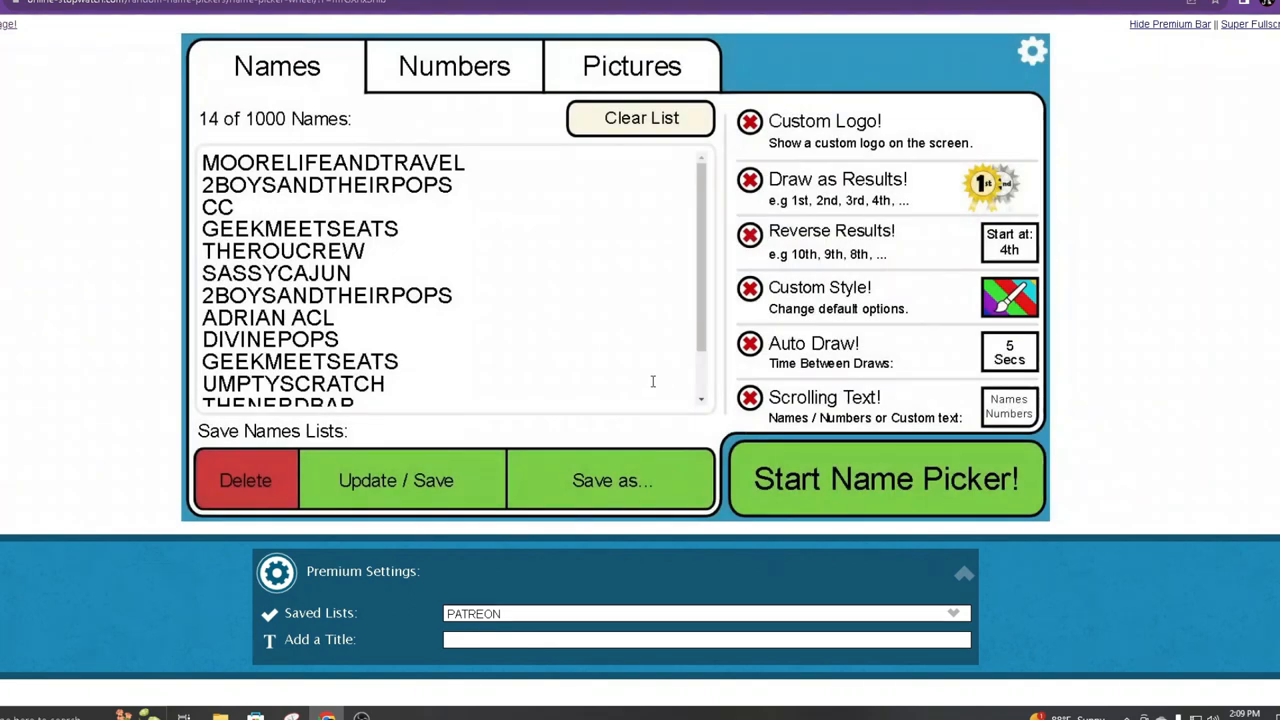
pyautogui.scroll(-3)
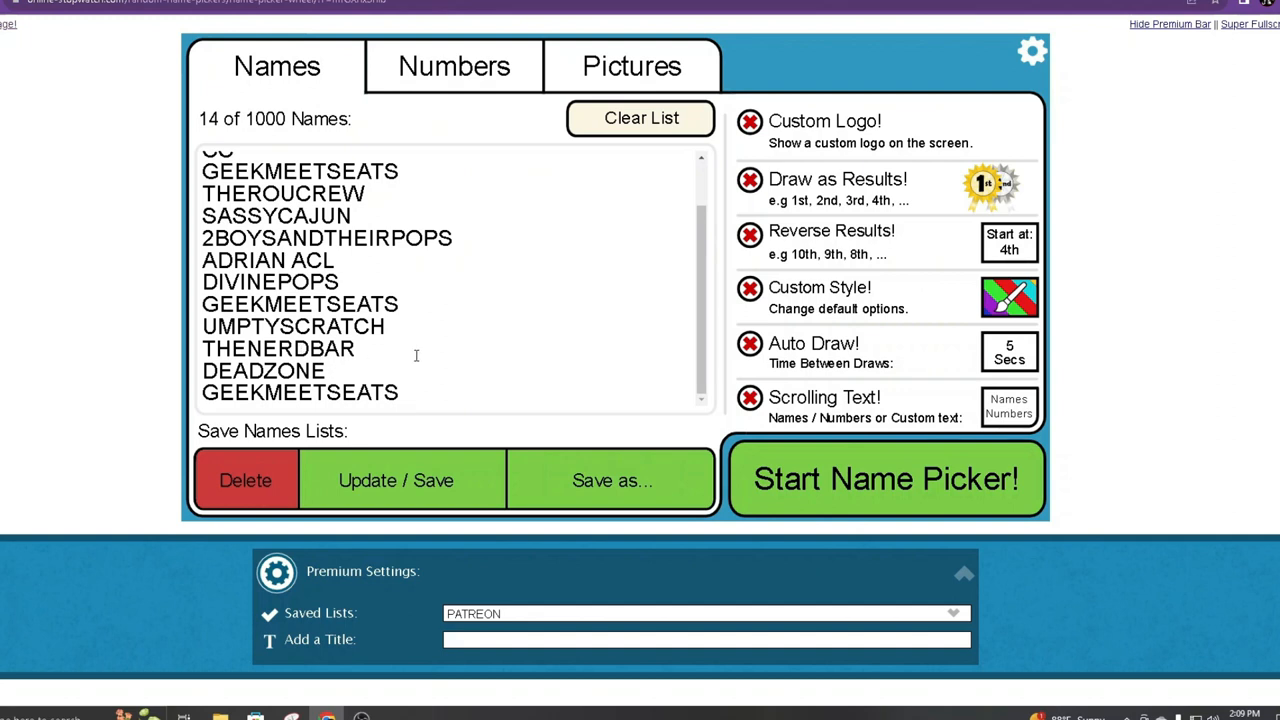
pyautogui.moveTo(352, 421)
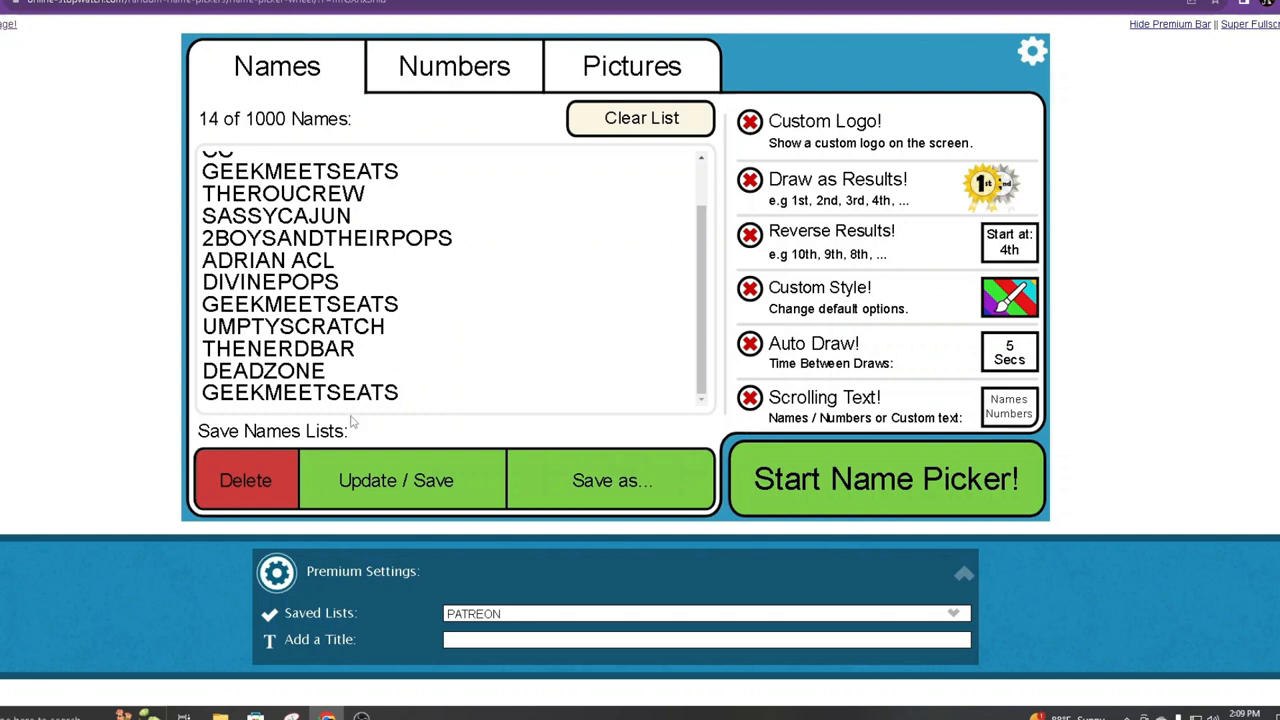
pyautogui.moveTo(655, 346)
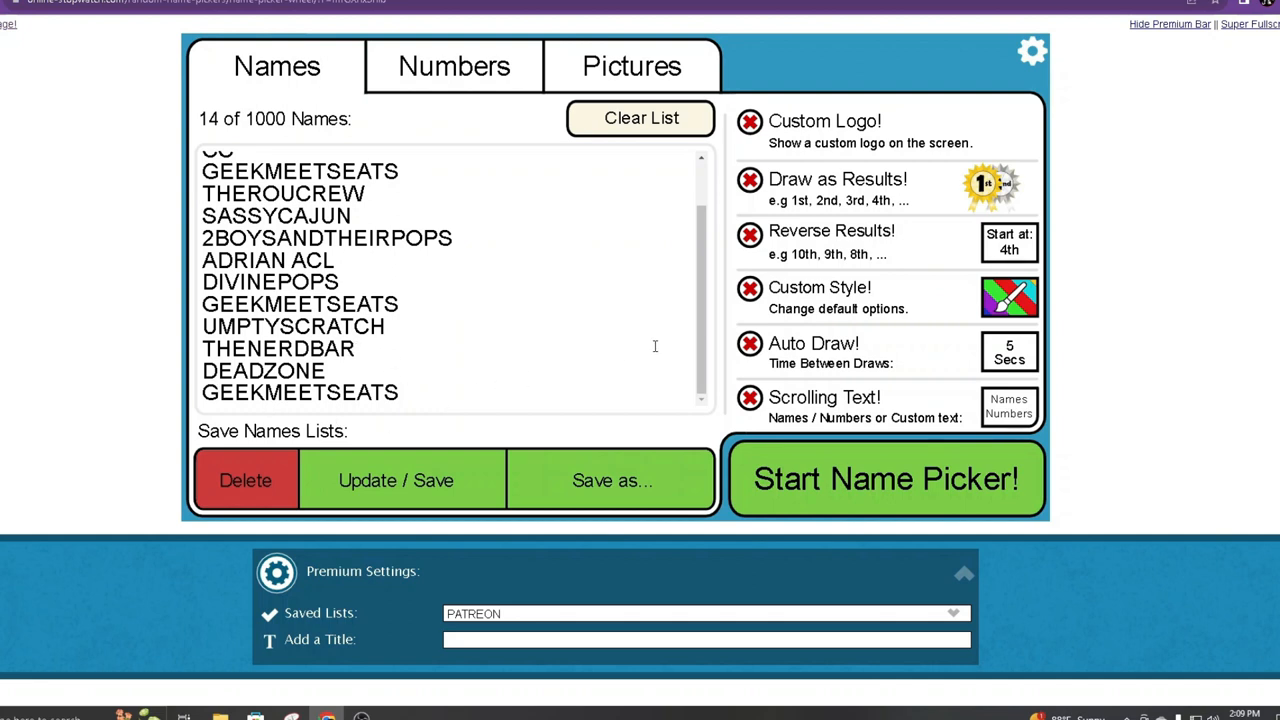
pyautogui.moveTo(358, 346)
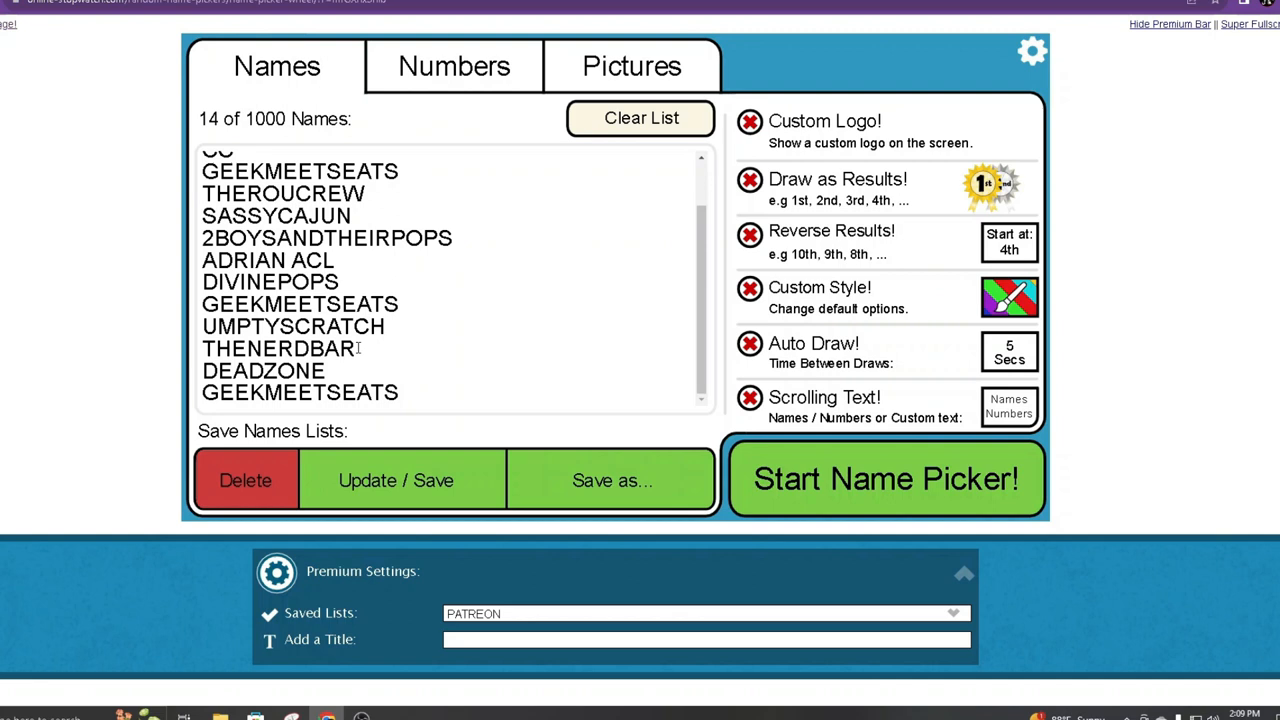
pyautogui.moveTo(371, 267)
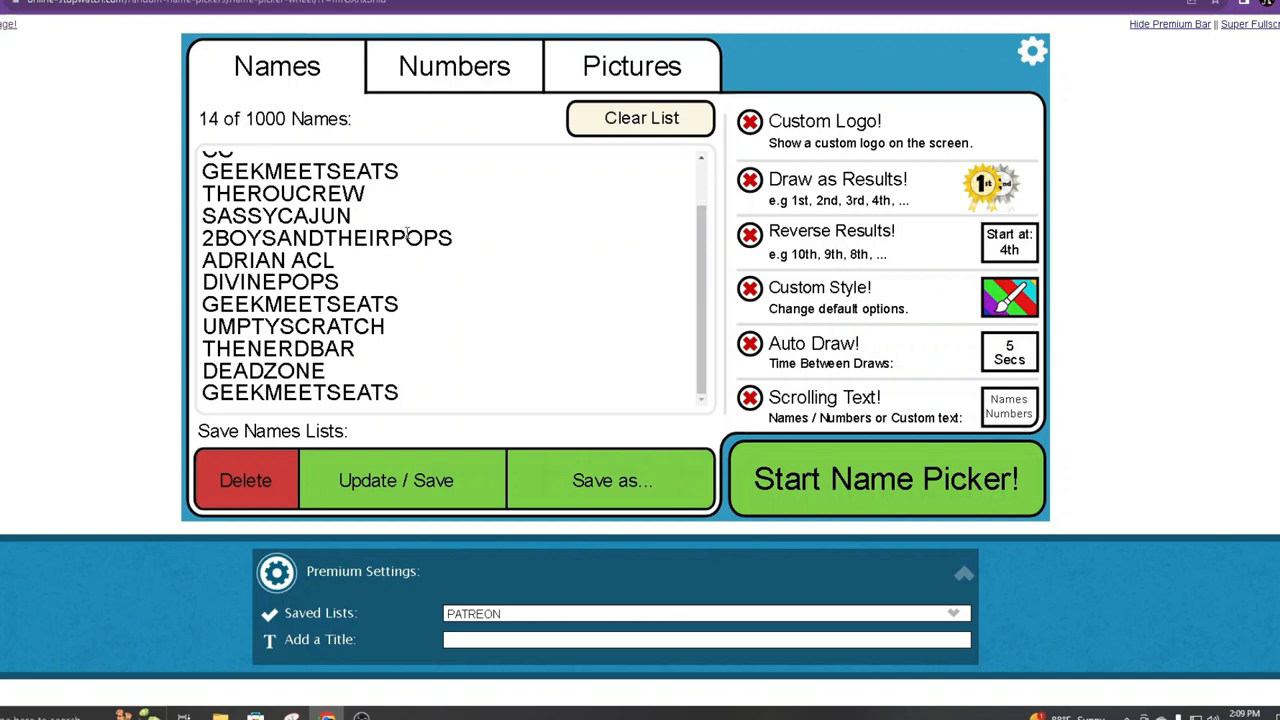
pyautogui.scroll(3)
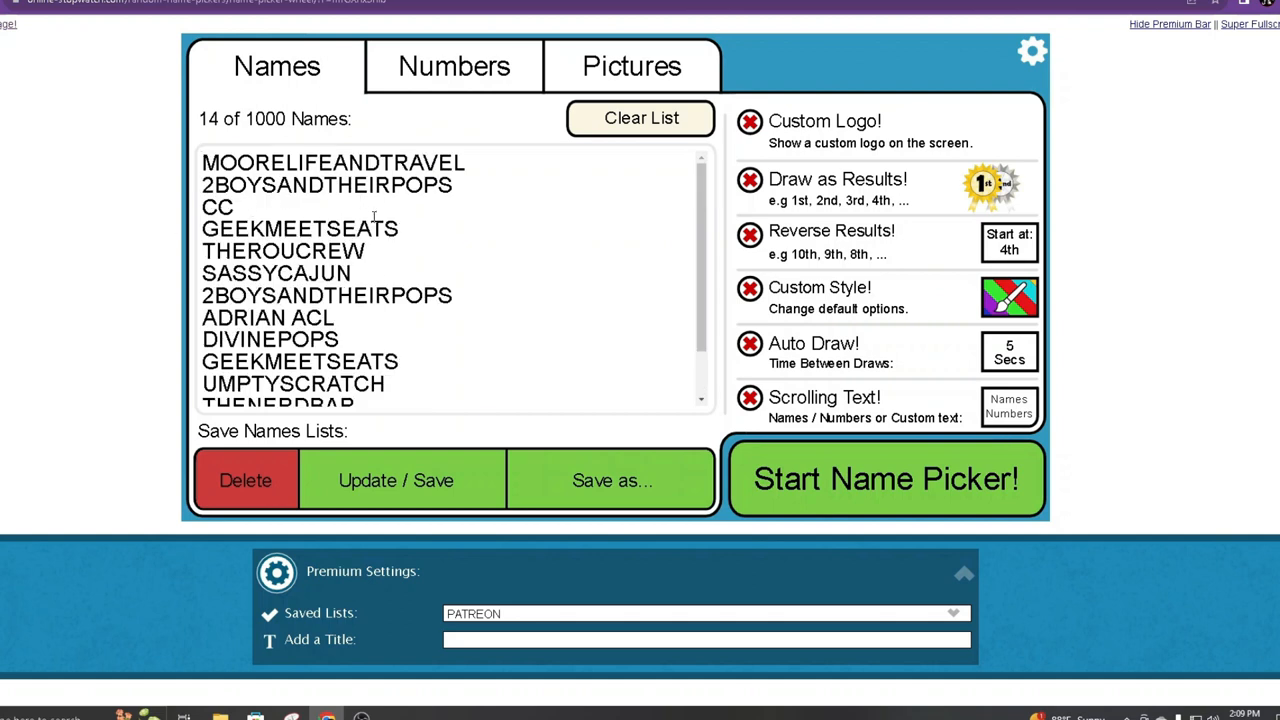
pyautogui.moveTo(727, 414)
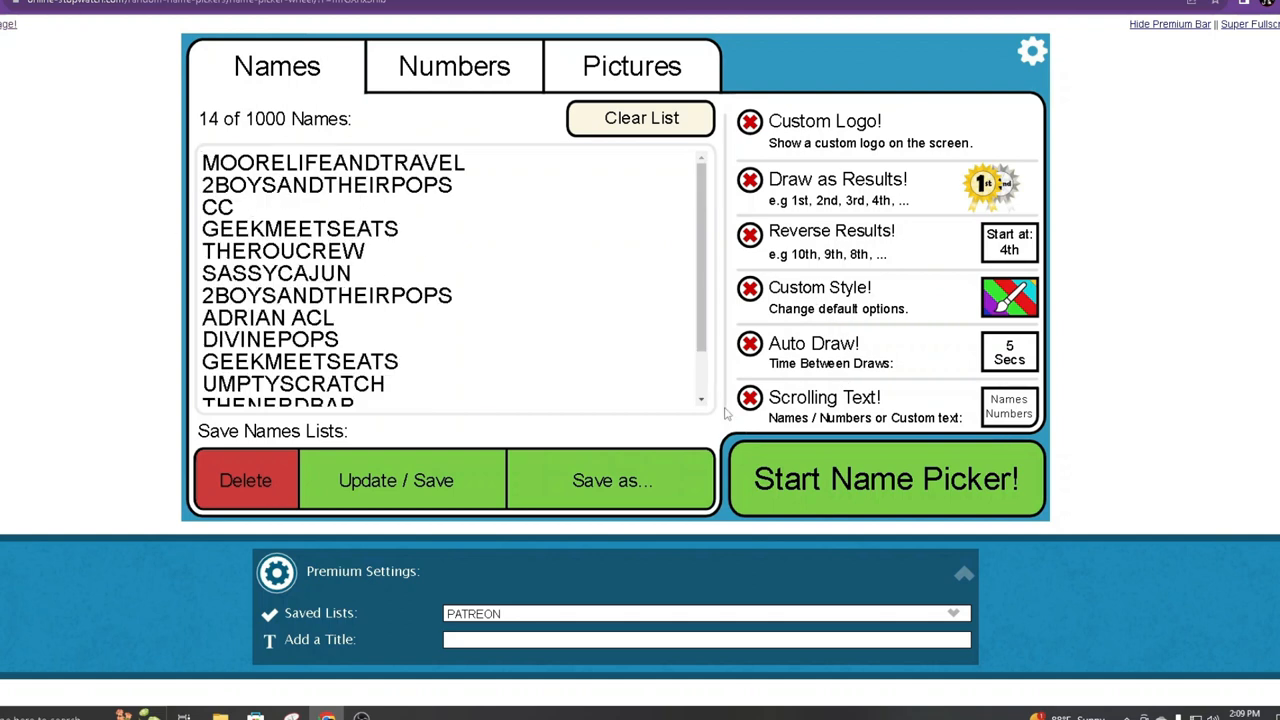
pyautogui.click(886, 479)
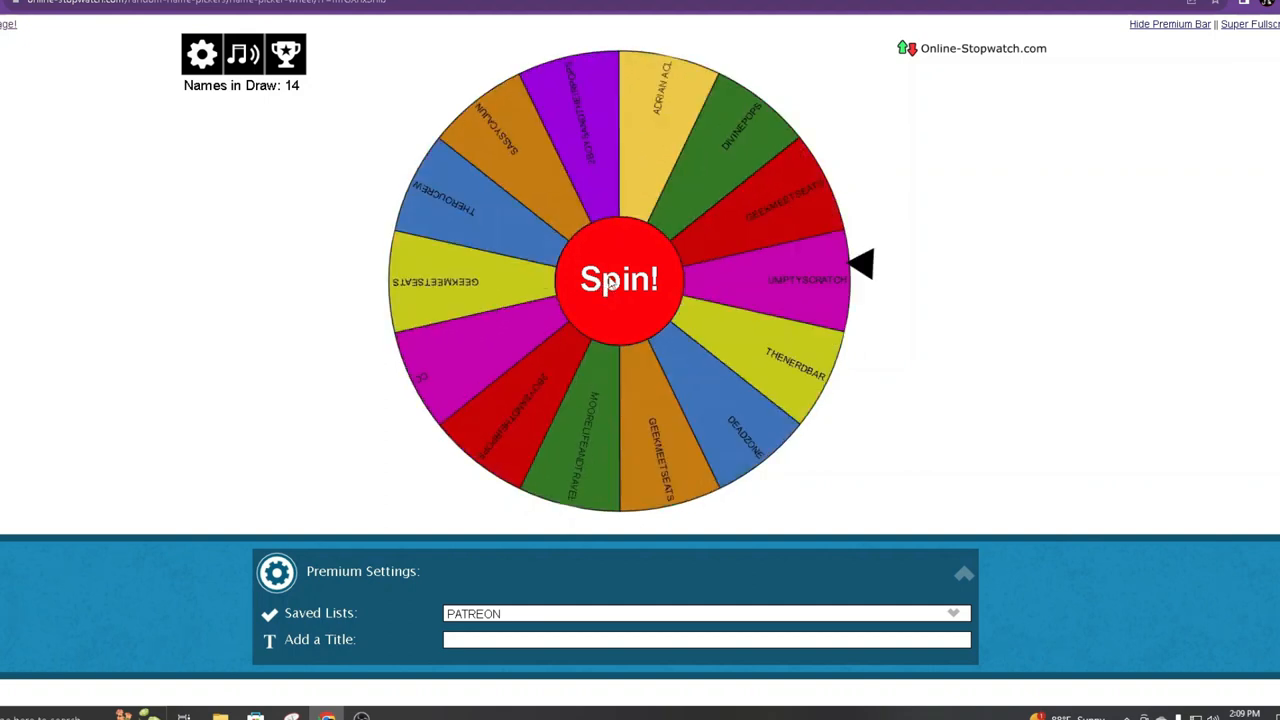
pyautogui.click(619, 279)
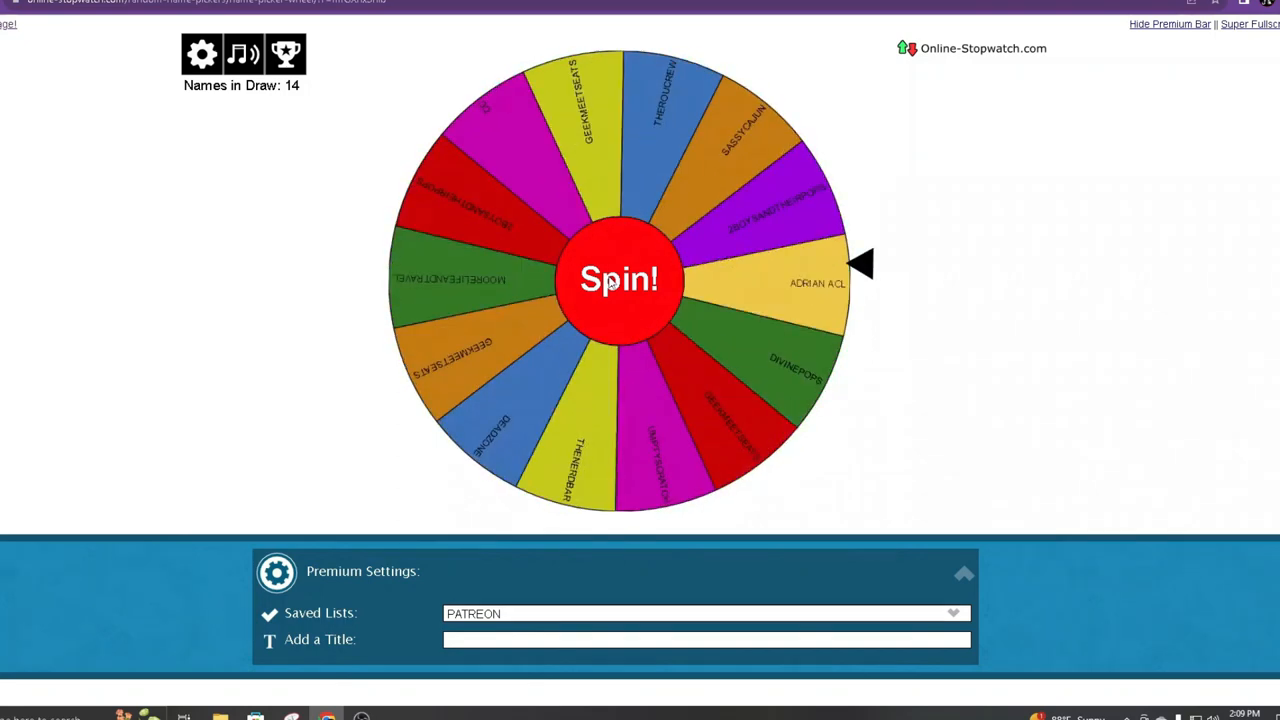
pyautogui.click(619, 279)
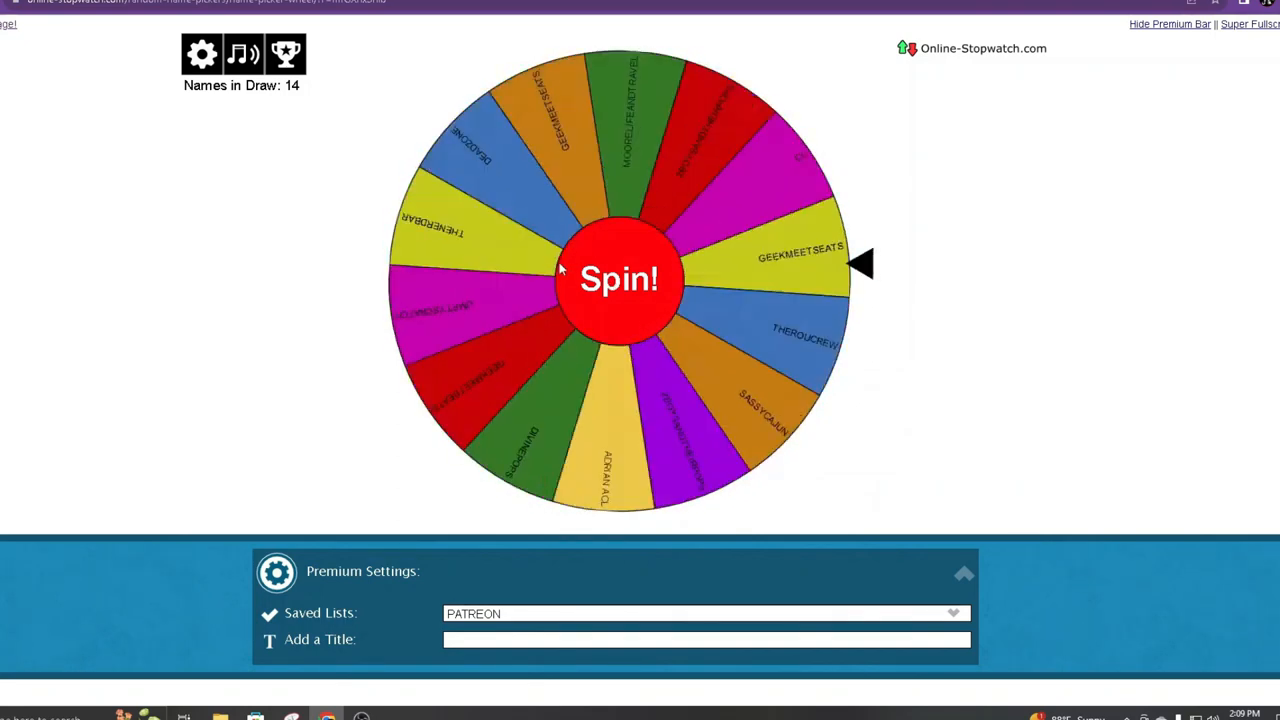
pyautogui.click(618, 279)
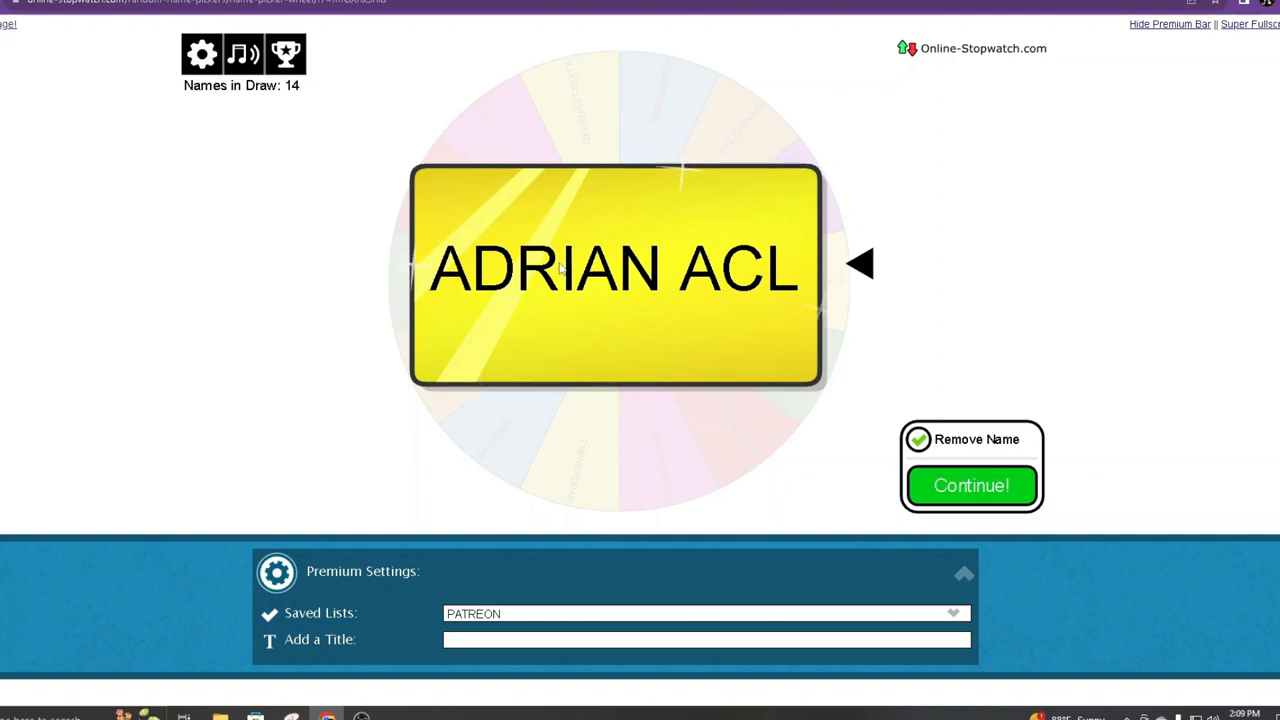
pyautogui.moveTo(1020, 459)
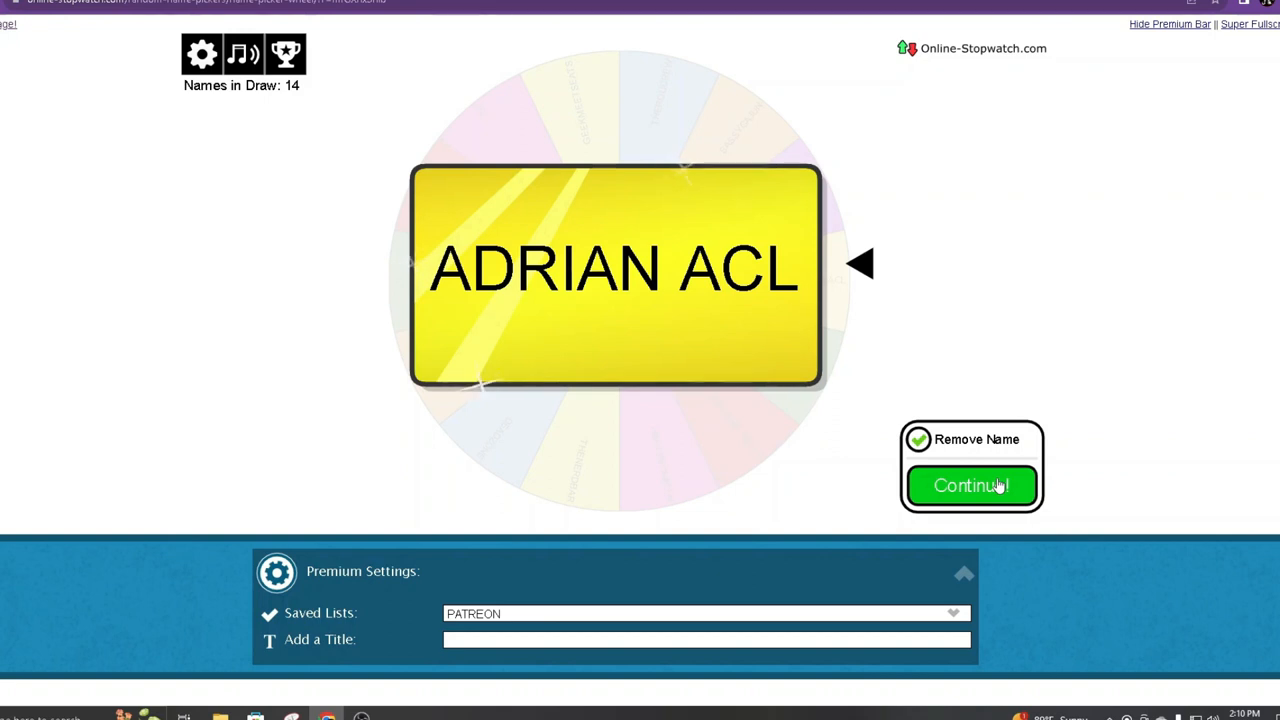
pyautogui.click(970, 485)
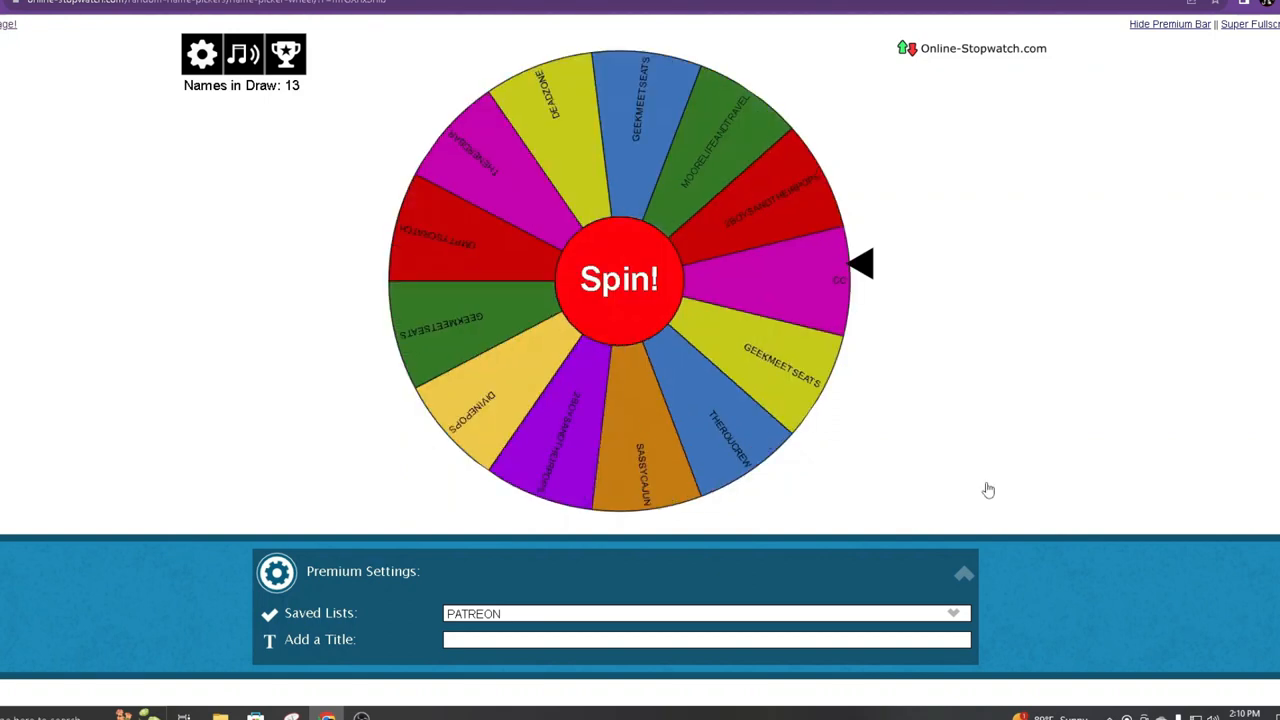
# - Spin the name wheel again for the next winner
pyautogui.click(619, 279)
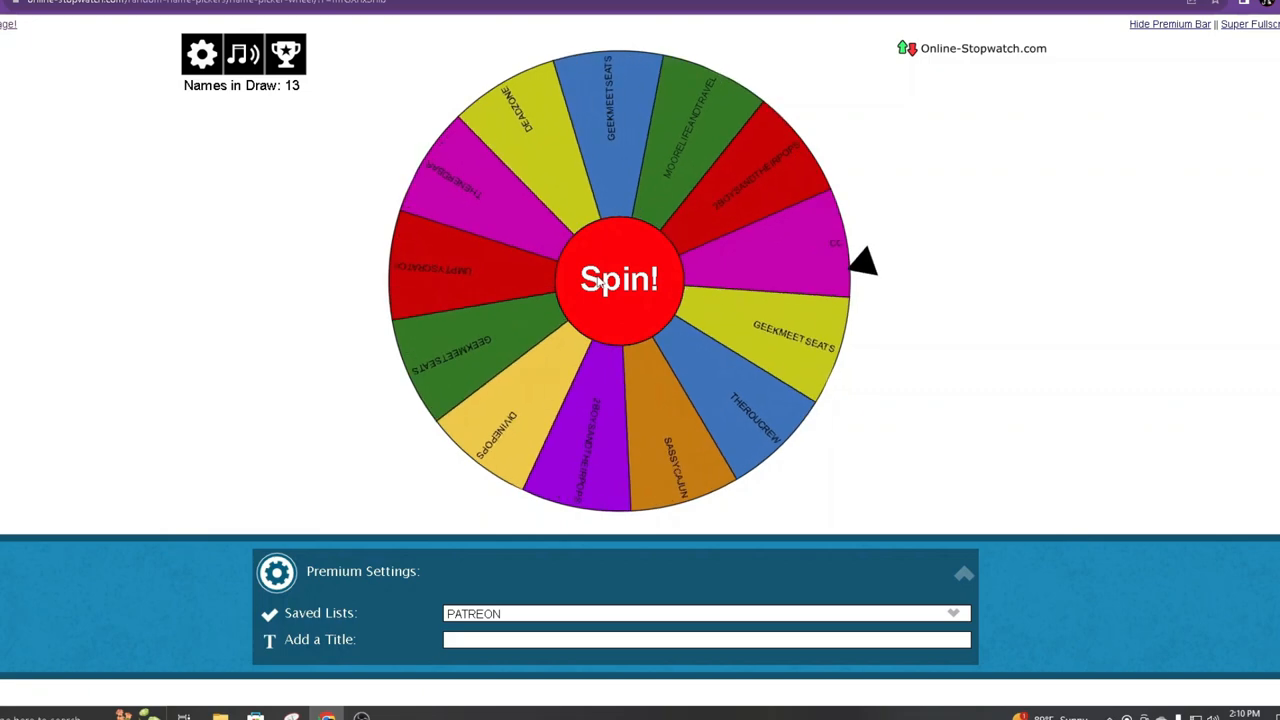
pyautogui.click(619, 278)
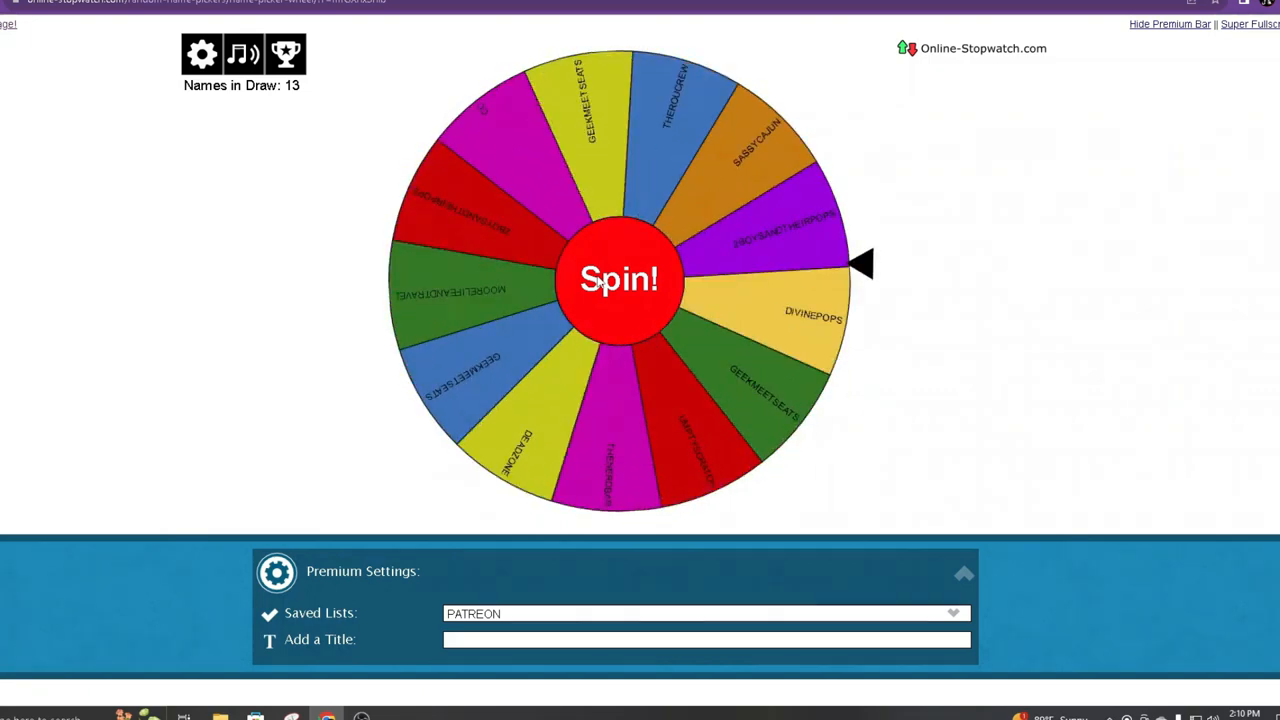
pyautogui.click(619, 279)
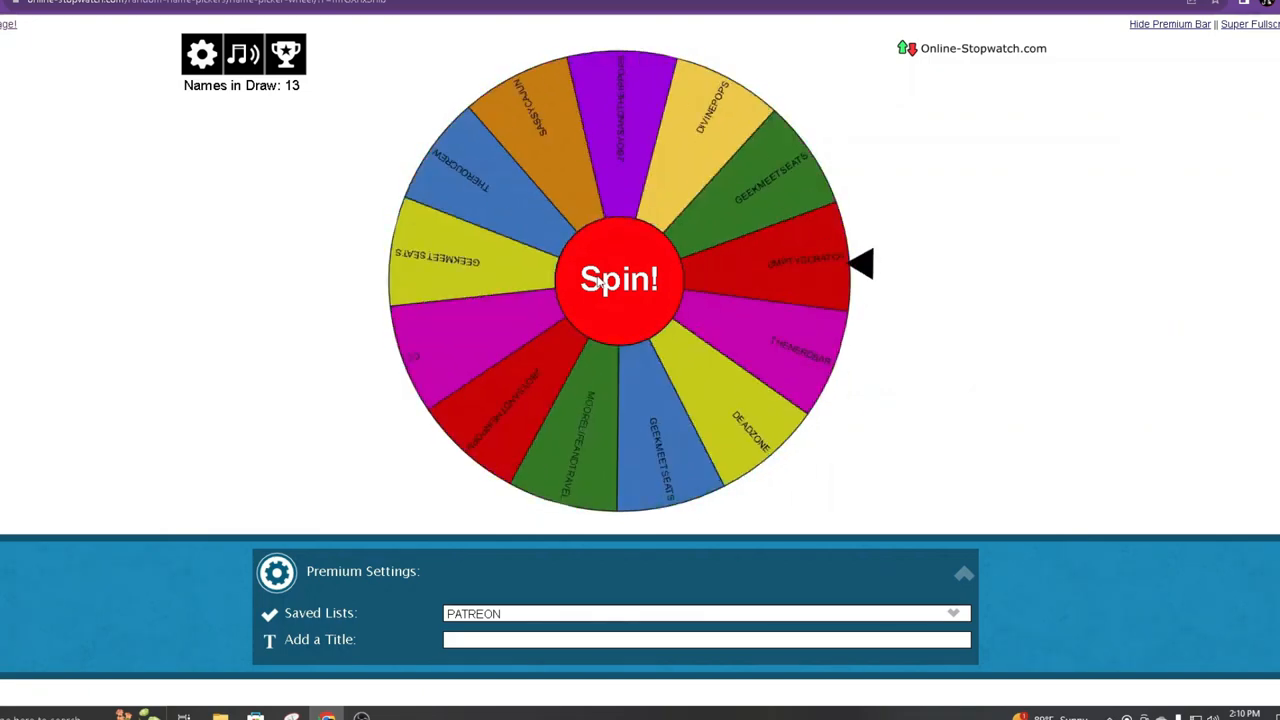
pyautogui.click(619, 279)
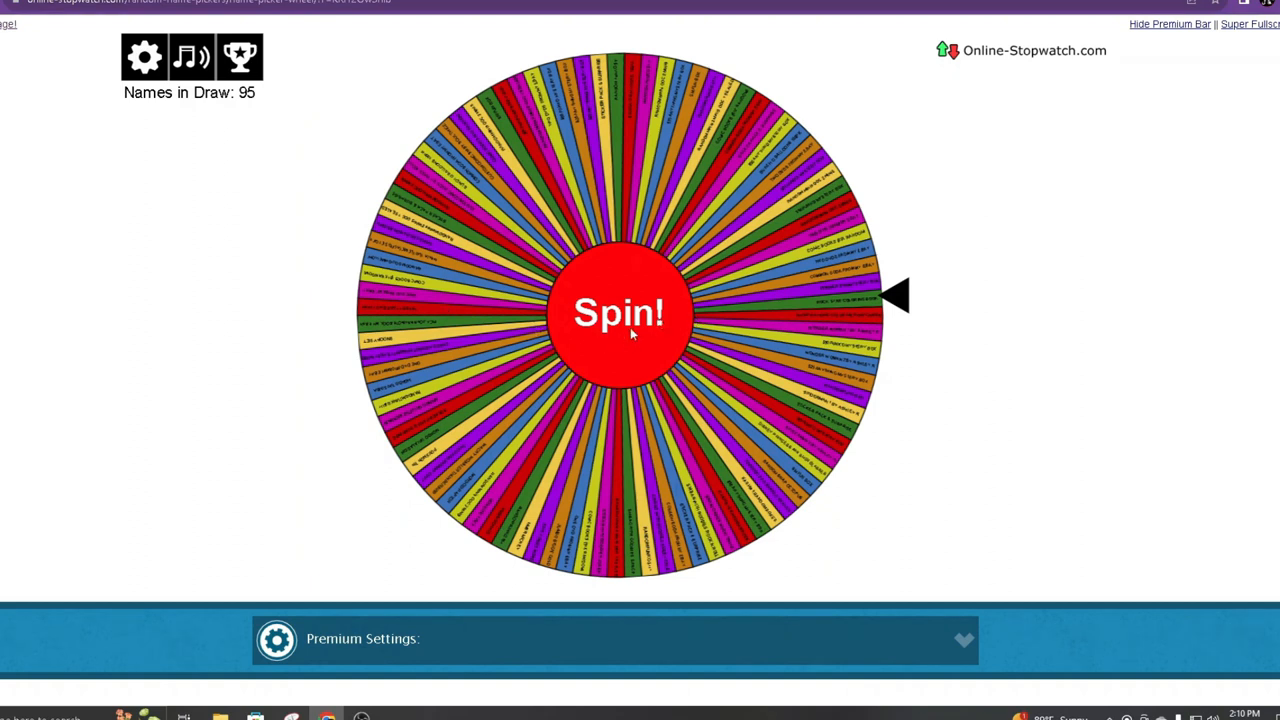
# - Spin the 95-entry prize wheel
pyautogui.click(618, 312)
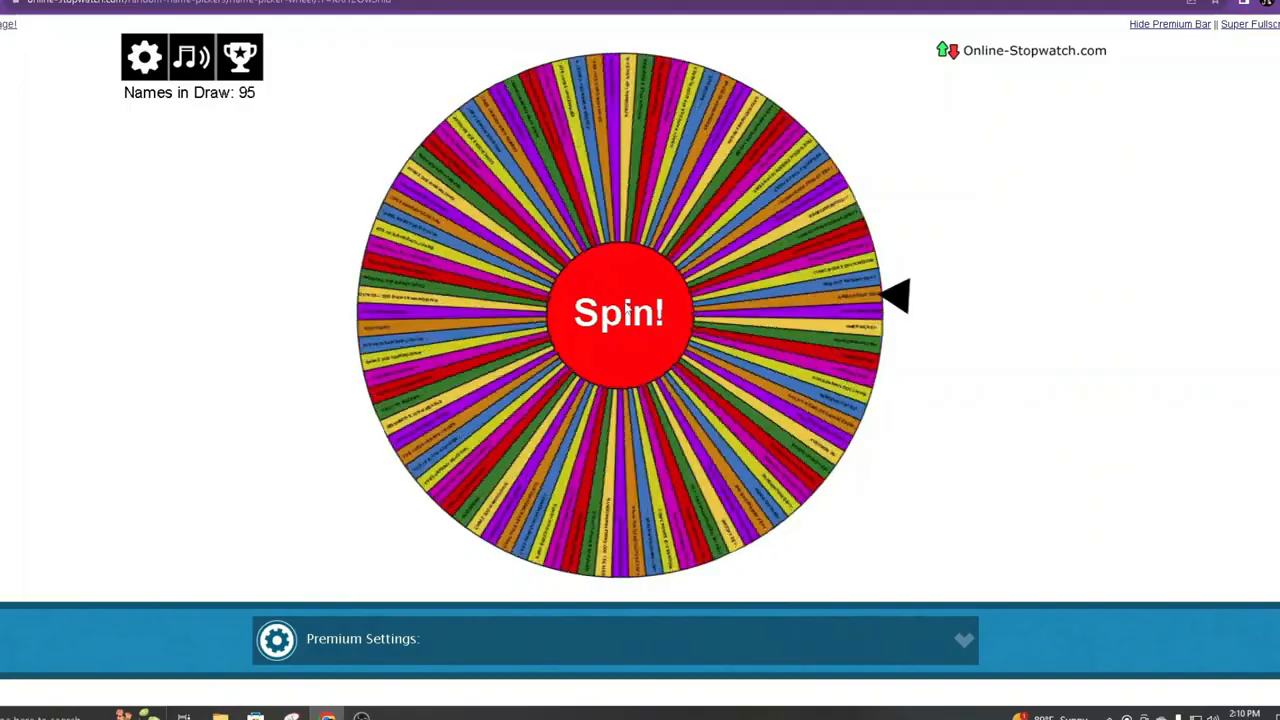
pyautogui.click(618, 311)
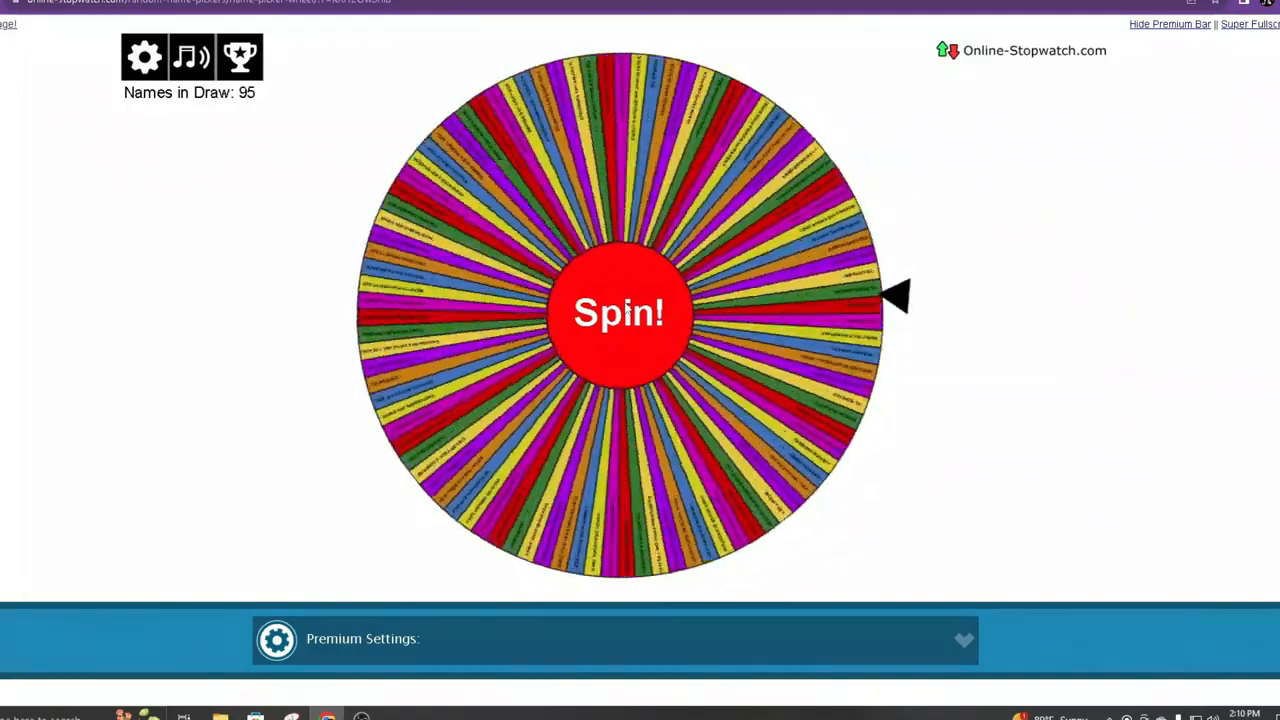
pyautogui.click(618, 312)
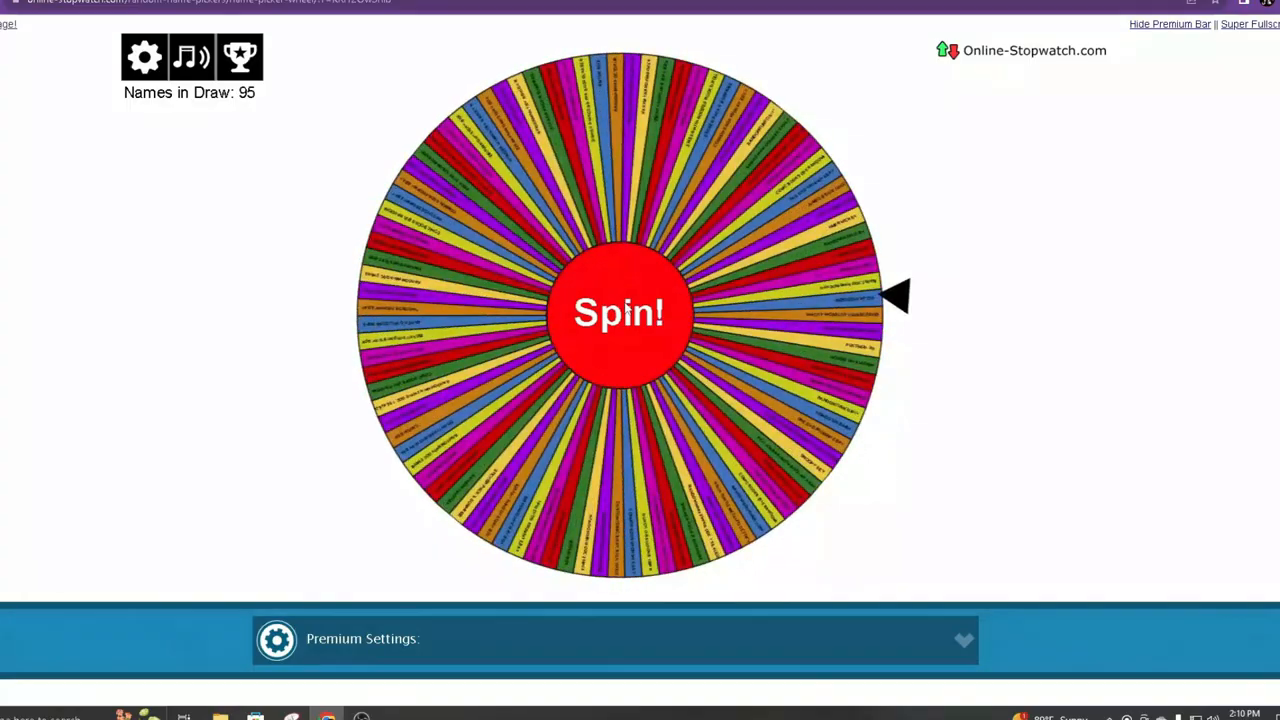
pyautogui.click(619, 312)
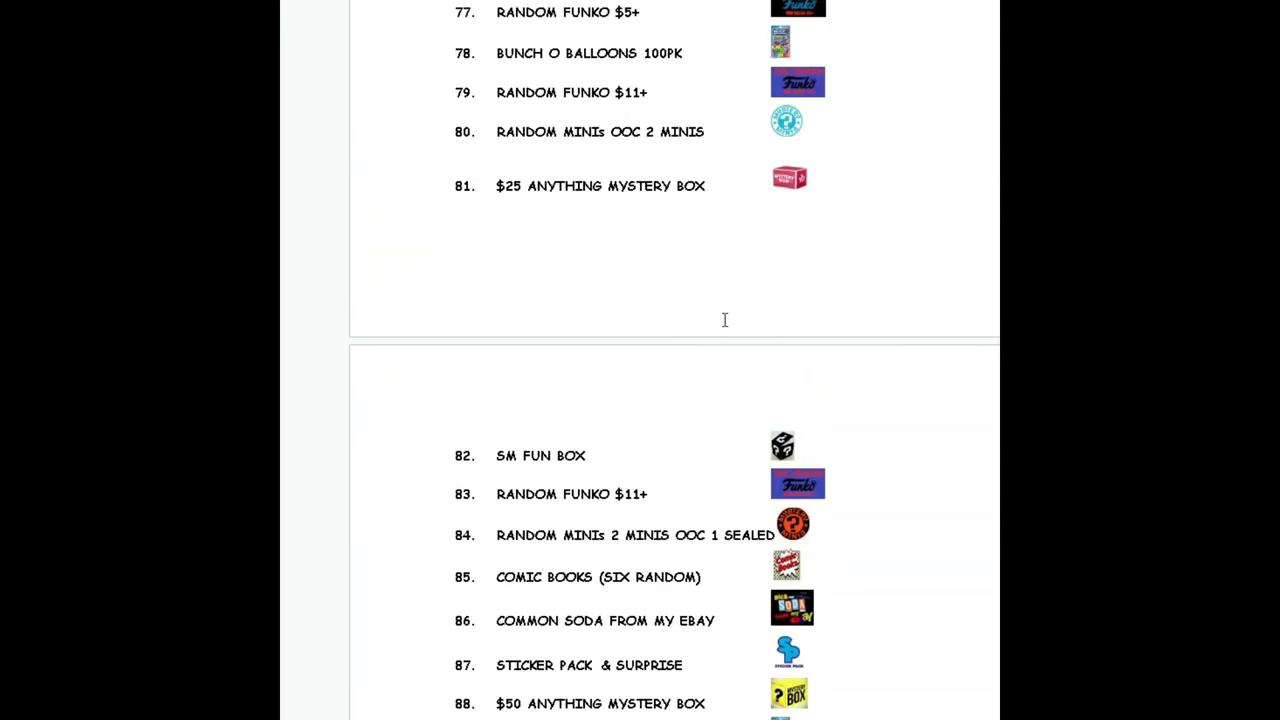
# - Scroll the prize list to the top, then down to items 17–26
pyautogui.scroll(3)
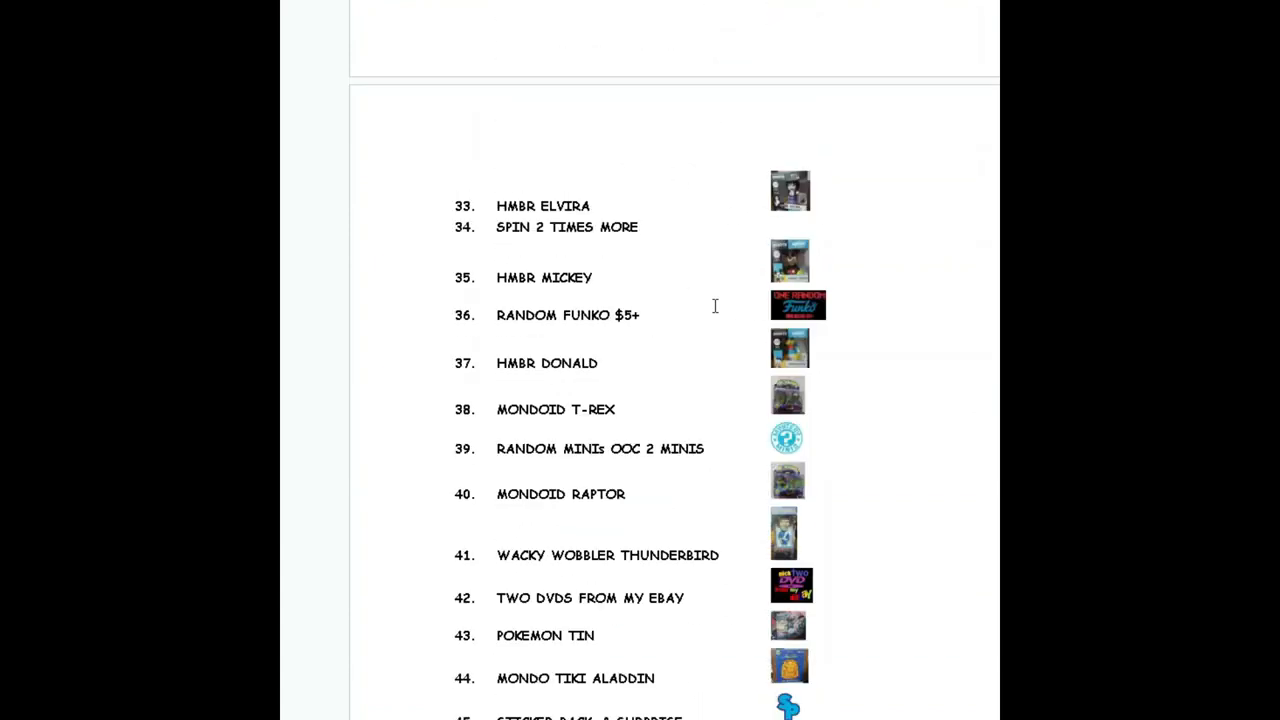
pyautogui.scroll(3)
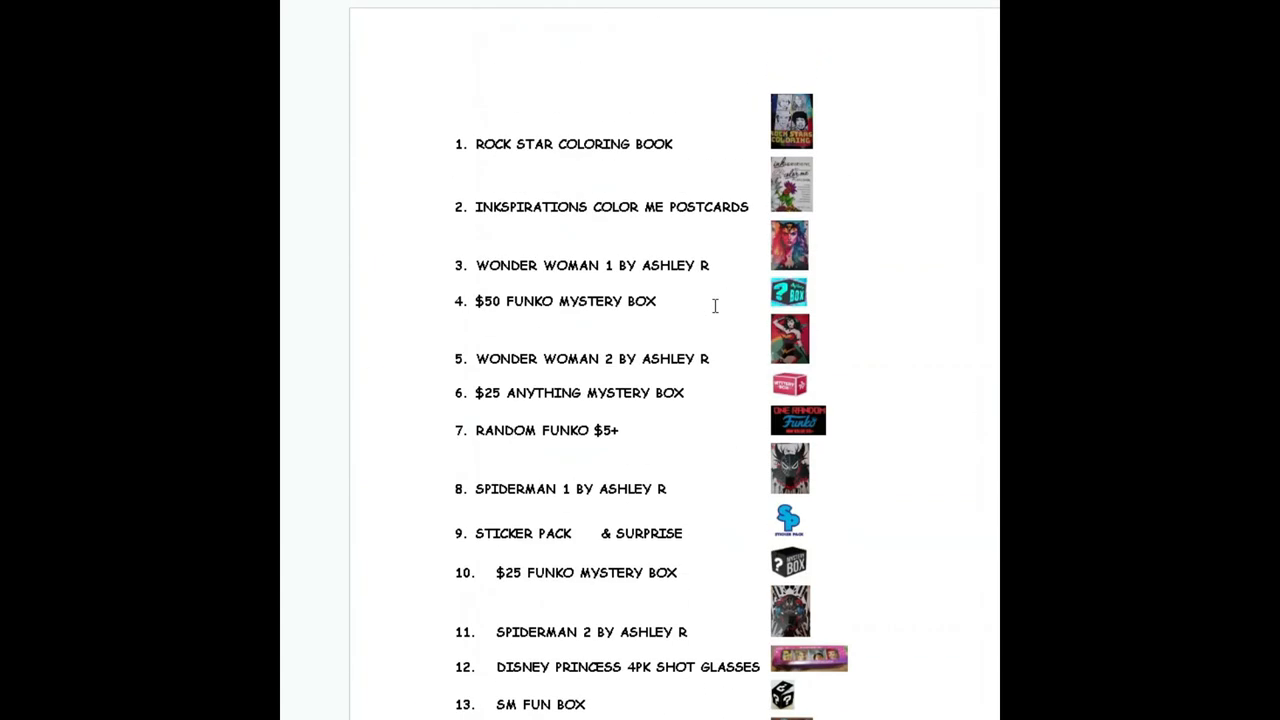
pyautogui.scroll(-3)
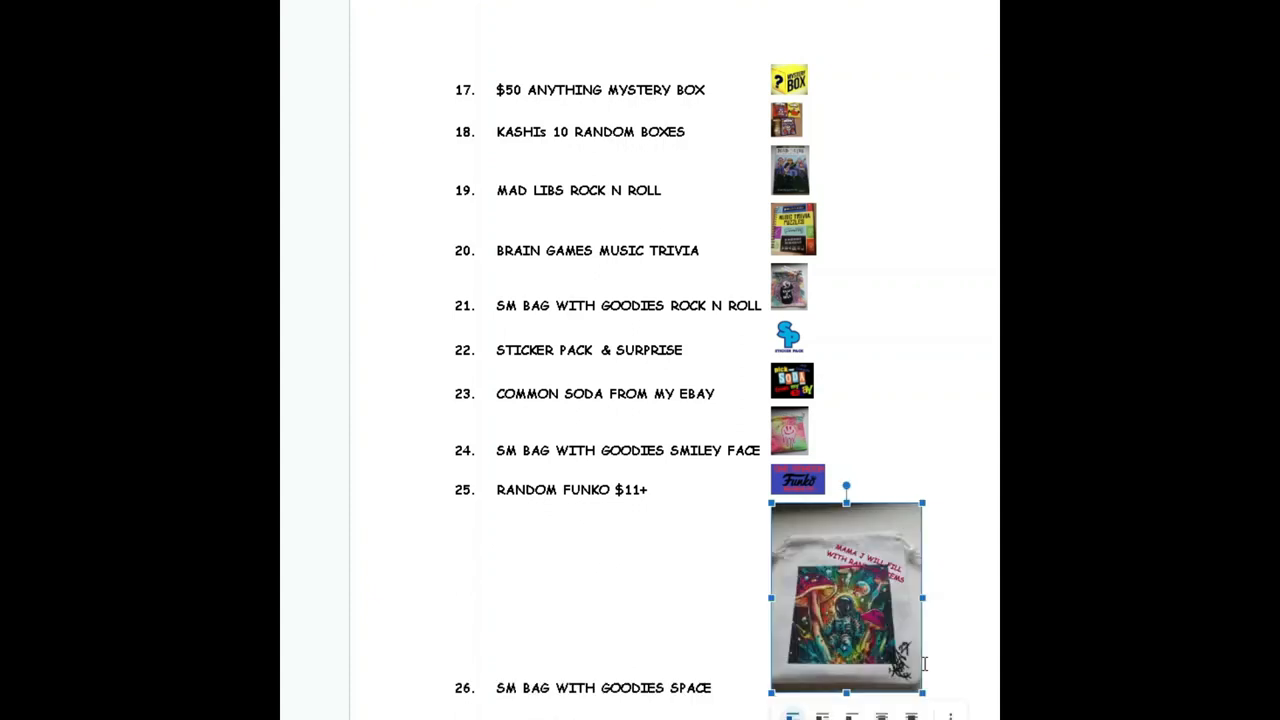
pyautogui.moveTo(812, 588)
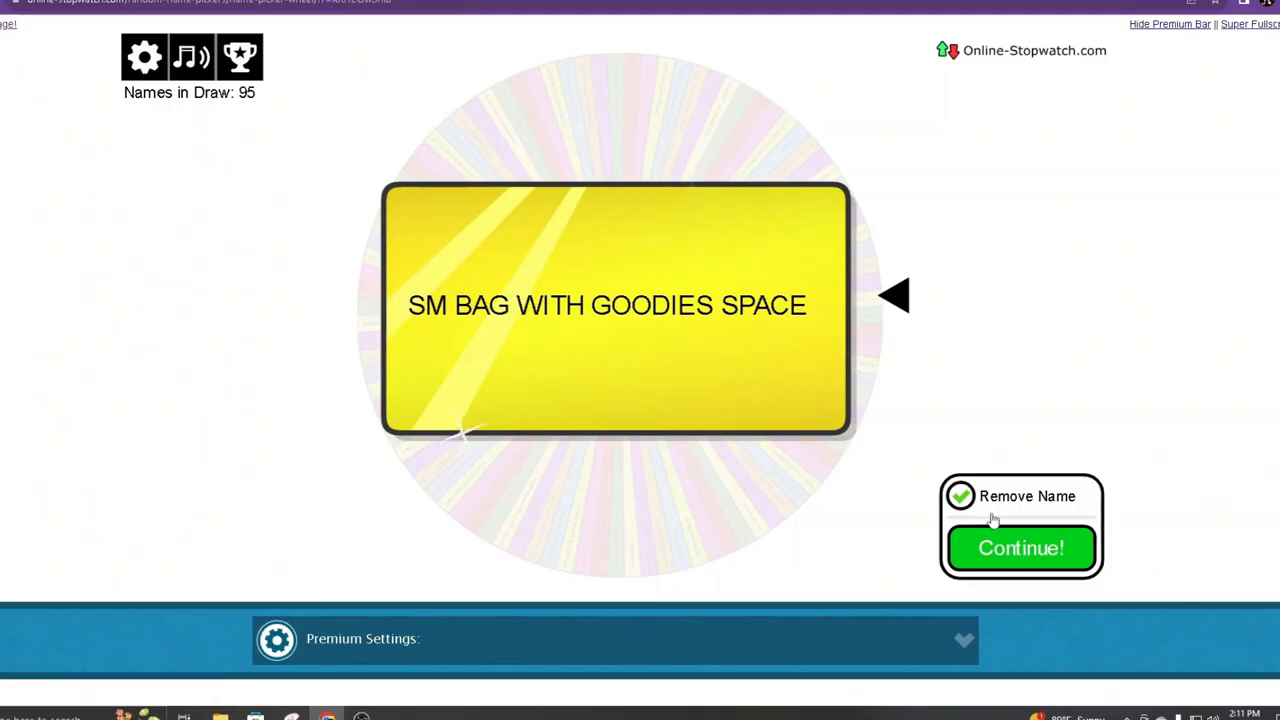
# - Remove SM BAG WITH GOODIES SPACE, leaving 94 prizes, and spin again
pyautogui.click(1021, 548)
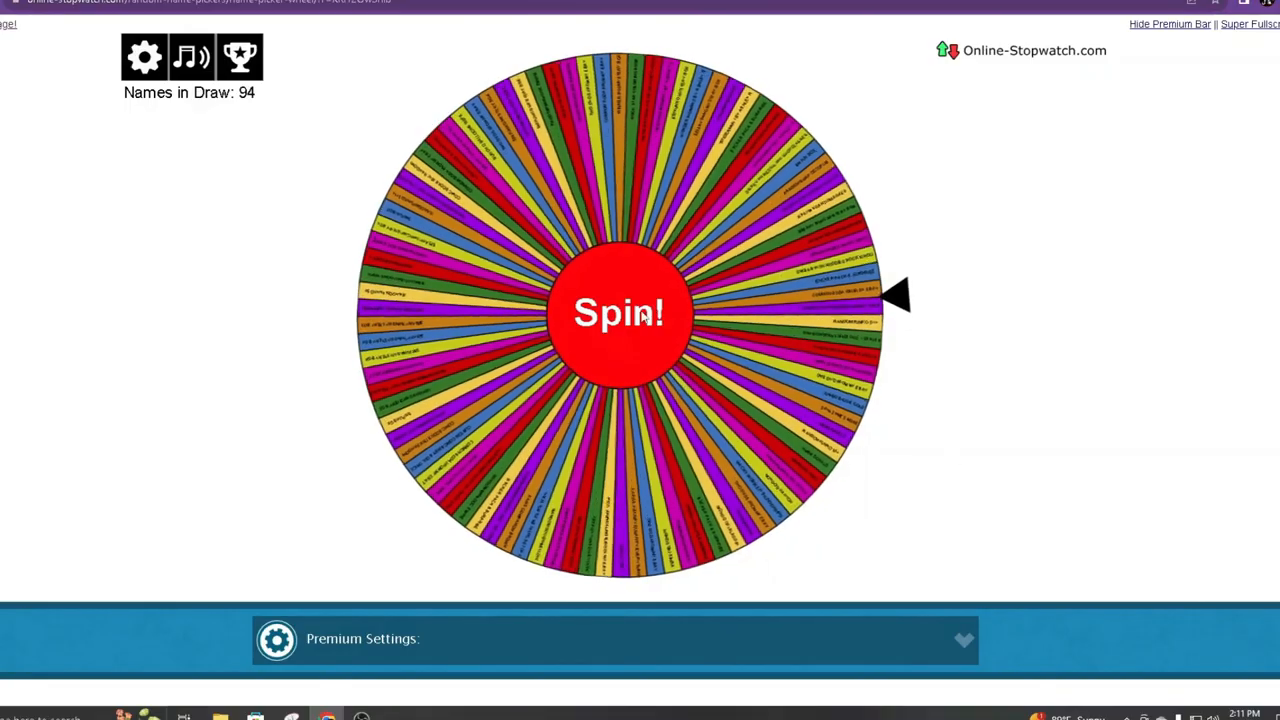
pyautogui.click(618, 313)
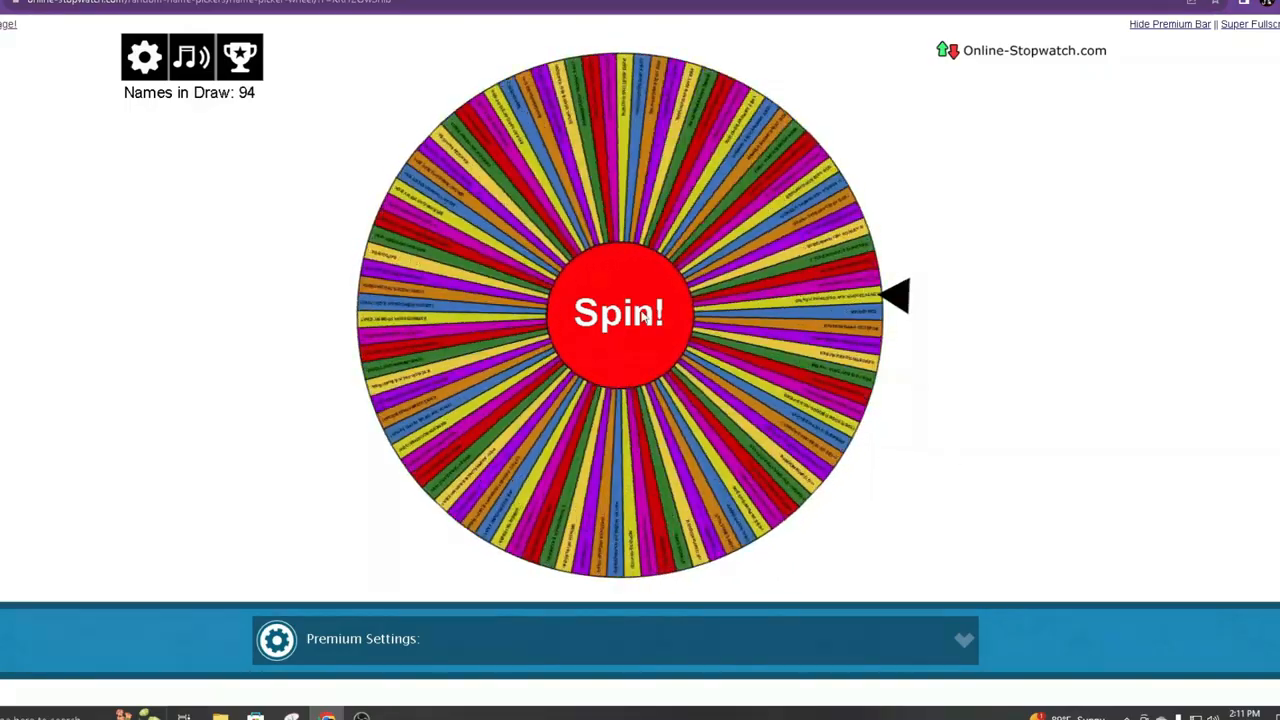
pyautogui.click(618, 313)
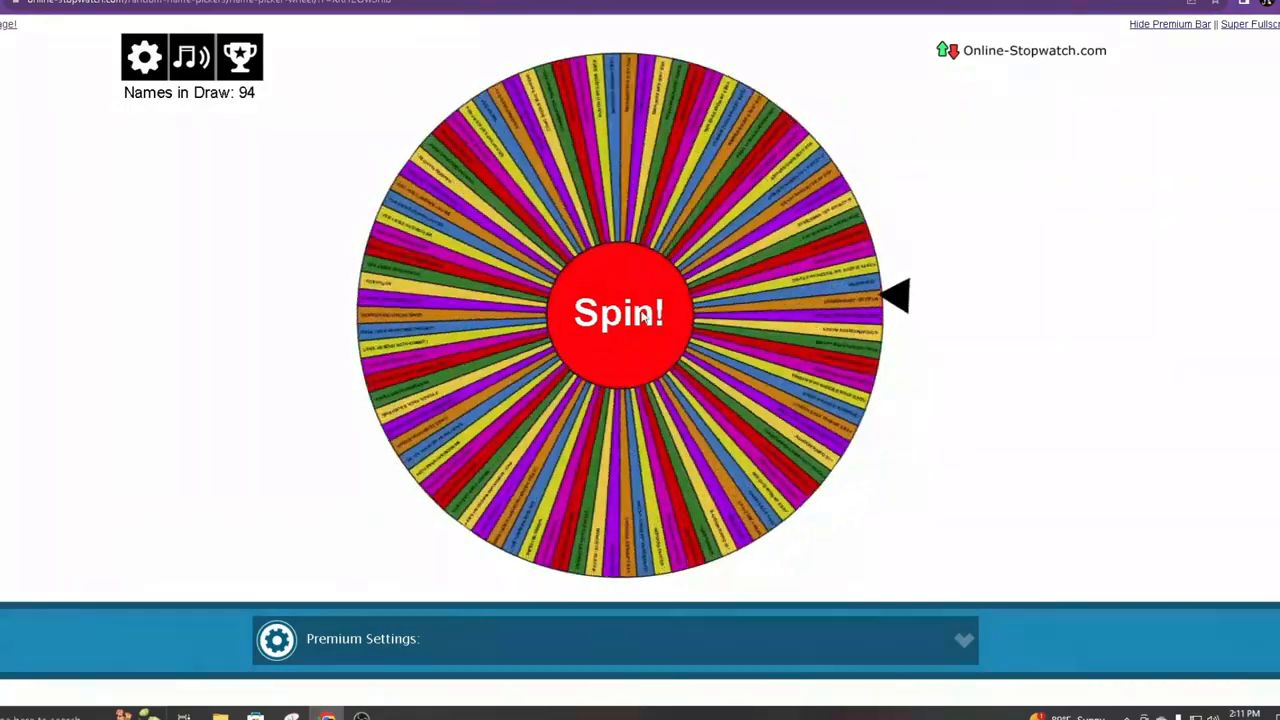
pyautogui.click(617, 312)
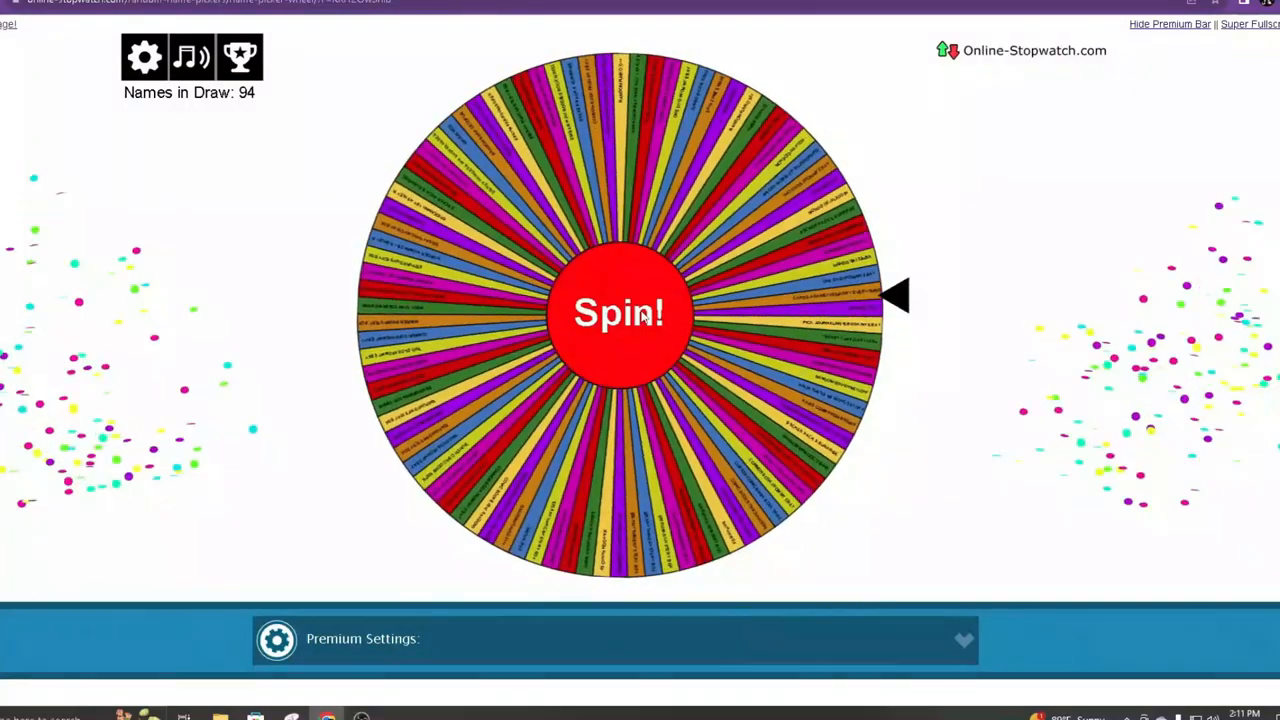
pyautogui.click(618, 312)
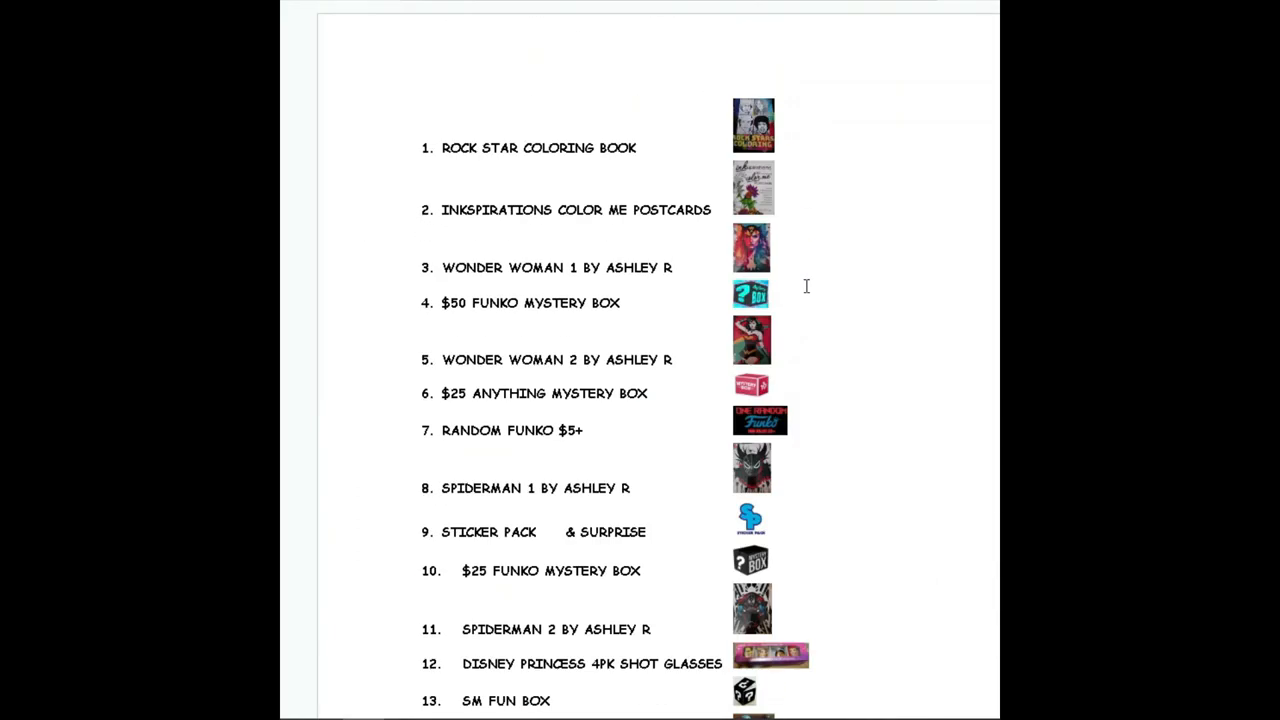
# - Scroll the prize list down past item 45 to items 46–56
pyautogui.scroll(-3)
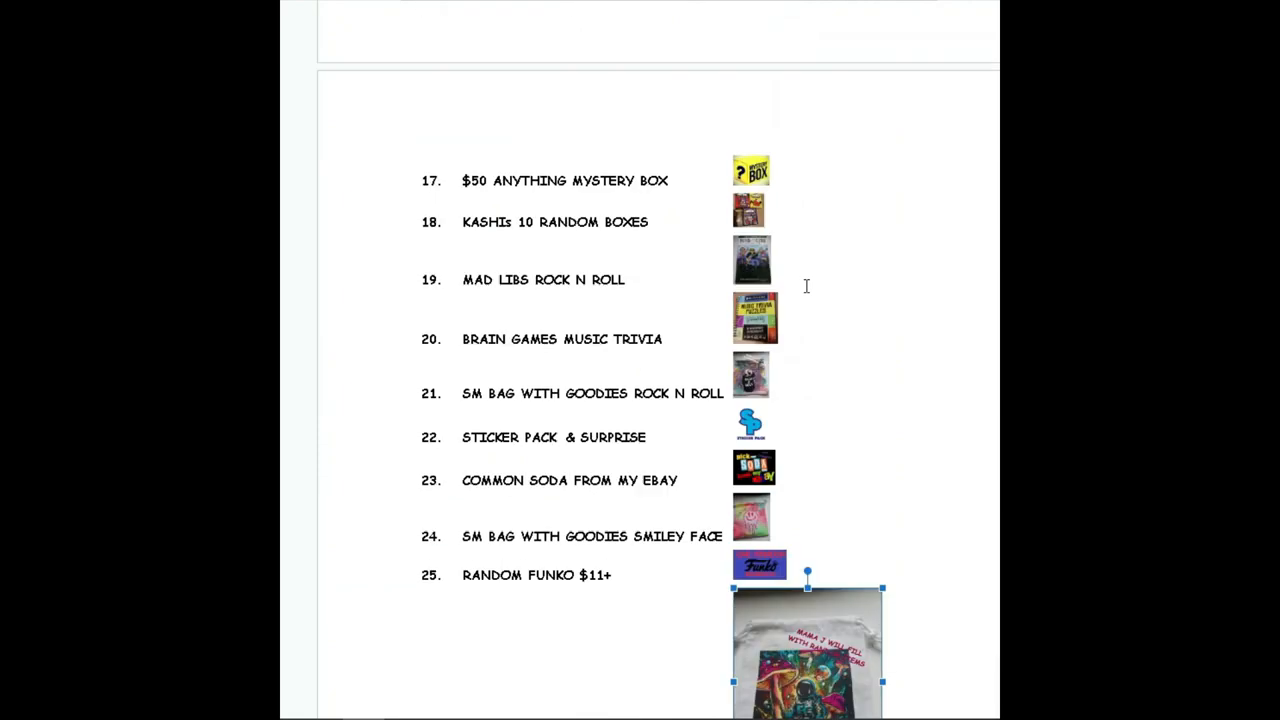
pyautogui.scroll(-3)
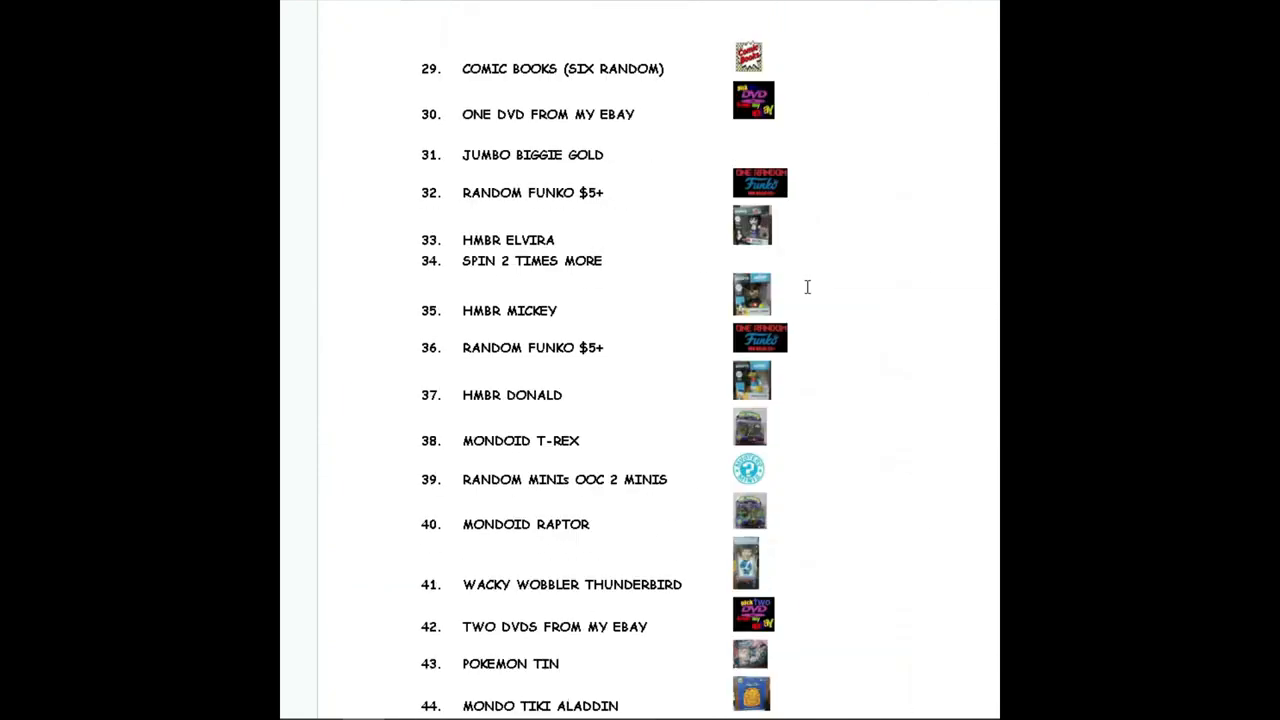
pyautogui.scroll(-3)
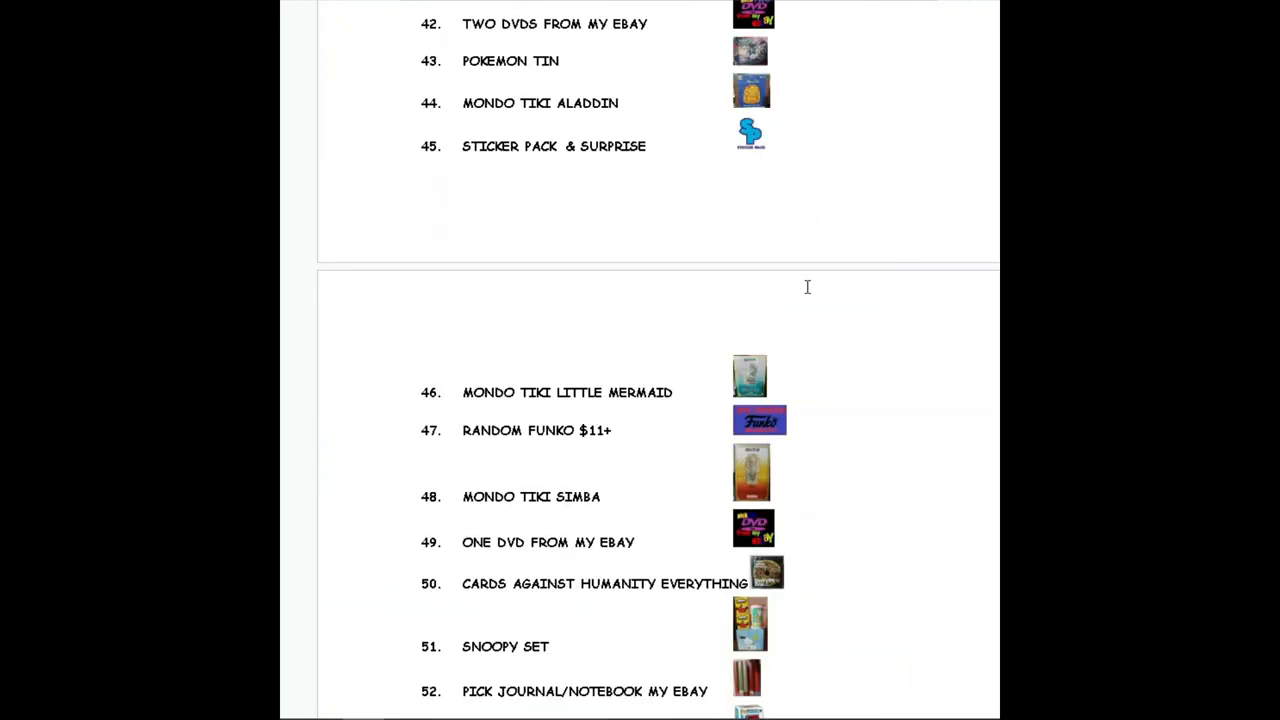
pyautogui.scroll(-3)
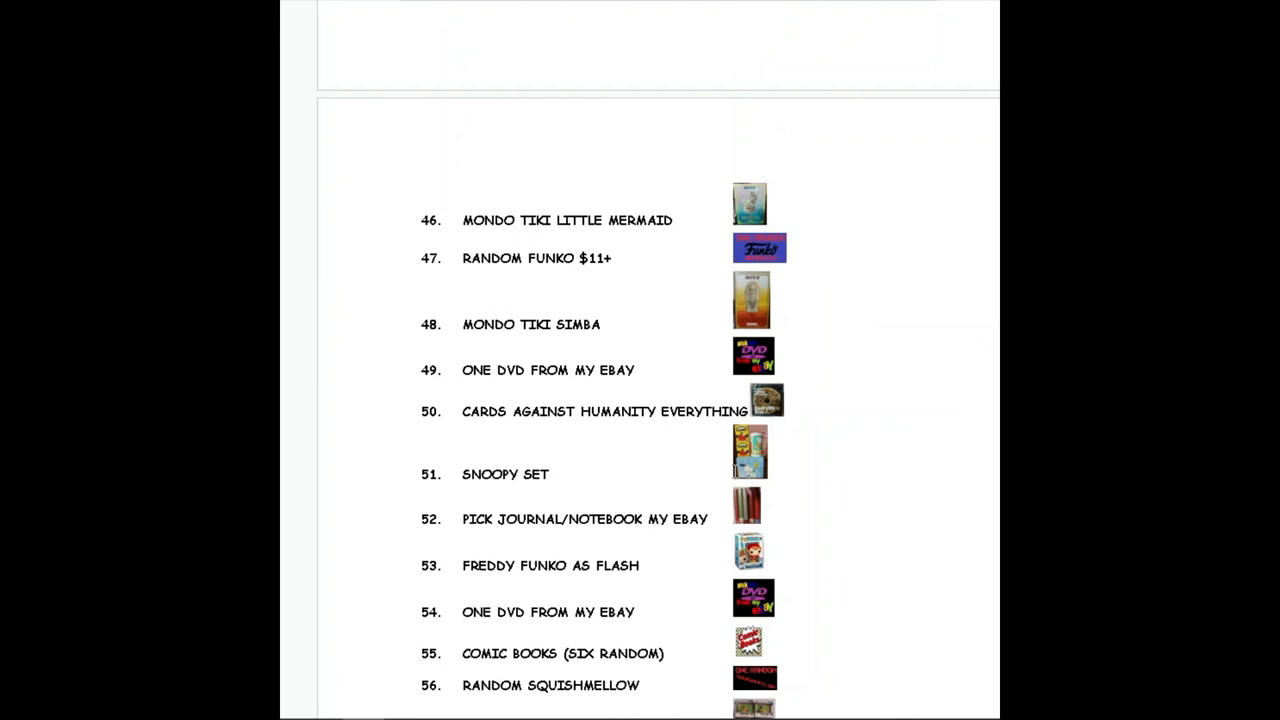